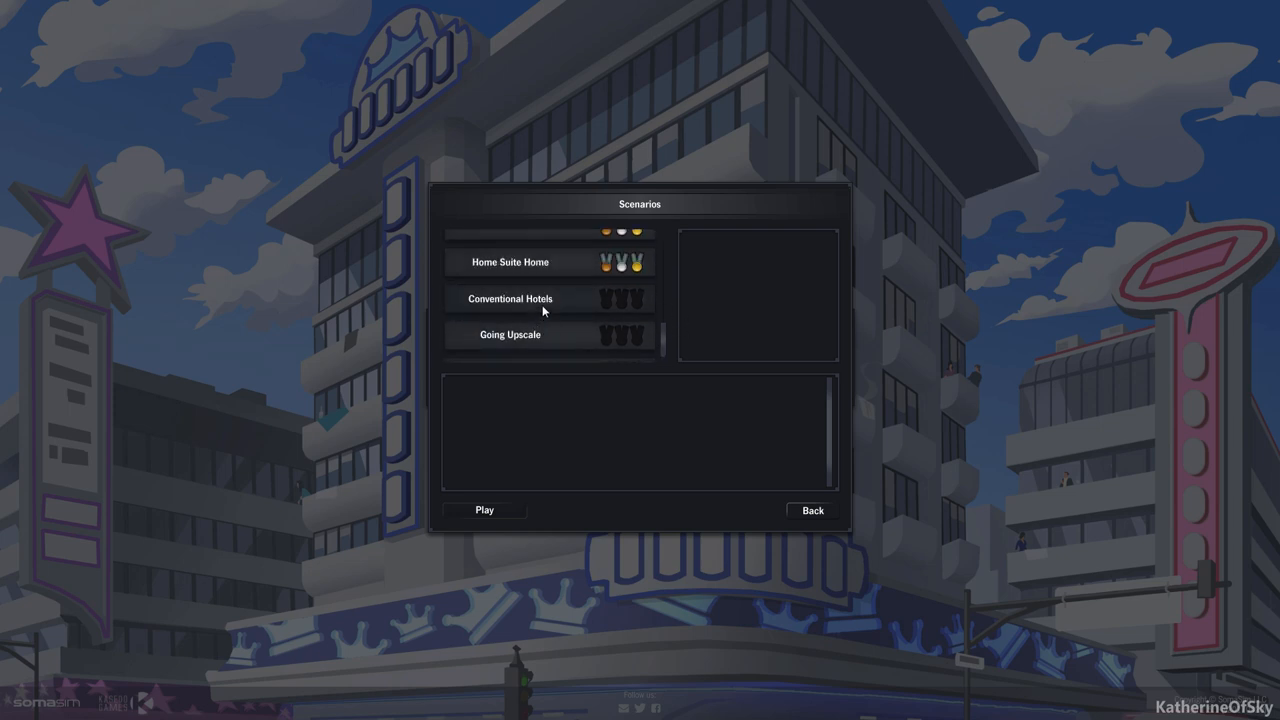
# Select the Conventional Hotels scenario, read through its description, and start playing it
pyautogui.click(510, 298)
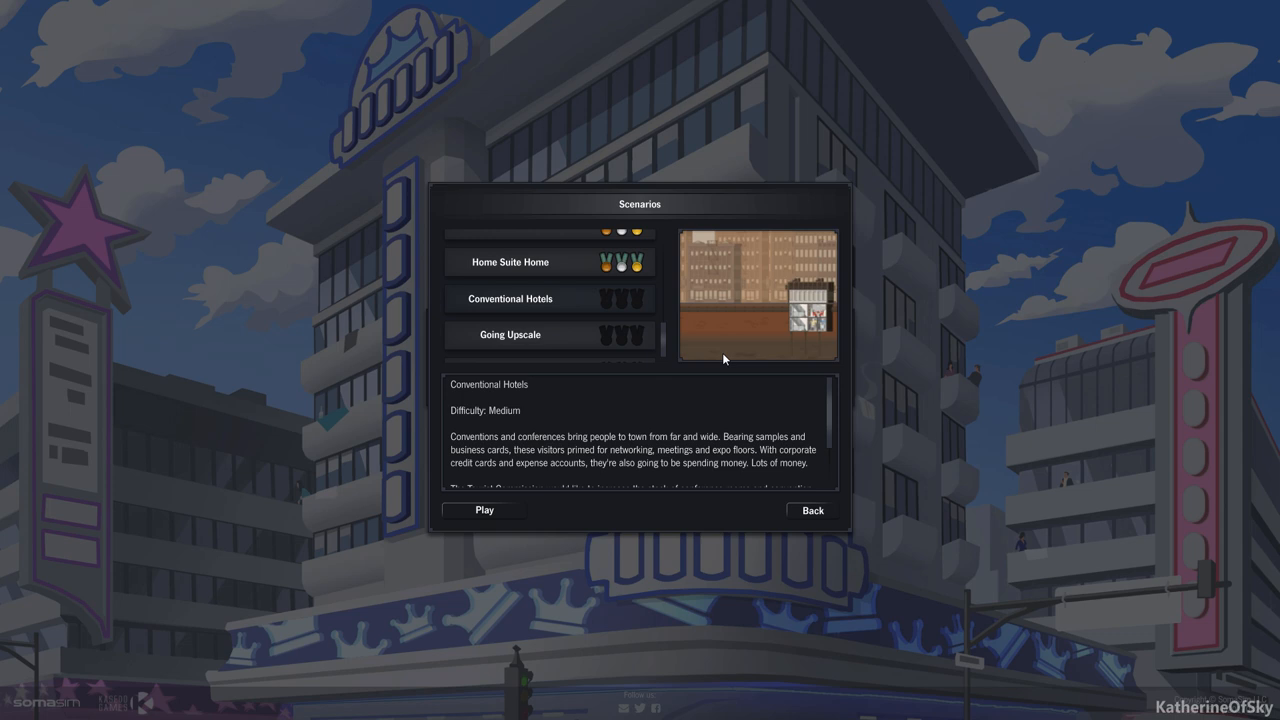
pyautogui.moveTo(836, 412)
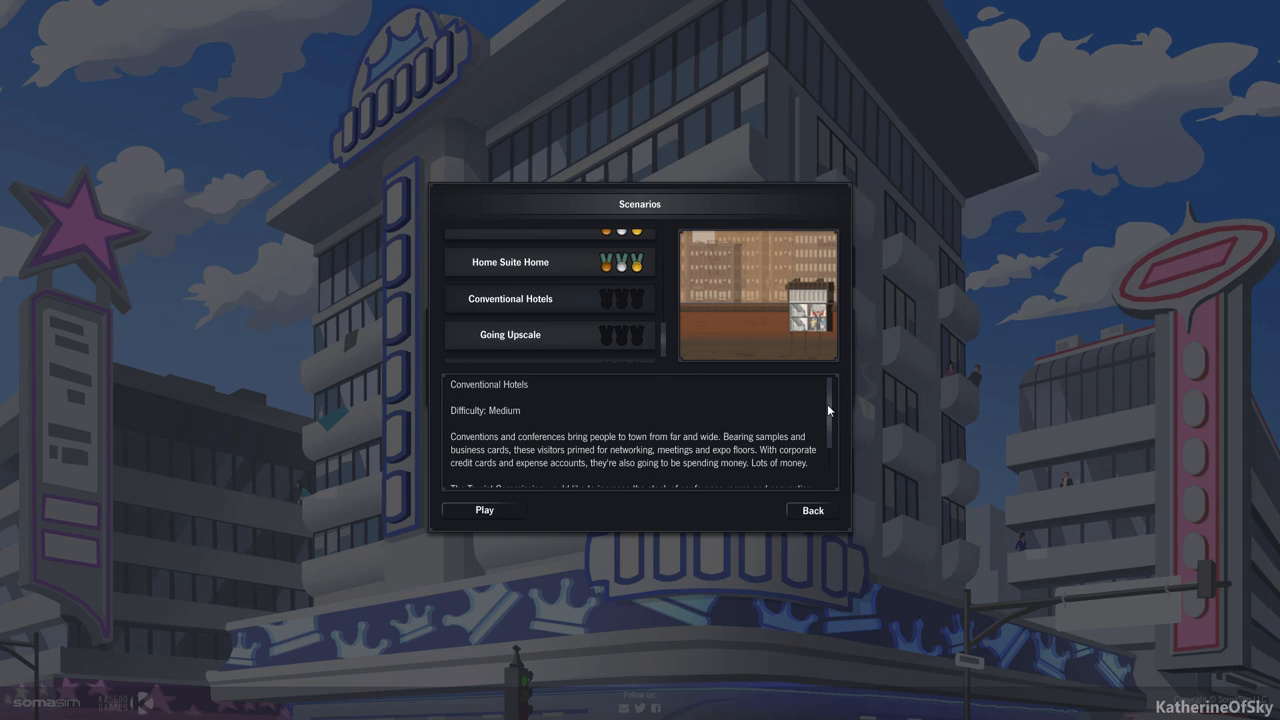
pyautogui.scroll(-3)
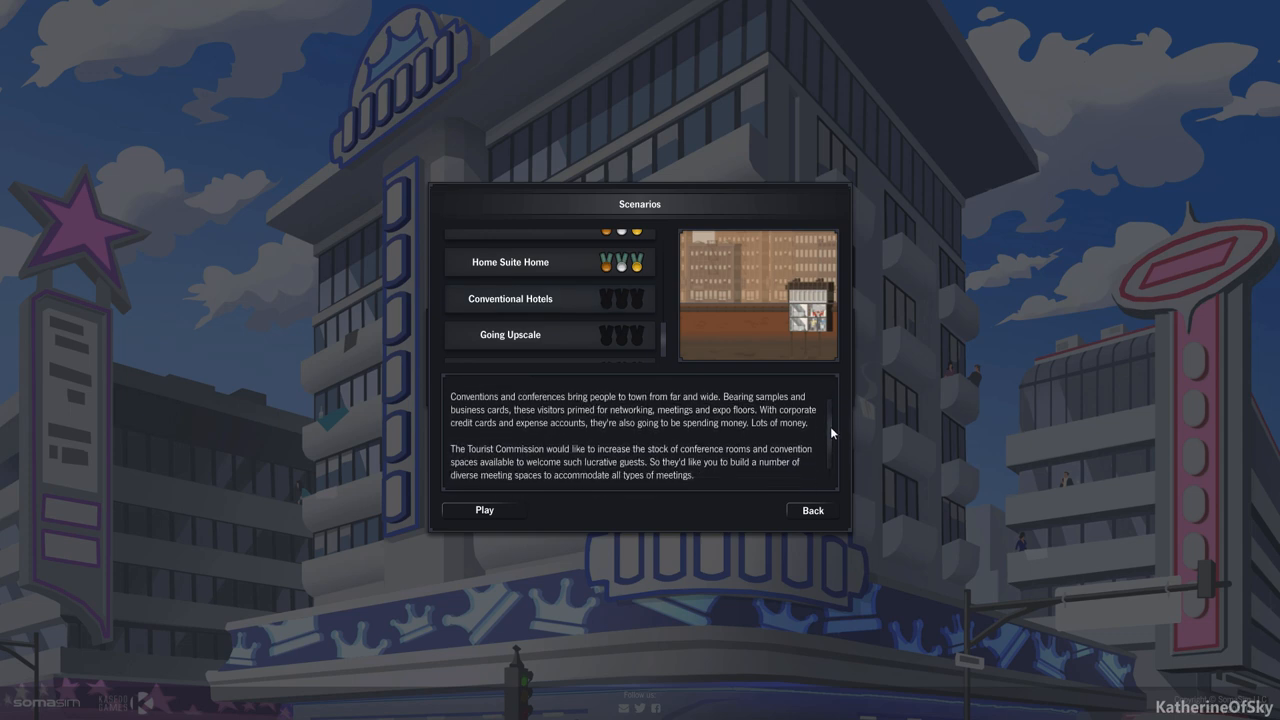
pyautogui.scroll(-3)
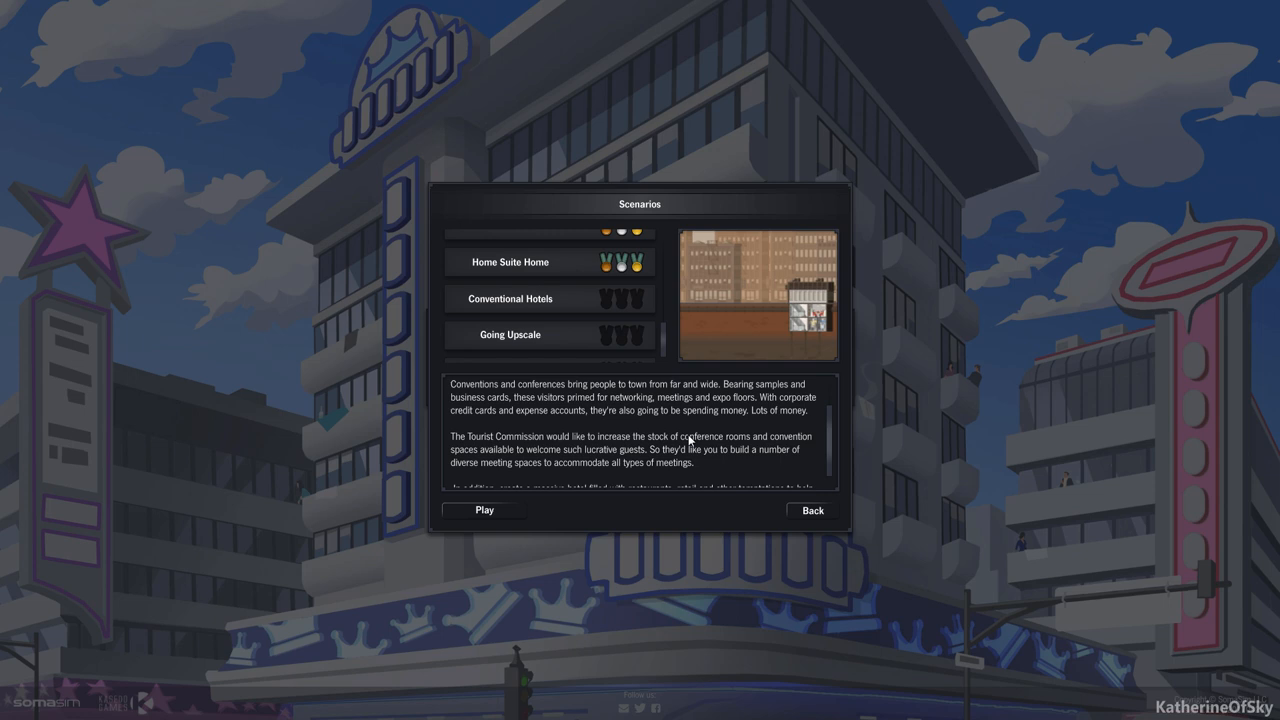
pyautogui.moveTo(742, 448)
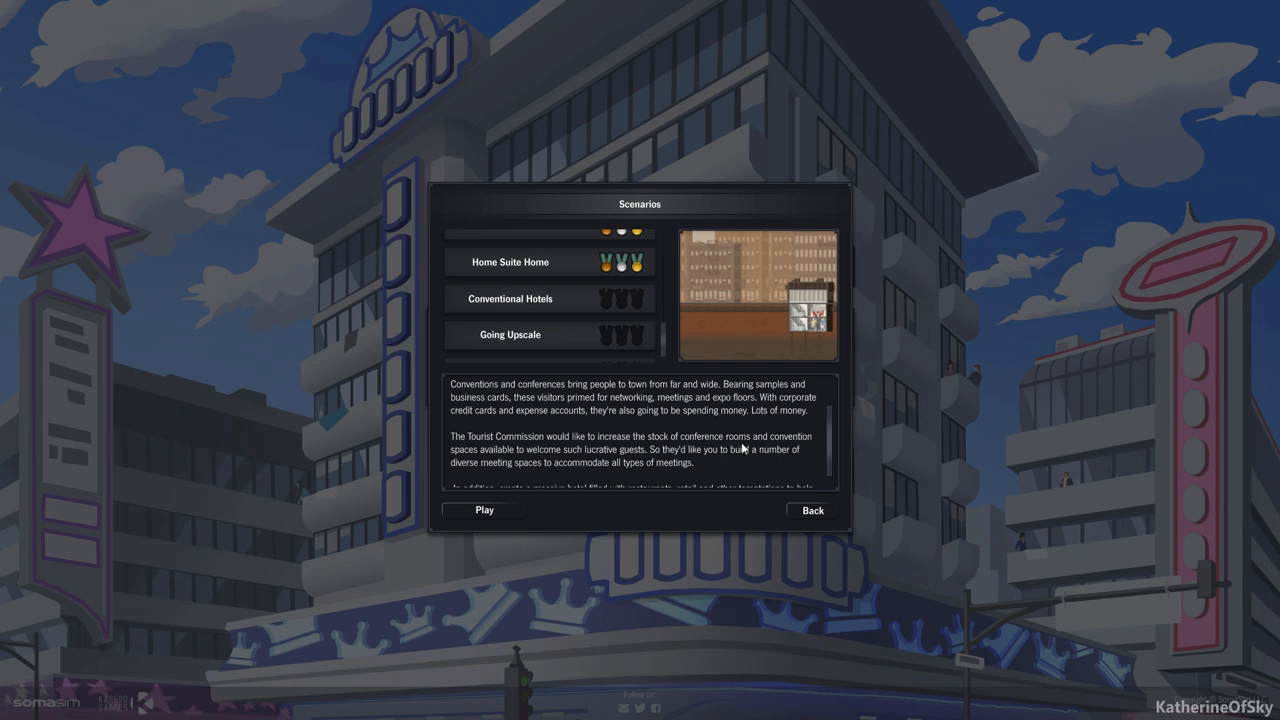
pyautogui.moveTo(738, 456)
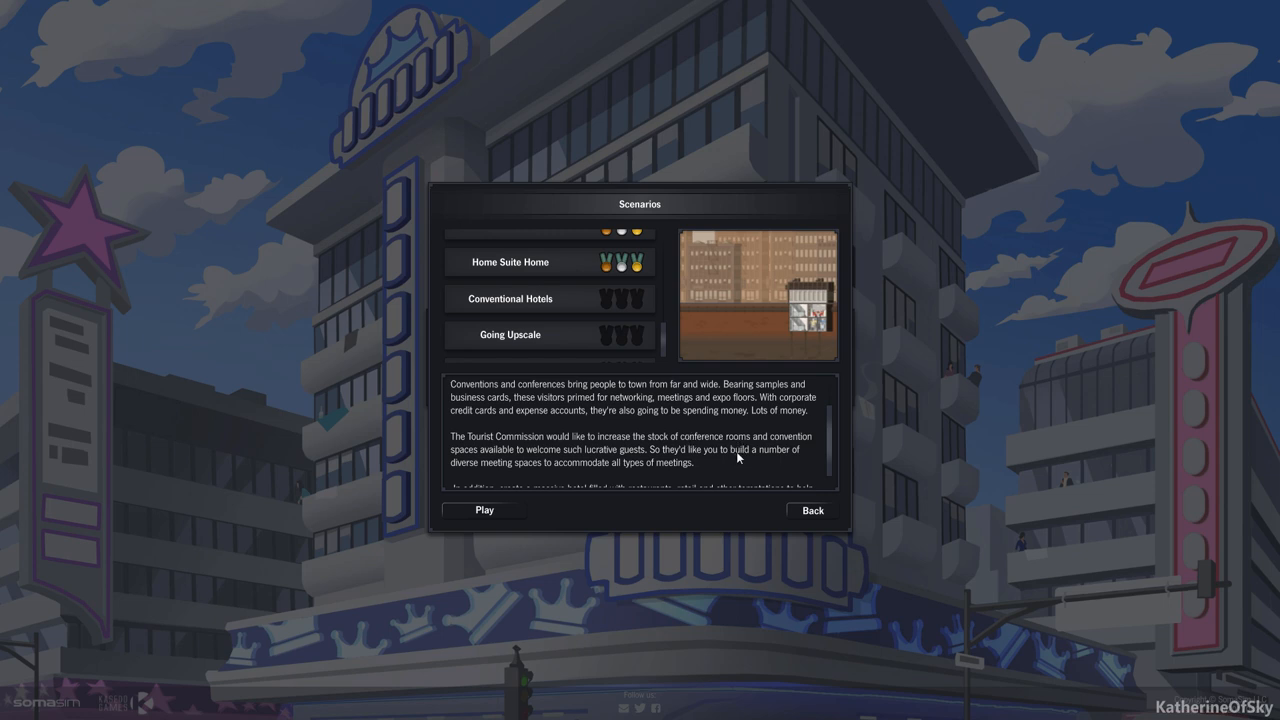
pyautogui.scroll(-3)
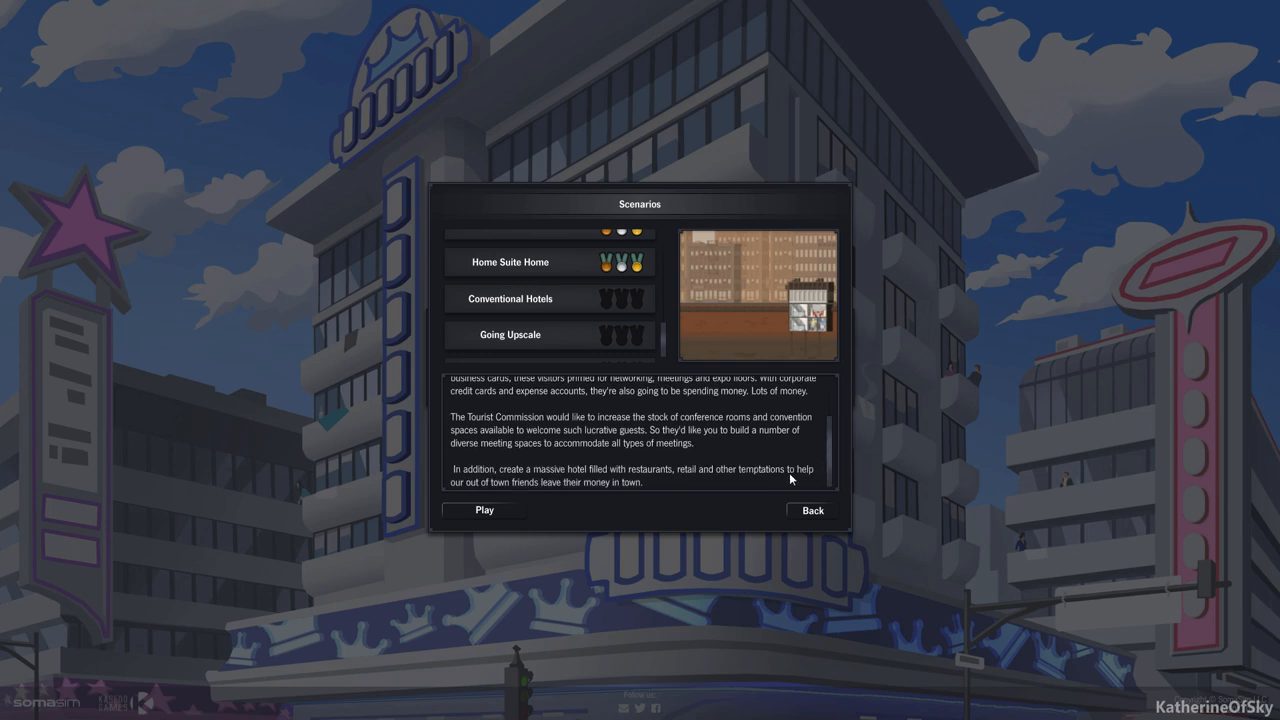
pyautogui.moveTo(782, 476)
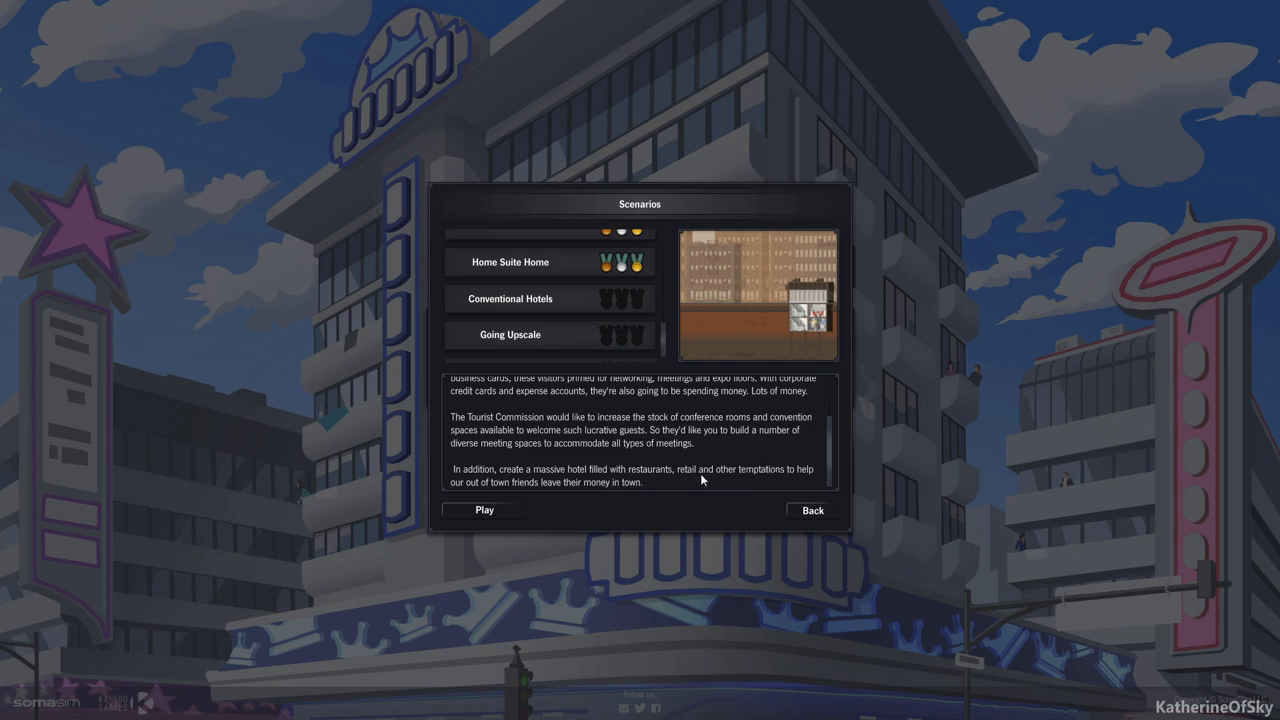
pyautogui.moveTo(704, 478)
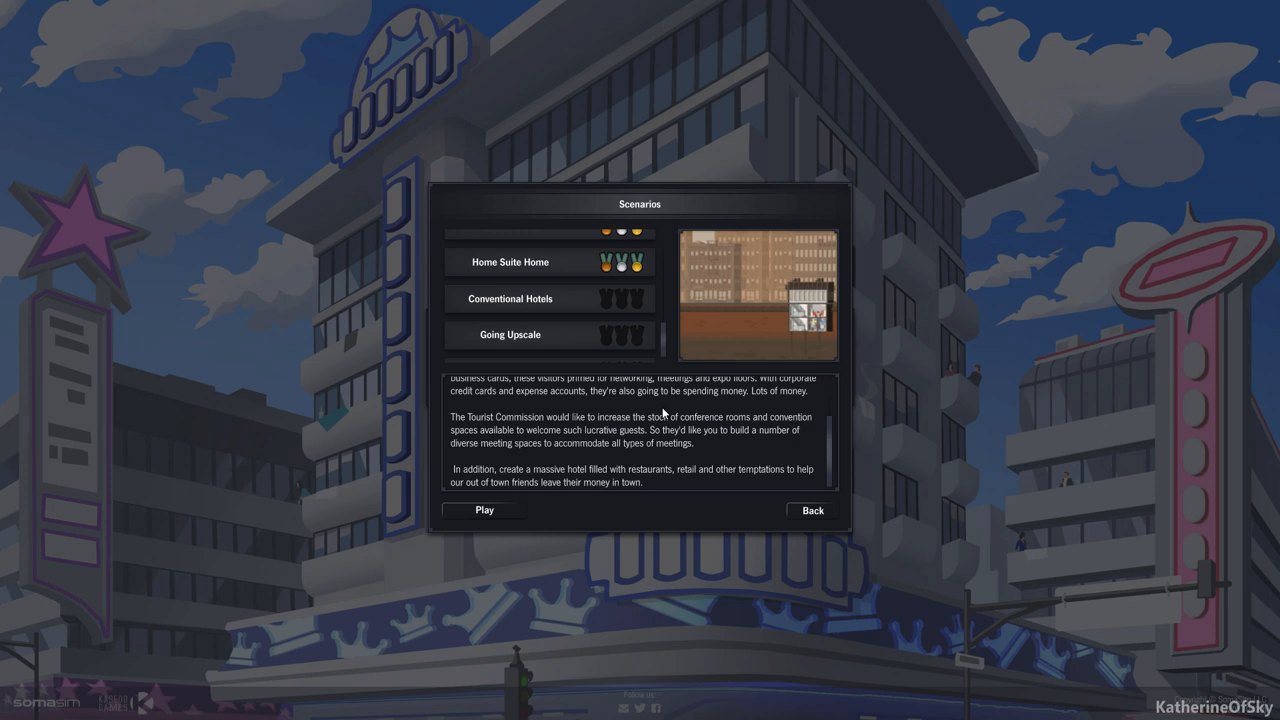
pyautogui.moveTo(662, 408)
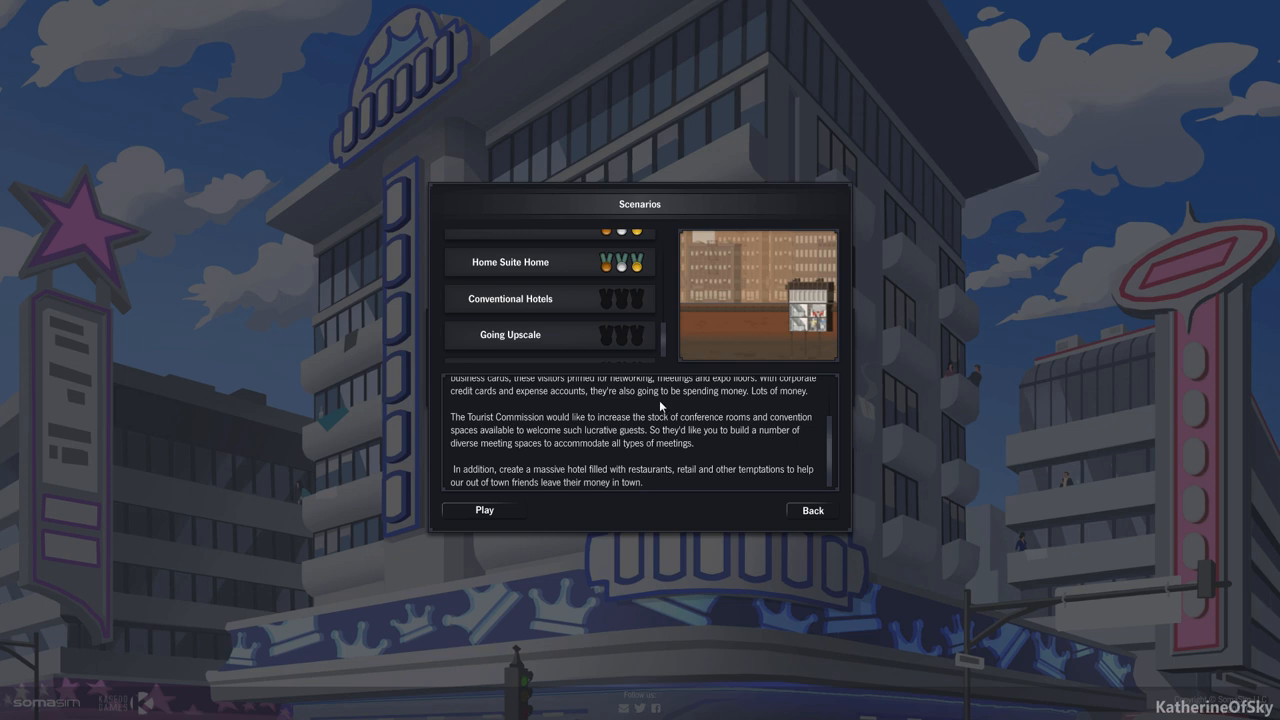
pyautogui.moveTo(648, 424)
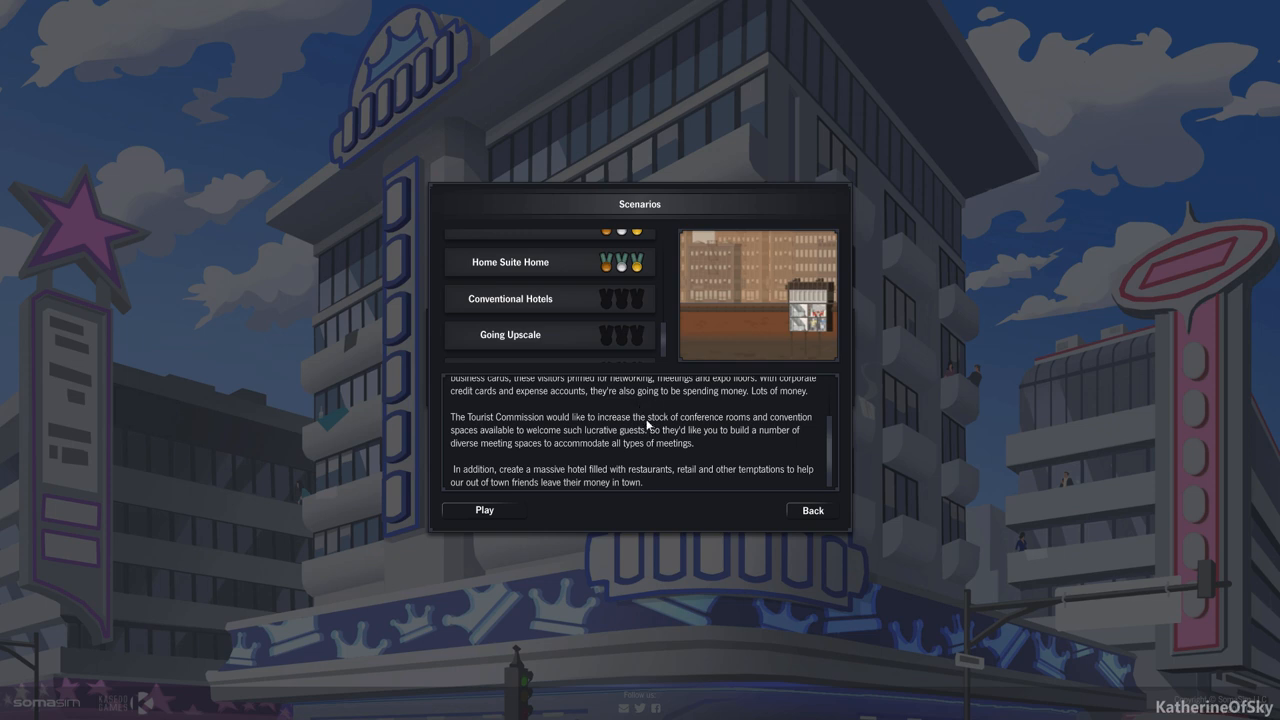
pyautogui.moveTo(632, 438)
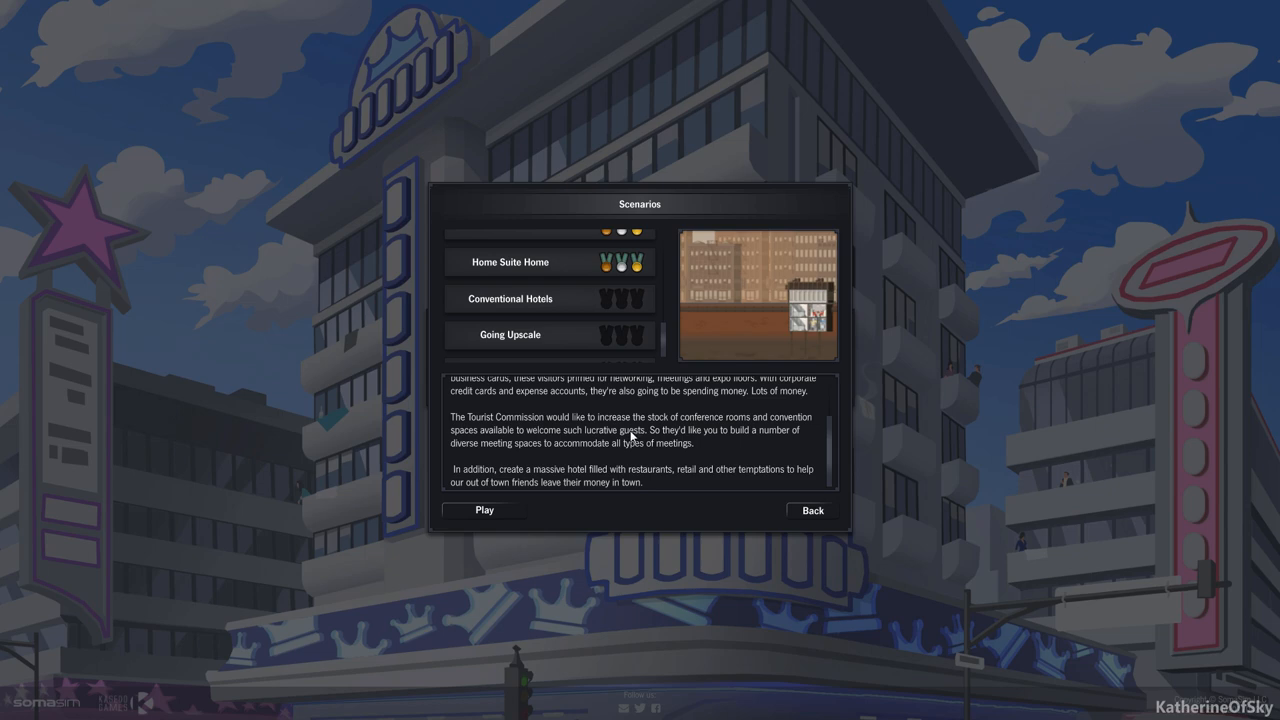
pyautogui.click(484, 510)
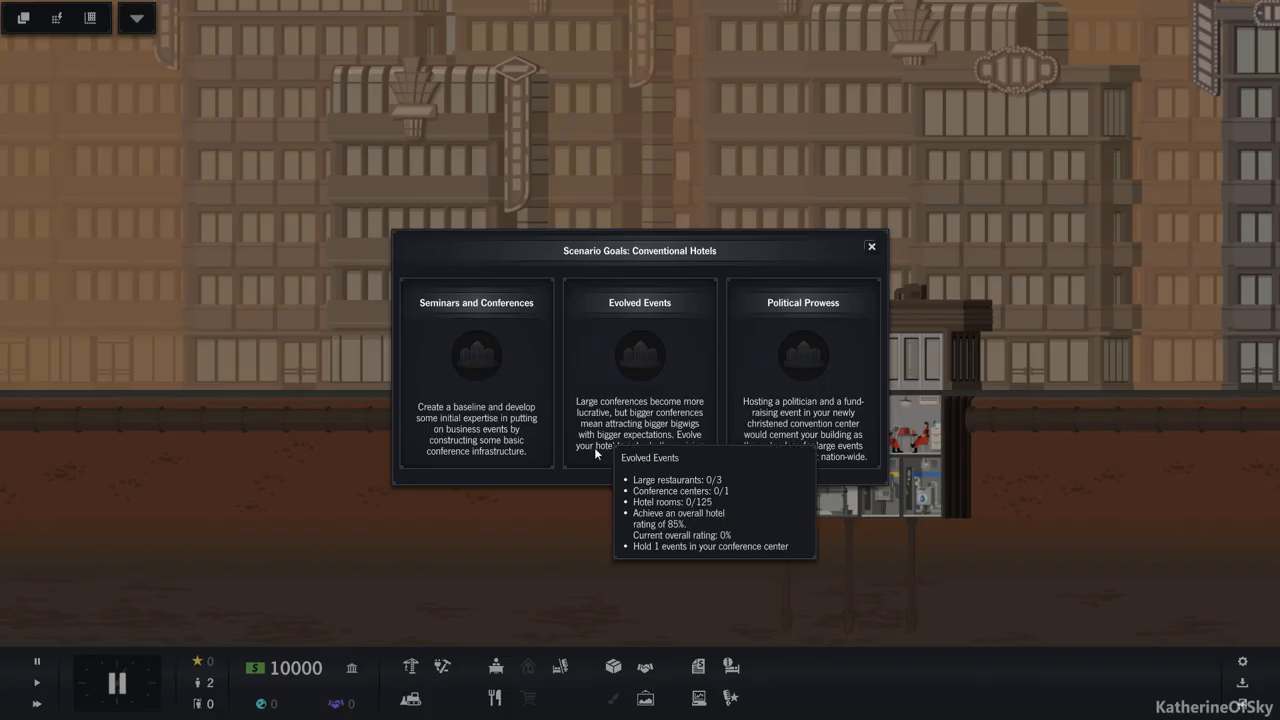
pyautogui.moveTo(476, 356)
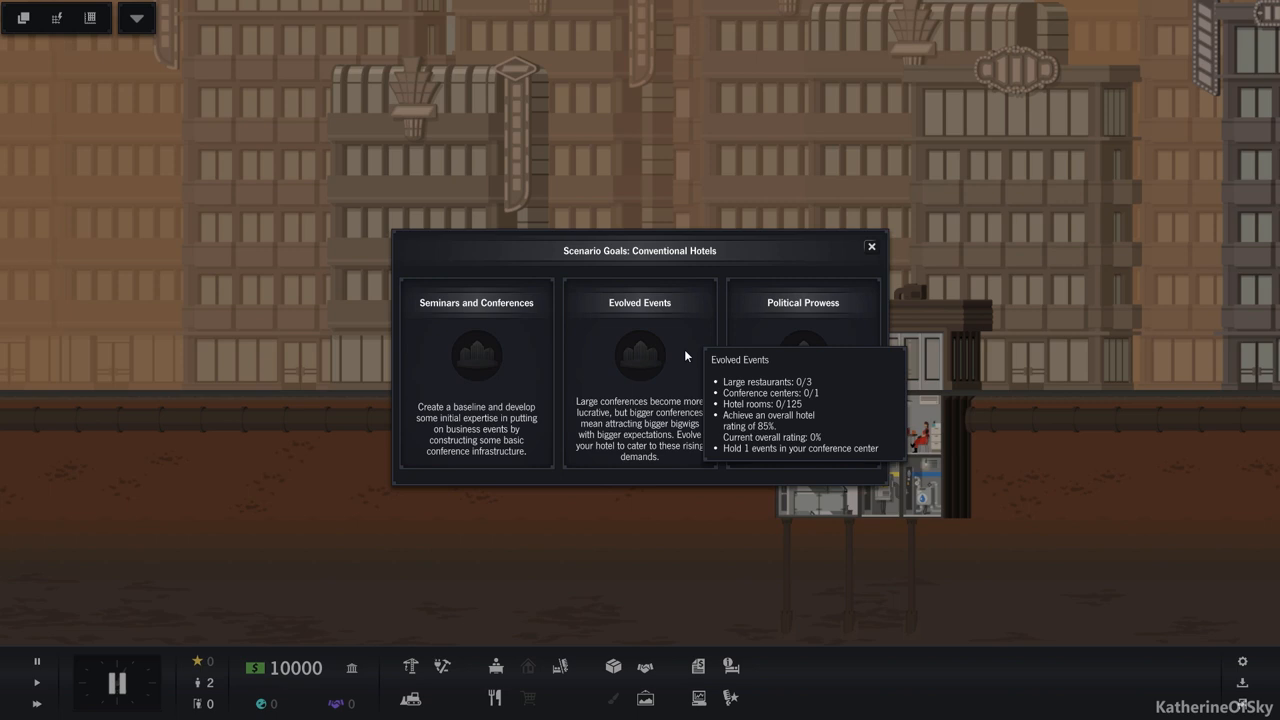
pyautogui.moveTo(804, 356)
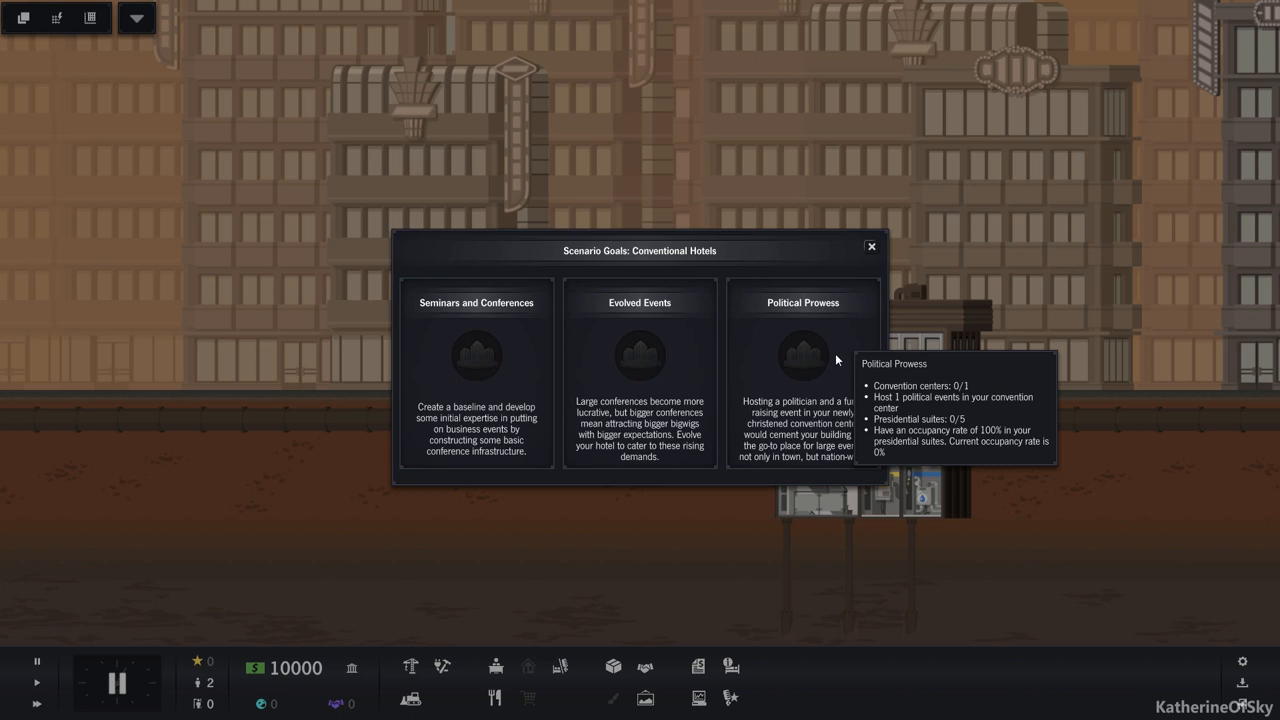
pyautogui.moveTo(850, 330)
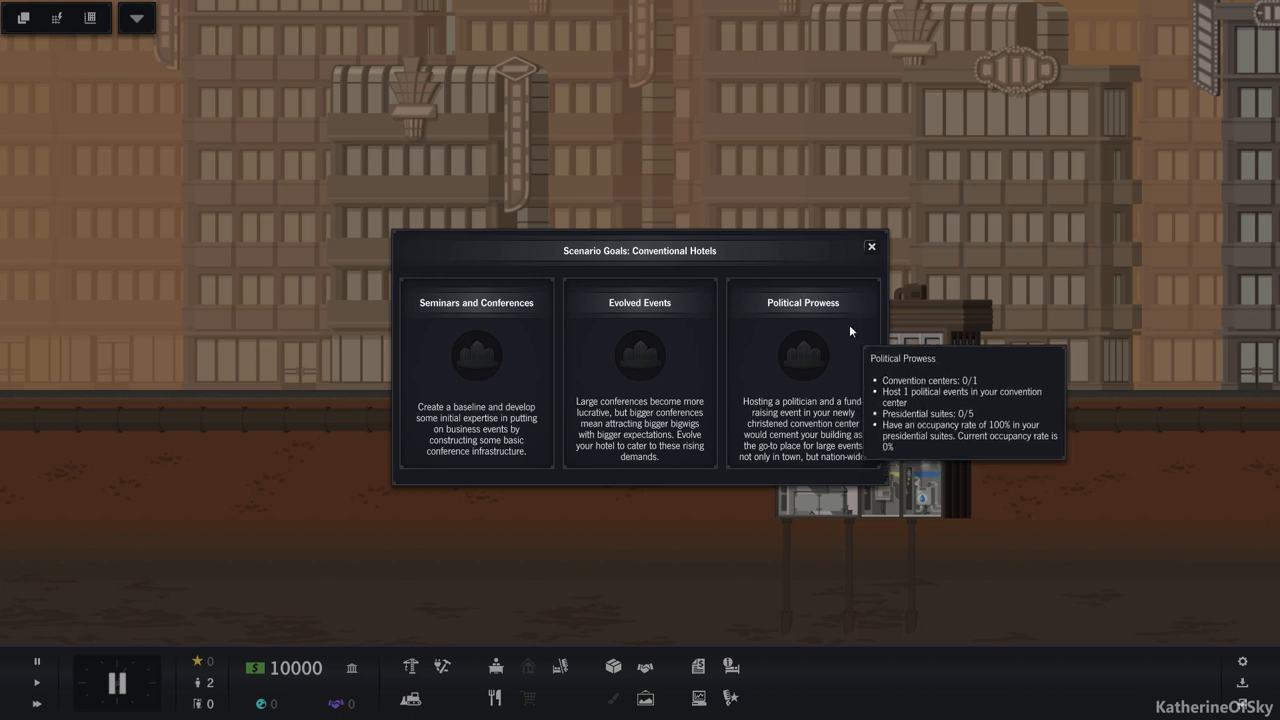
# Close the Scenario Goals overview to reveal the empty building lot
pyautogui.click(870, 246)
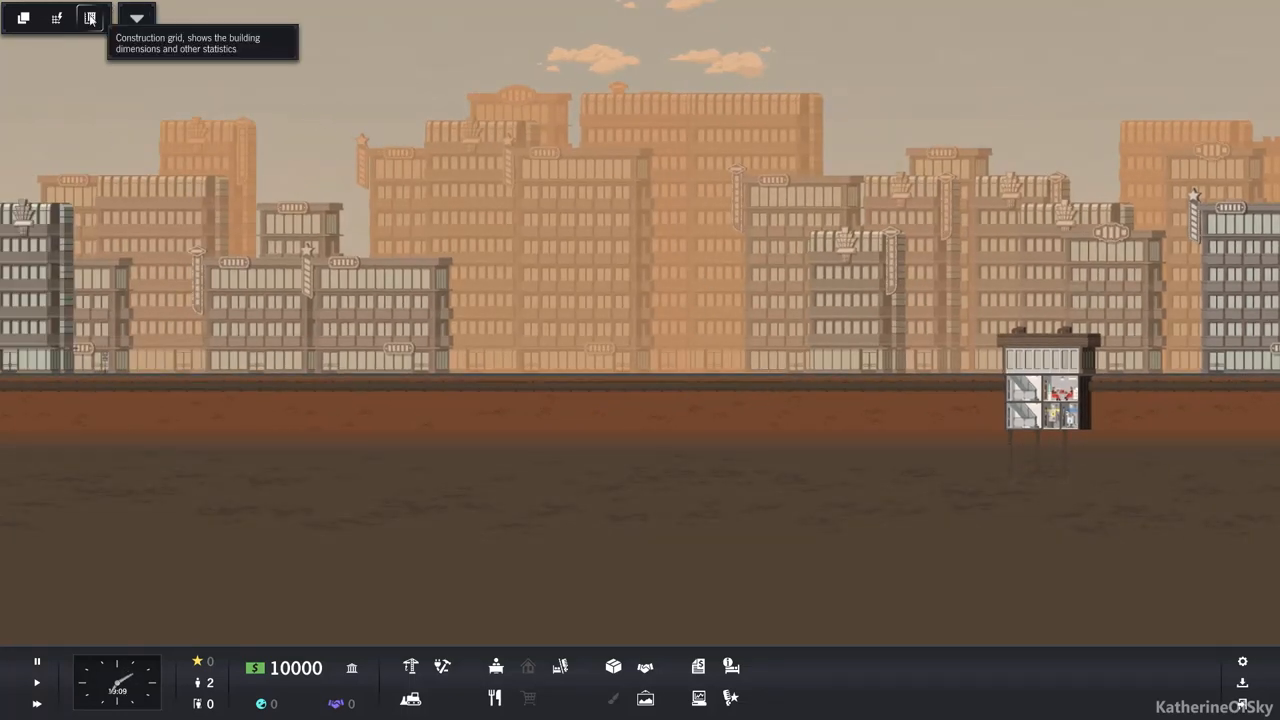
# Show the construction grid and lay floor pieces along floor 0, leaving 9630 in funds
pyautogui.click(88, 18)
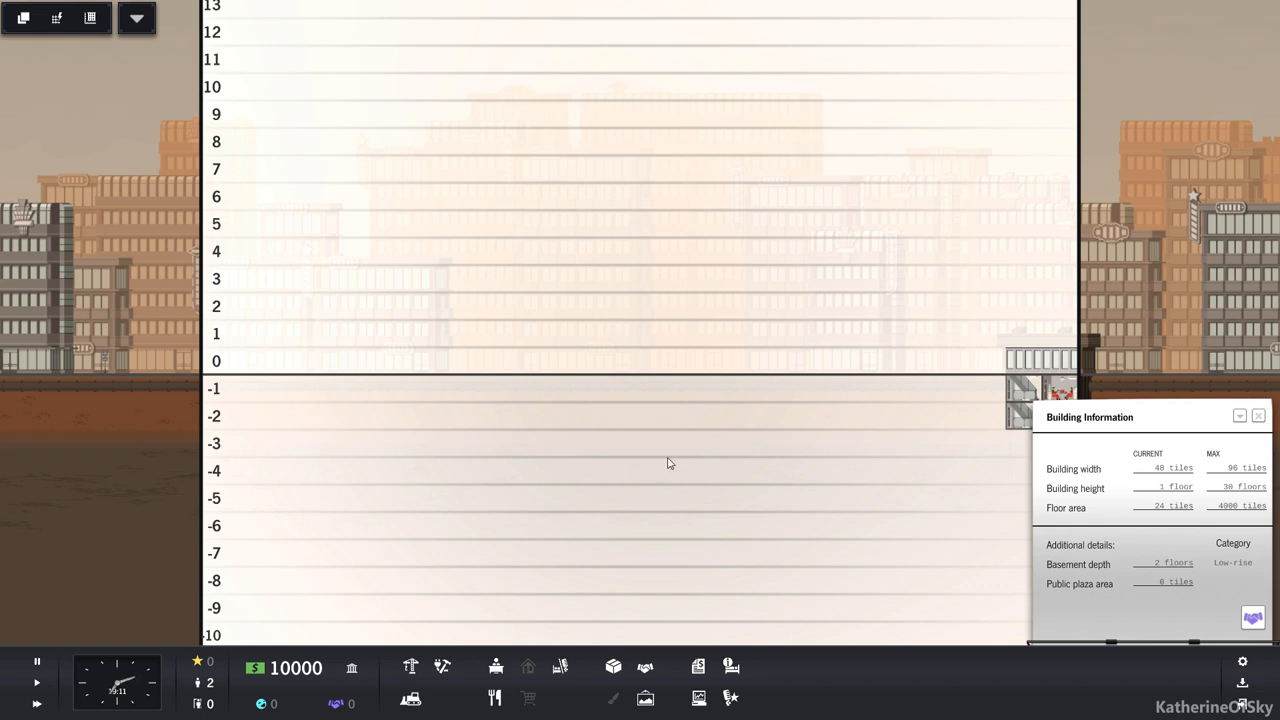
pyautogui.moveTo(624, 504)
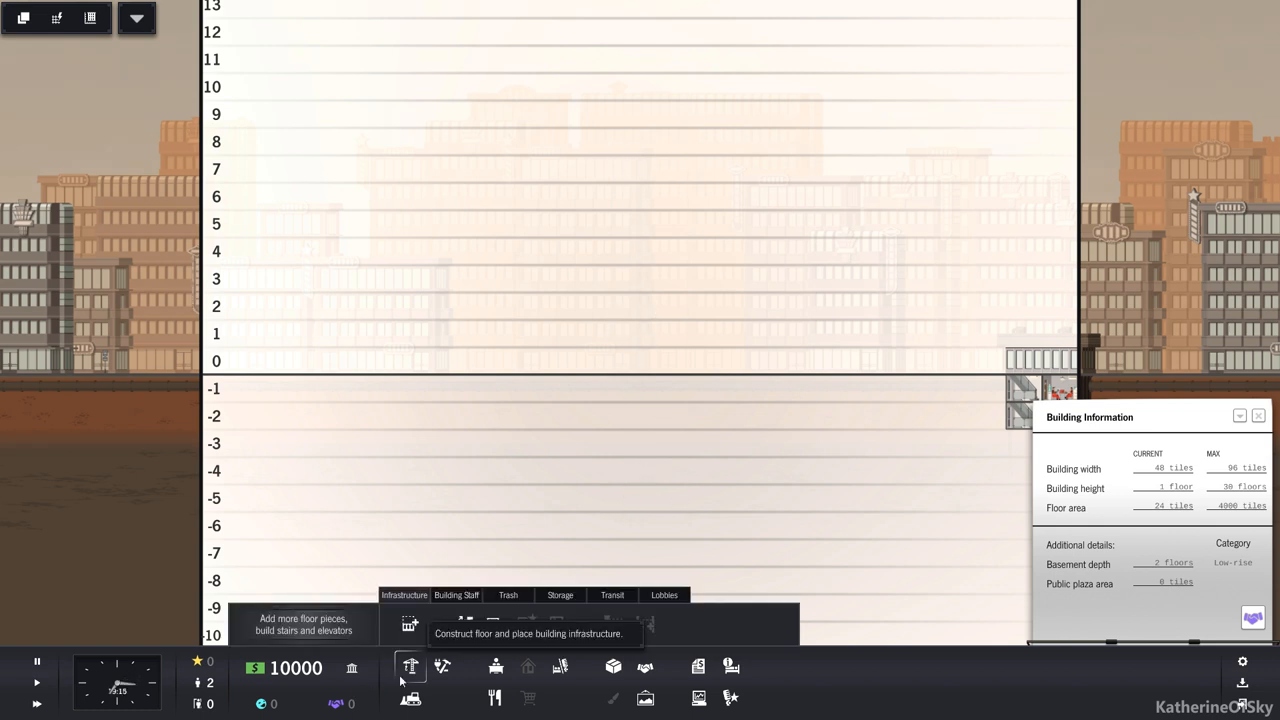
pyautogui.click(410, 668)
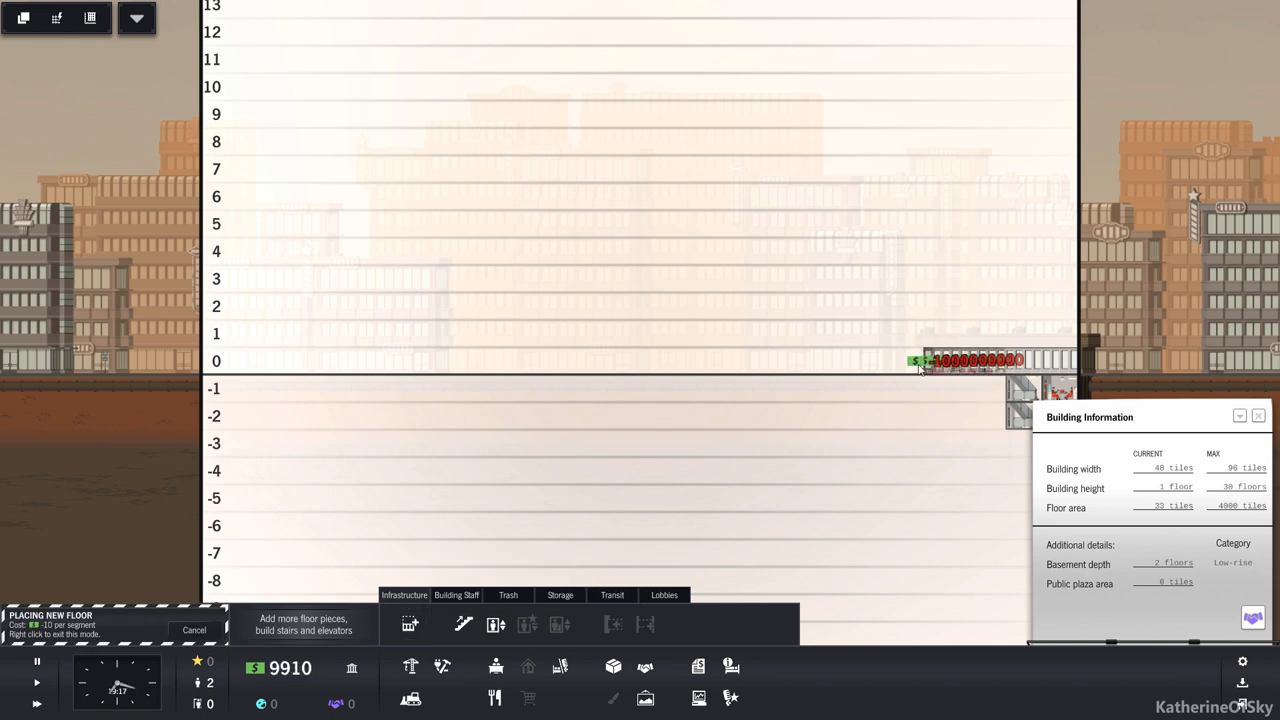
pyautogui.moveTo(920, 360); pyautogui.dragTo(670, 360)
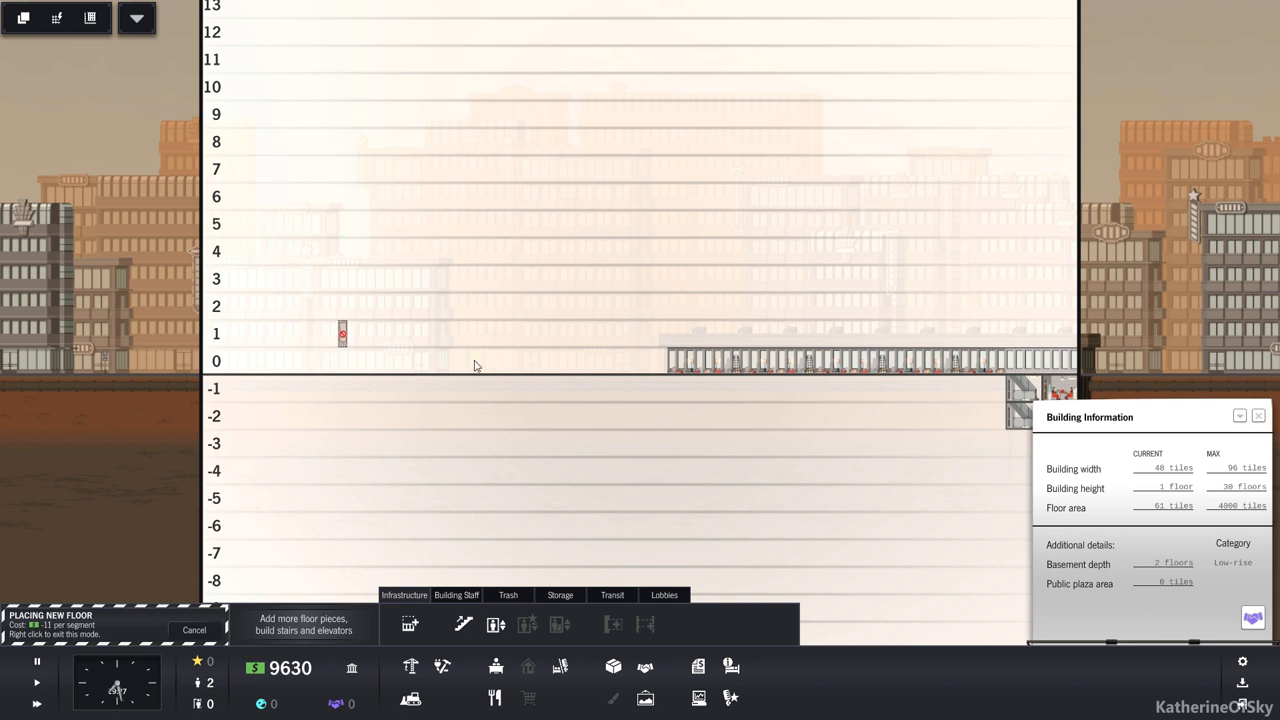
pyautogui.moveTo(496, 666)
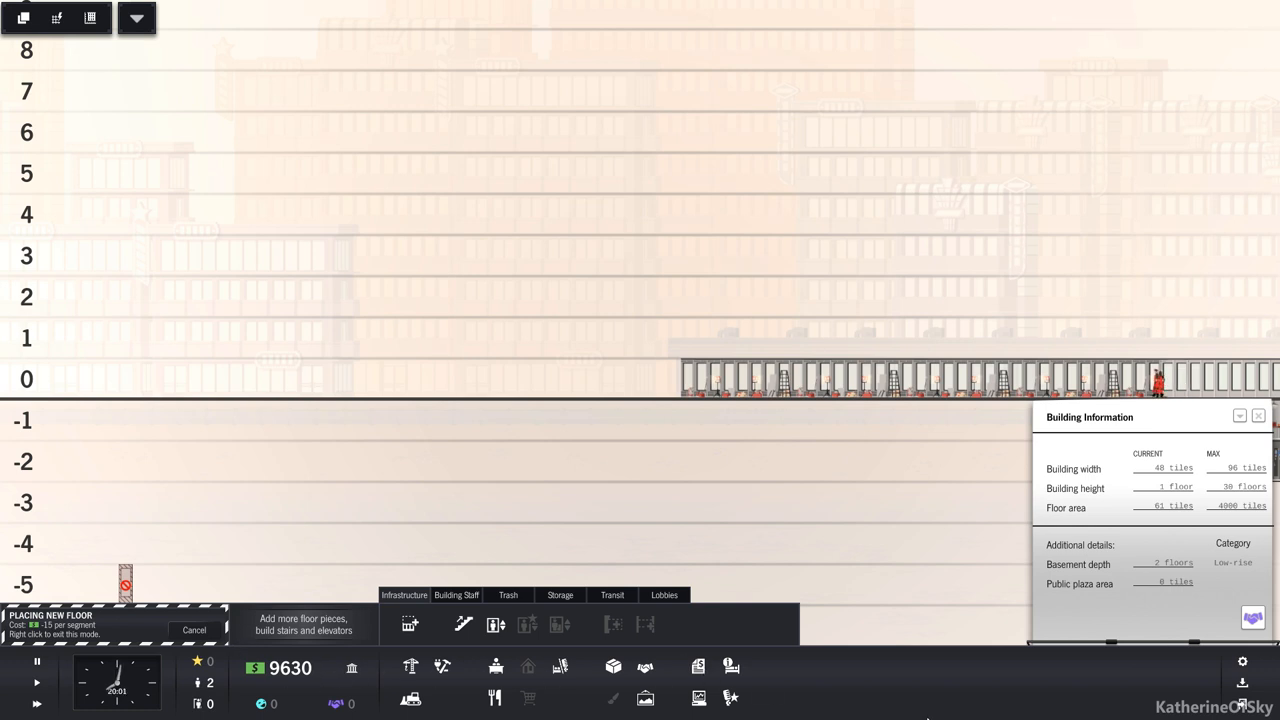
pyautogui.moveTo(880, 644)
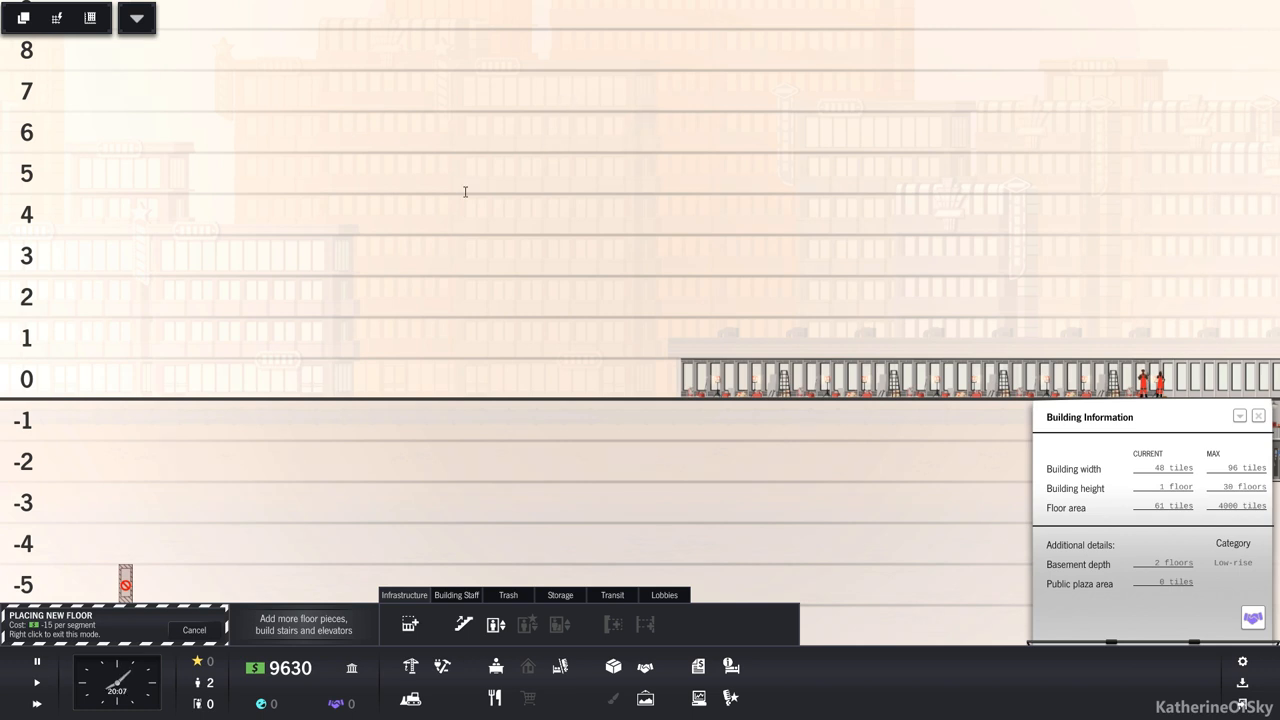
pyautogui.moveTo(676, 248)
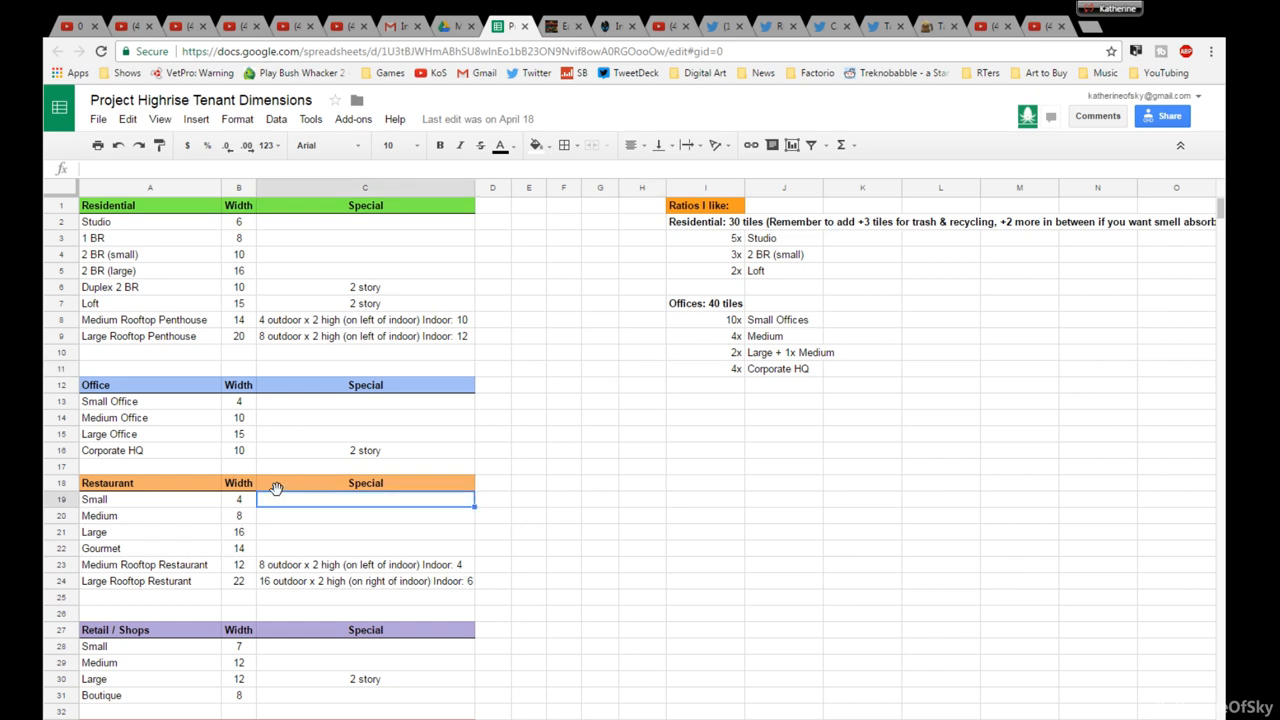
pyautogui.scroll(-3)
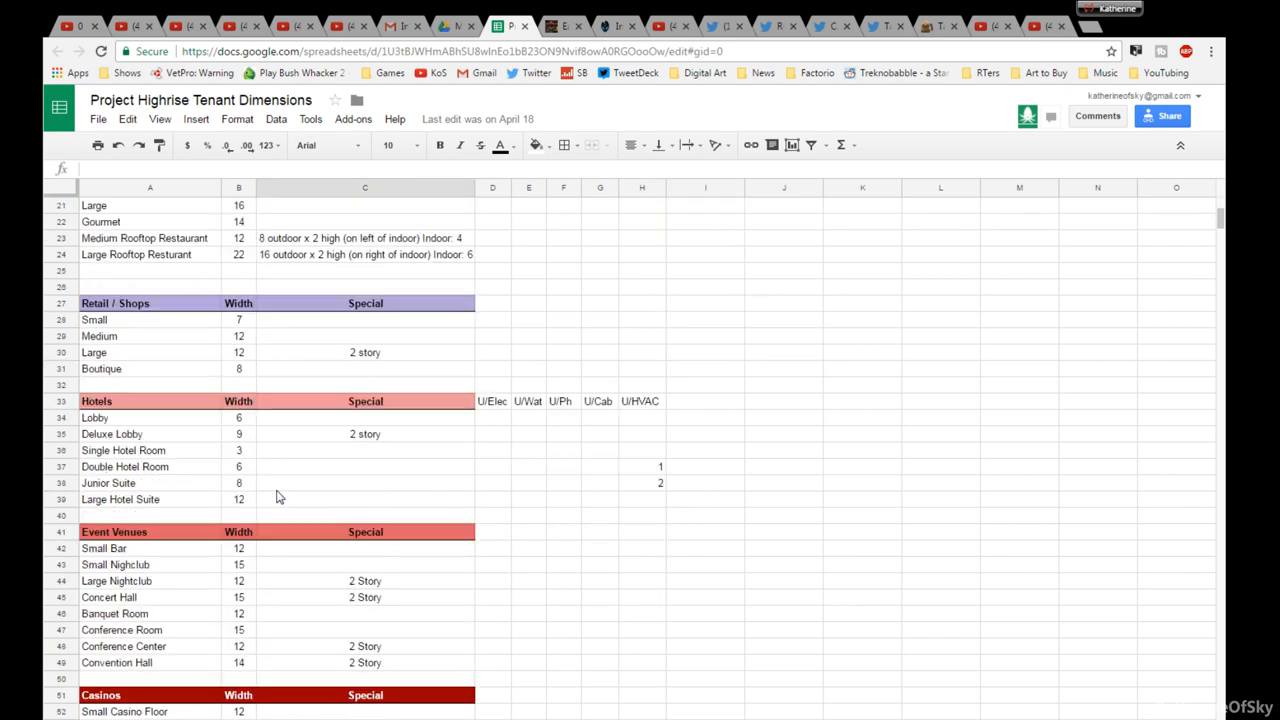
pyautogui.scroll(-3)
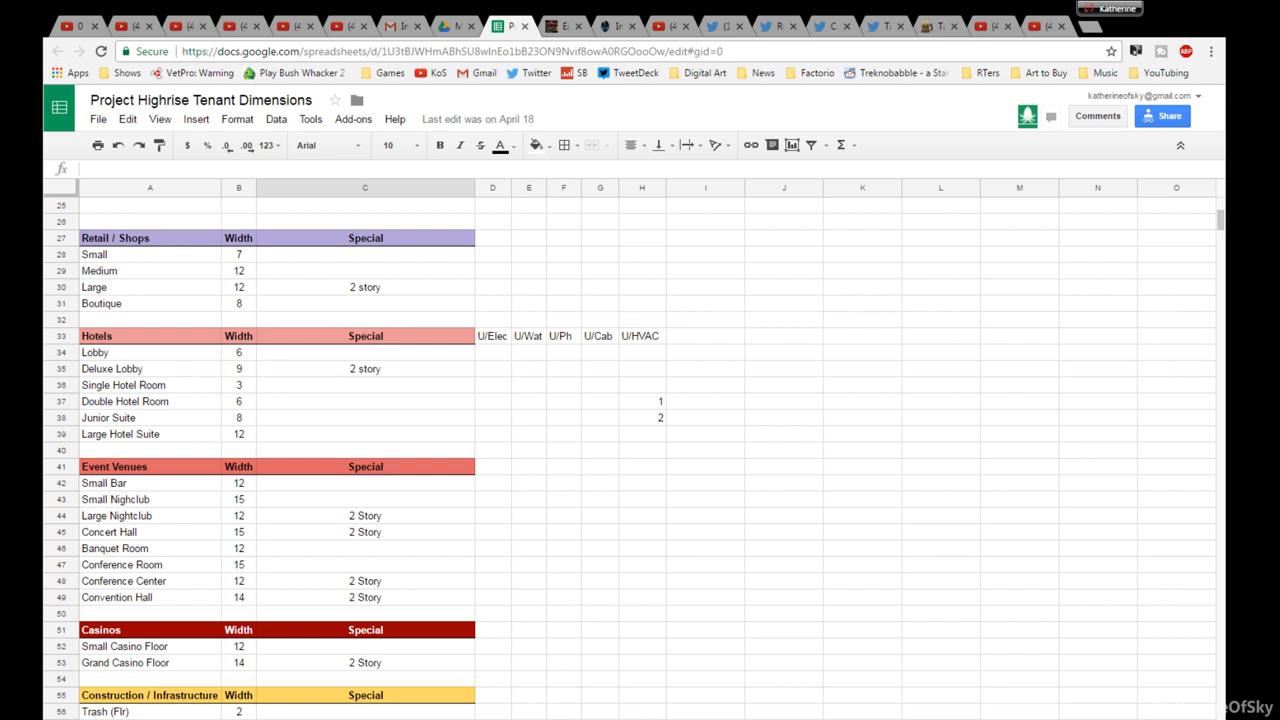
pyautogui.moveTo(436, 552)
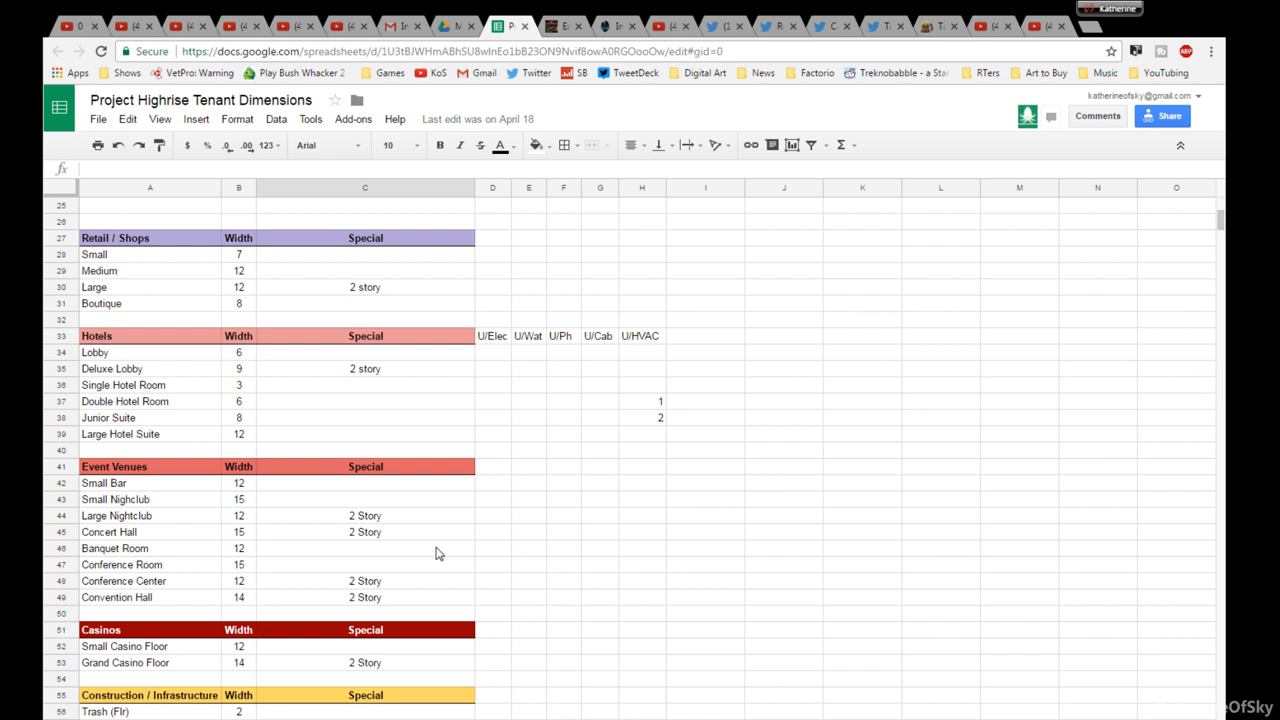
pyautogui.moveTo(482, 448)
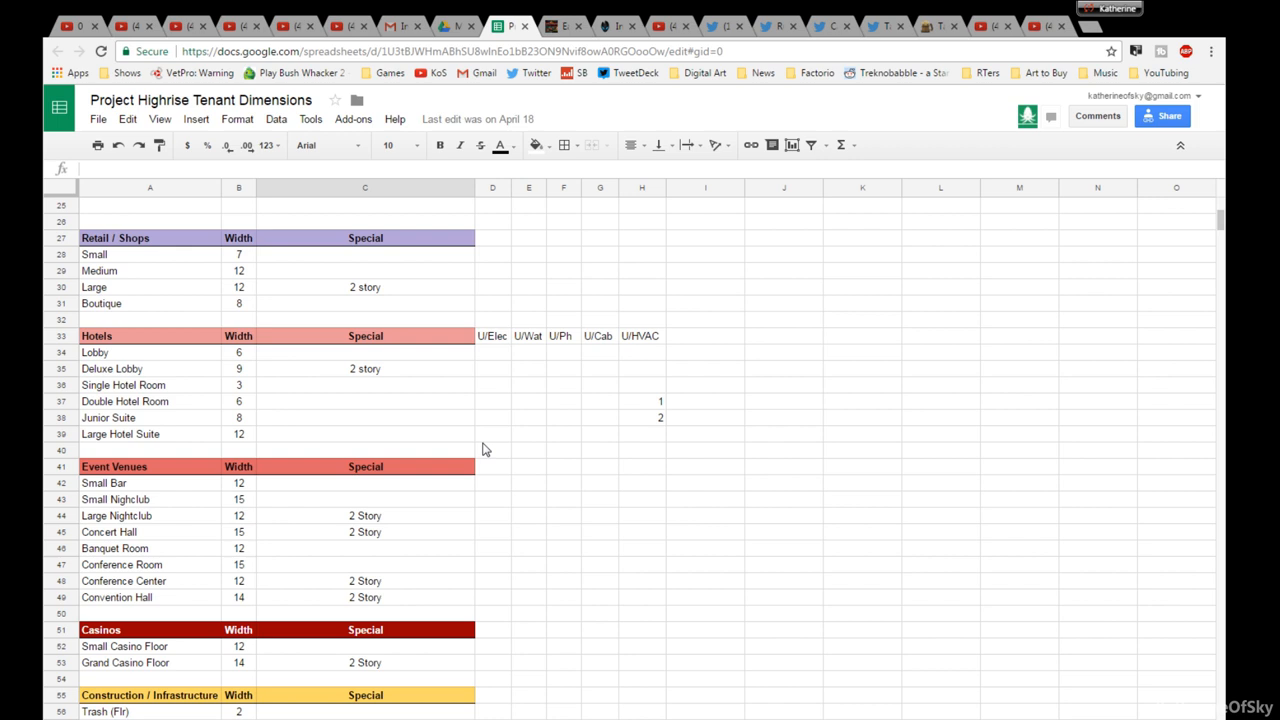
pyautogui.click(528, 450)
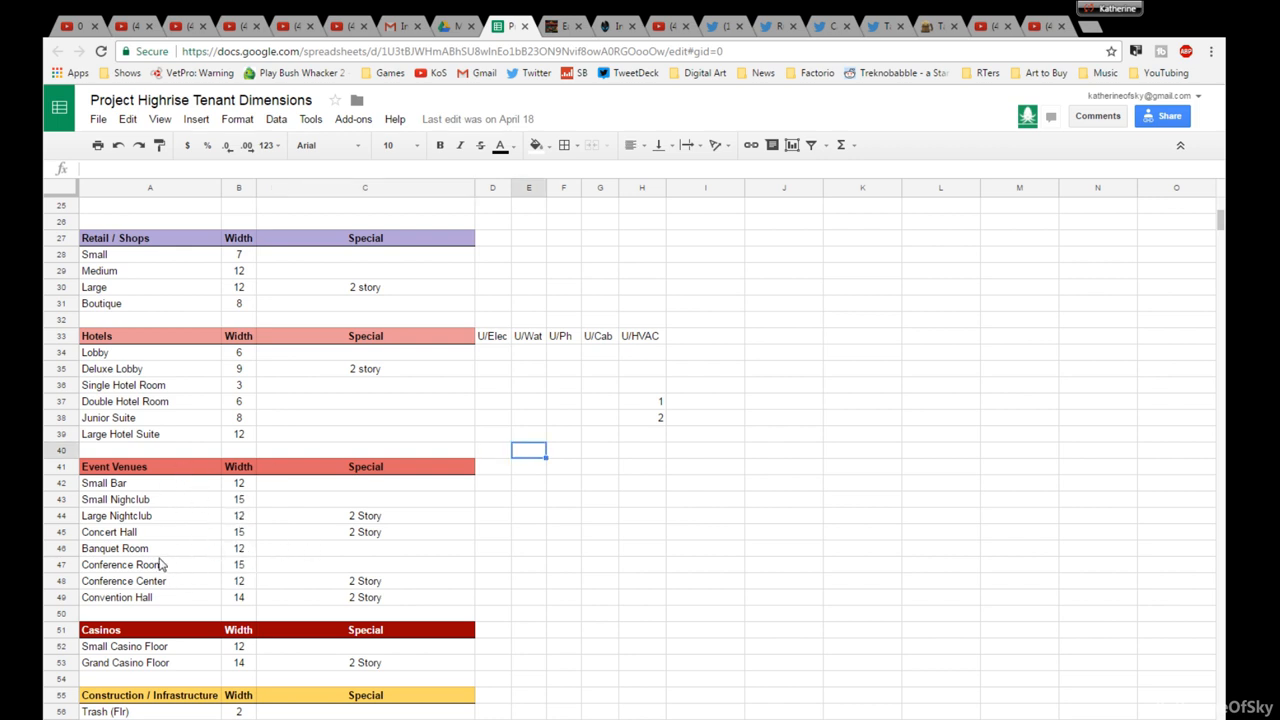
pyautogui.click(238, 564)
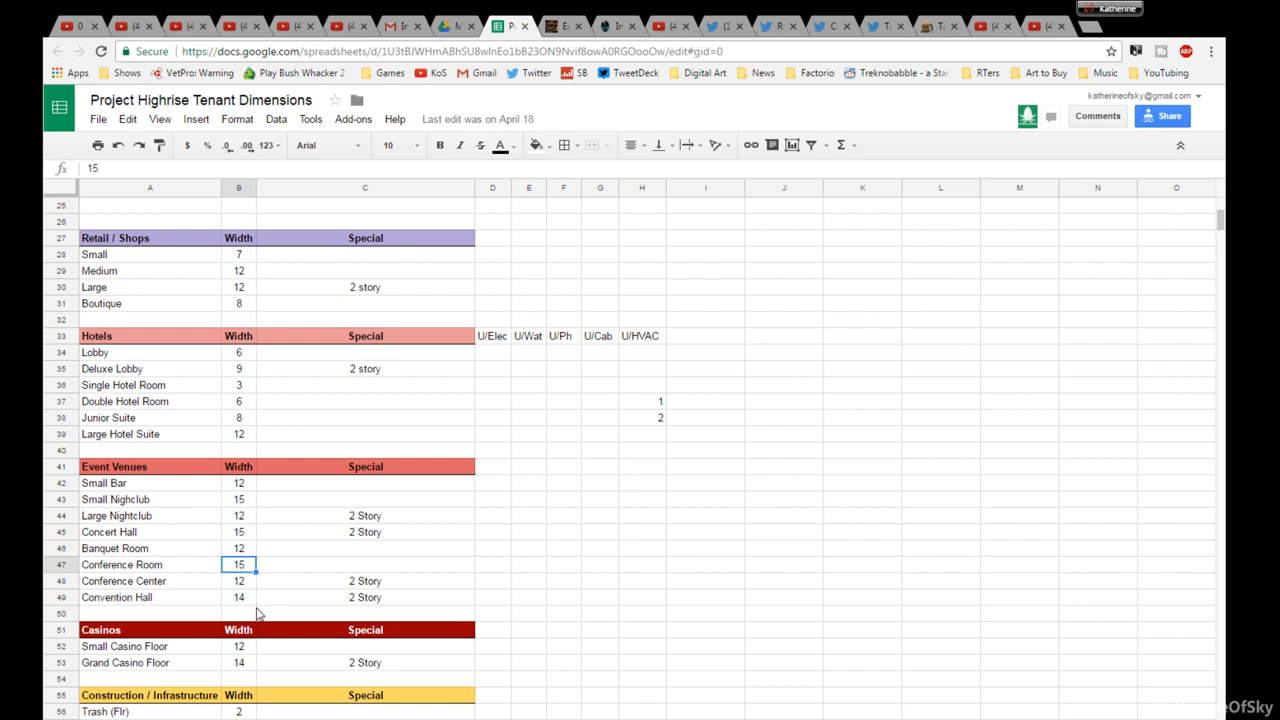
pyautogui.moveTo(248, 596)
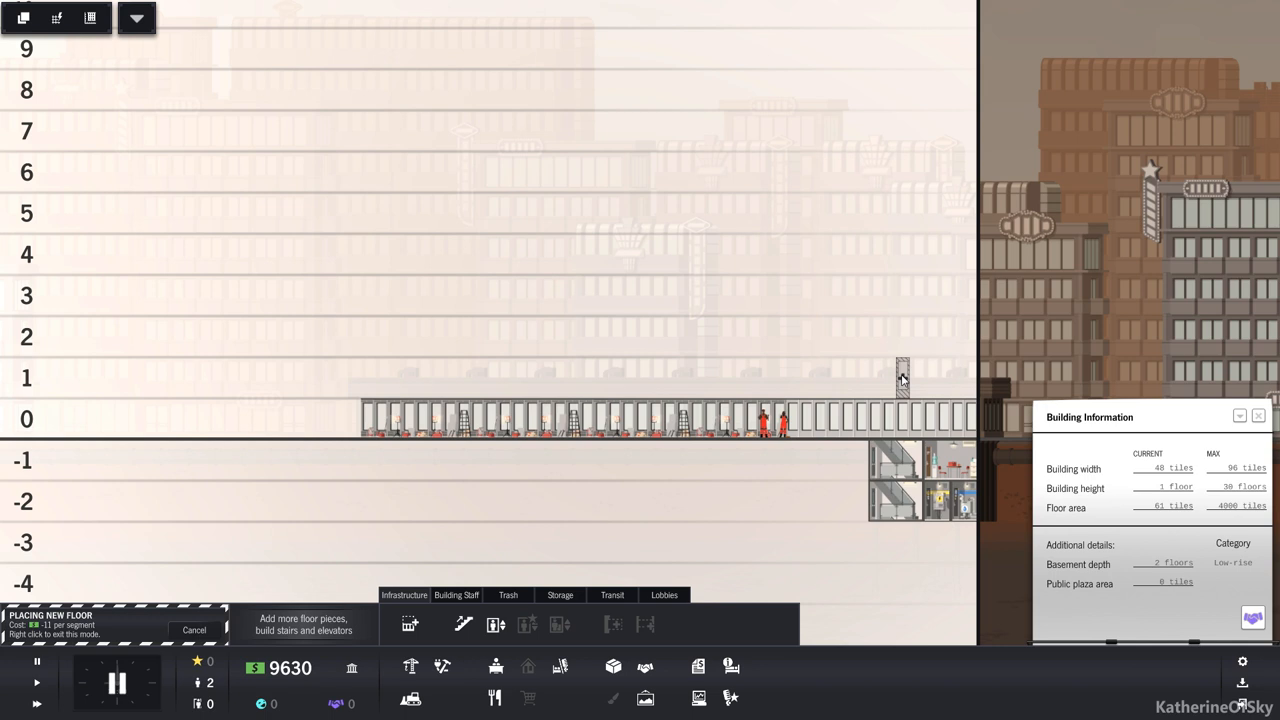
pyautogui.moveTo(572, 344)
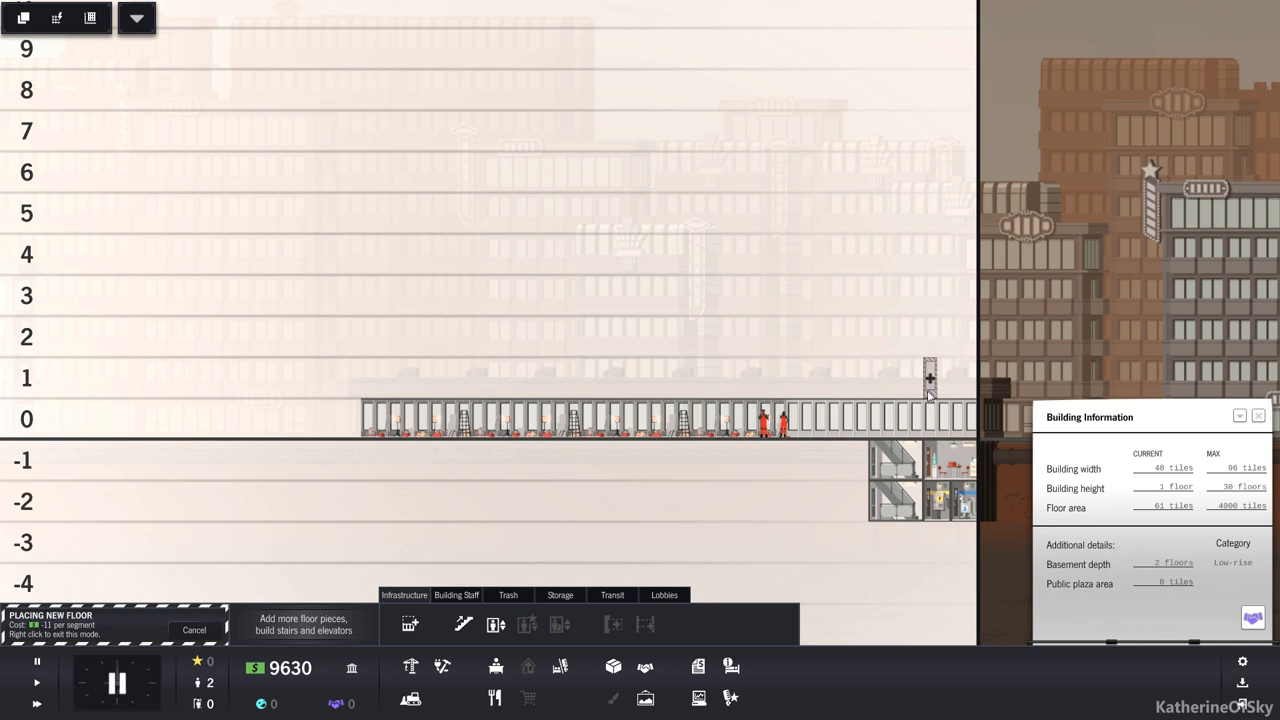
pyautogui.moveTo(976, 396)
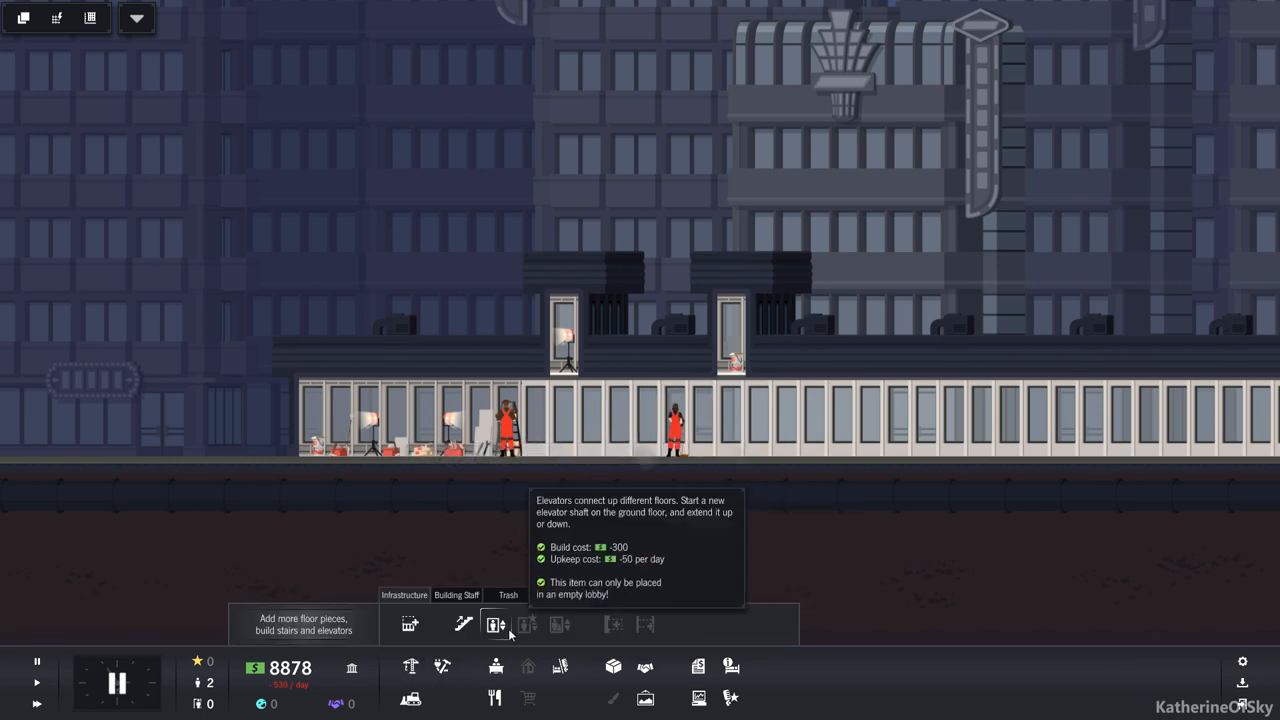
# Place an elevator in the ground-floor lobby and pick a wiring closet from Infrastructure
pyautogui.click(496, 624)
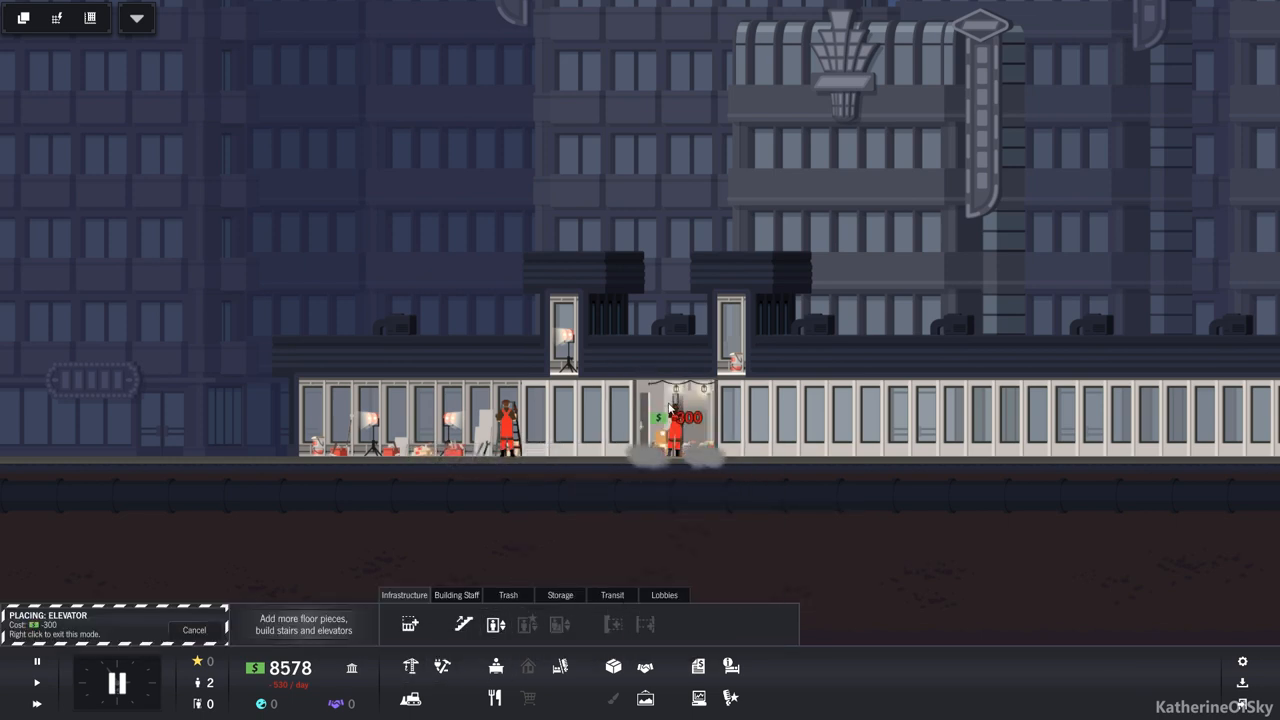
pyautogui.click(616, 418)
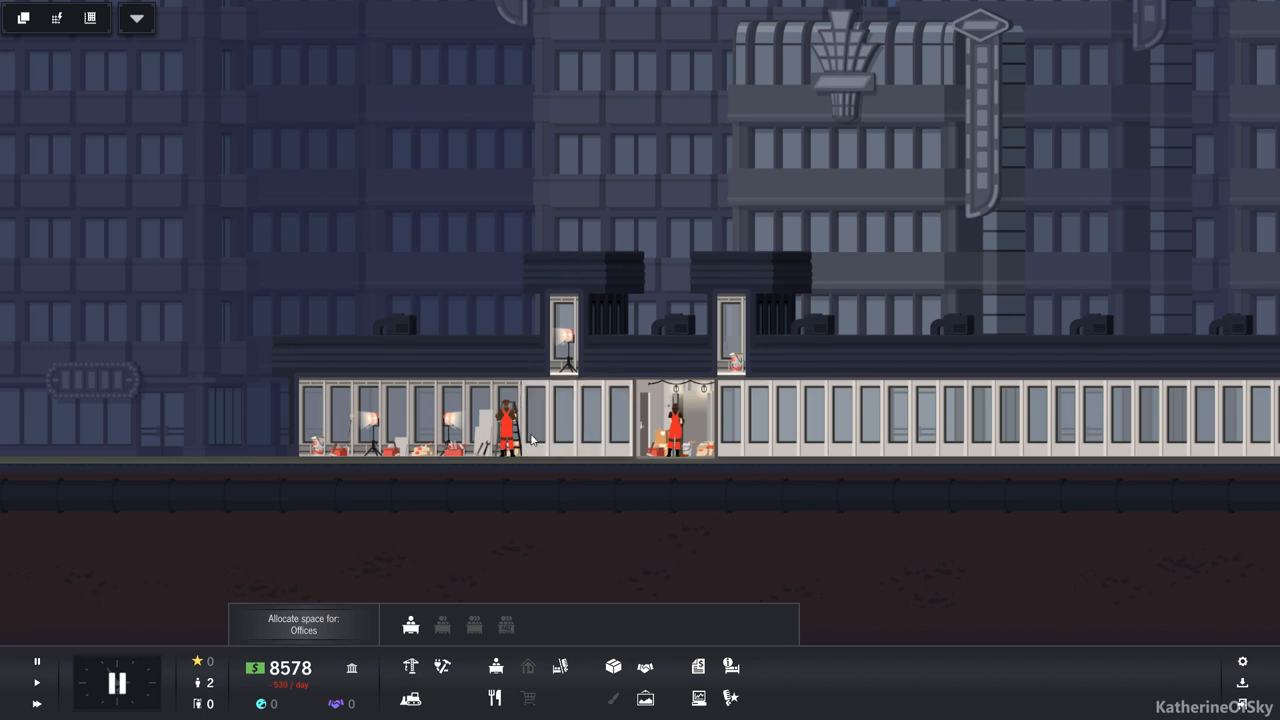
pyautogui.click(410, 668)
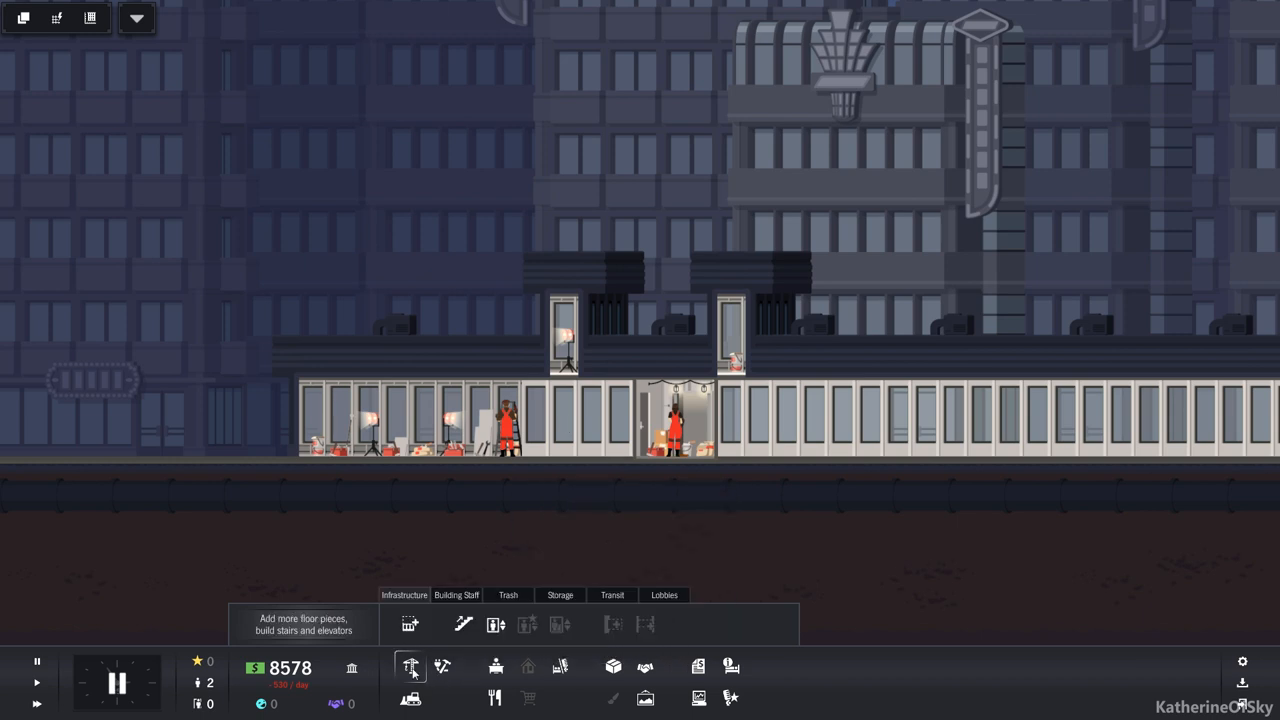
pyautogui.click(410, 668)
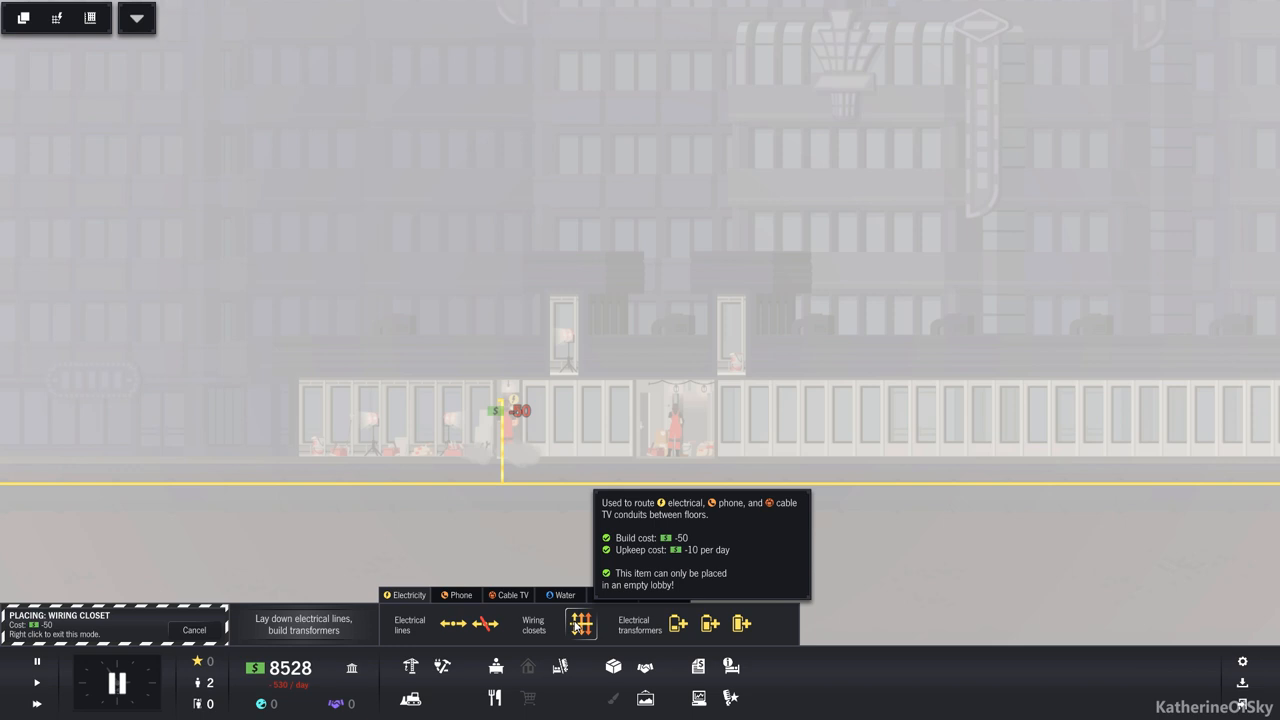
# Place a plumbing closet on the ground floor beside the wiring closet
pyautogui.click(564, 596)
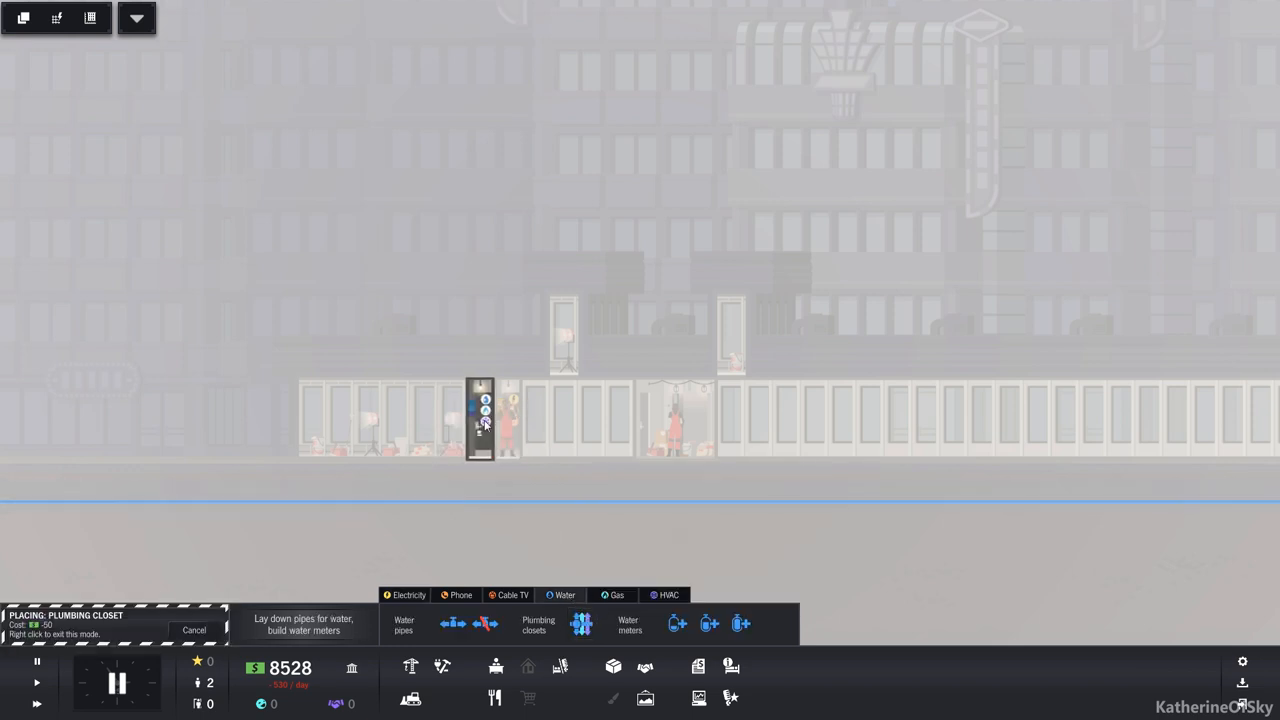
pyautogui.click(480, 420)
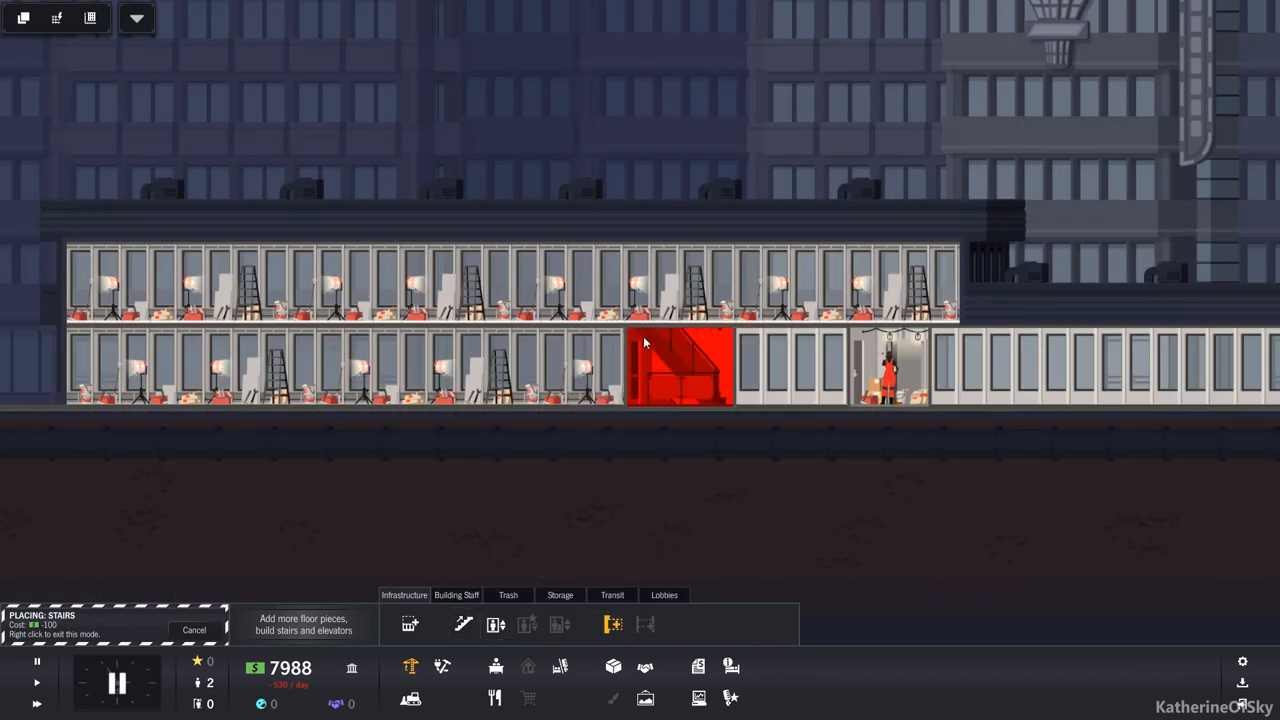
# Add upper floors and place stairs linking them to the ground floor
pyautogui.click(680, 364)
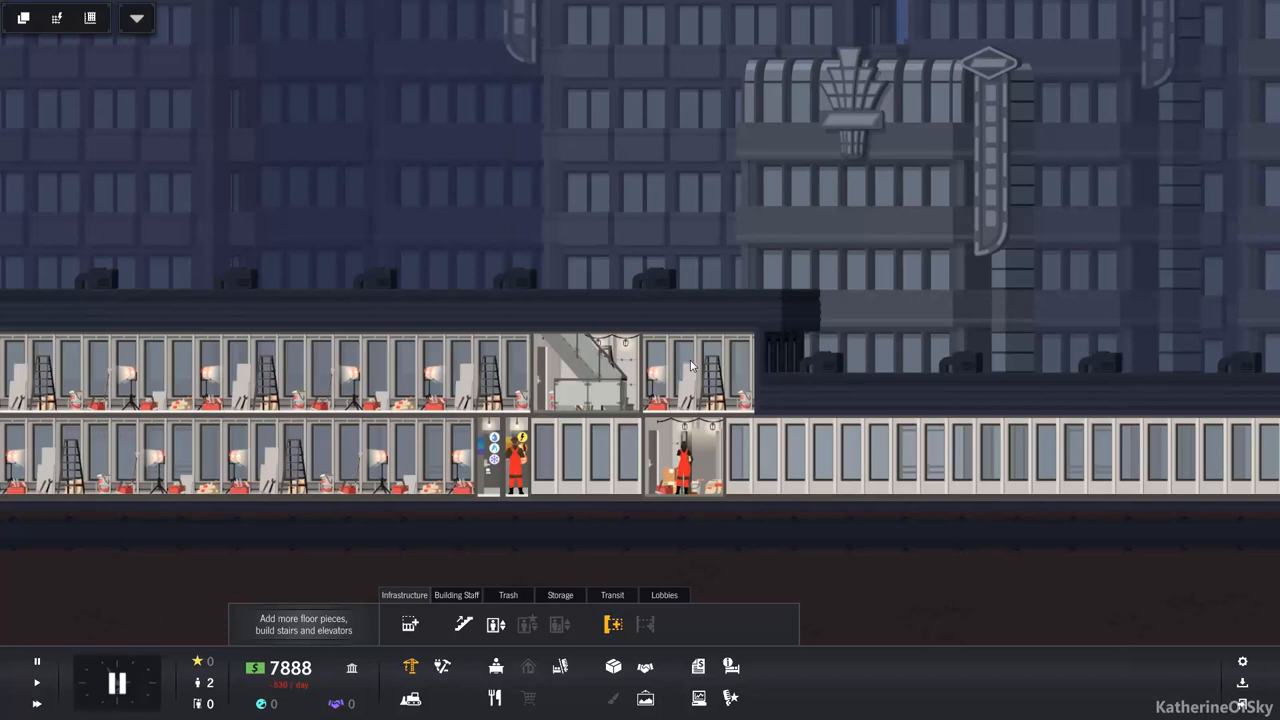
pyautogui.click(644, 624)
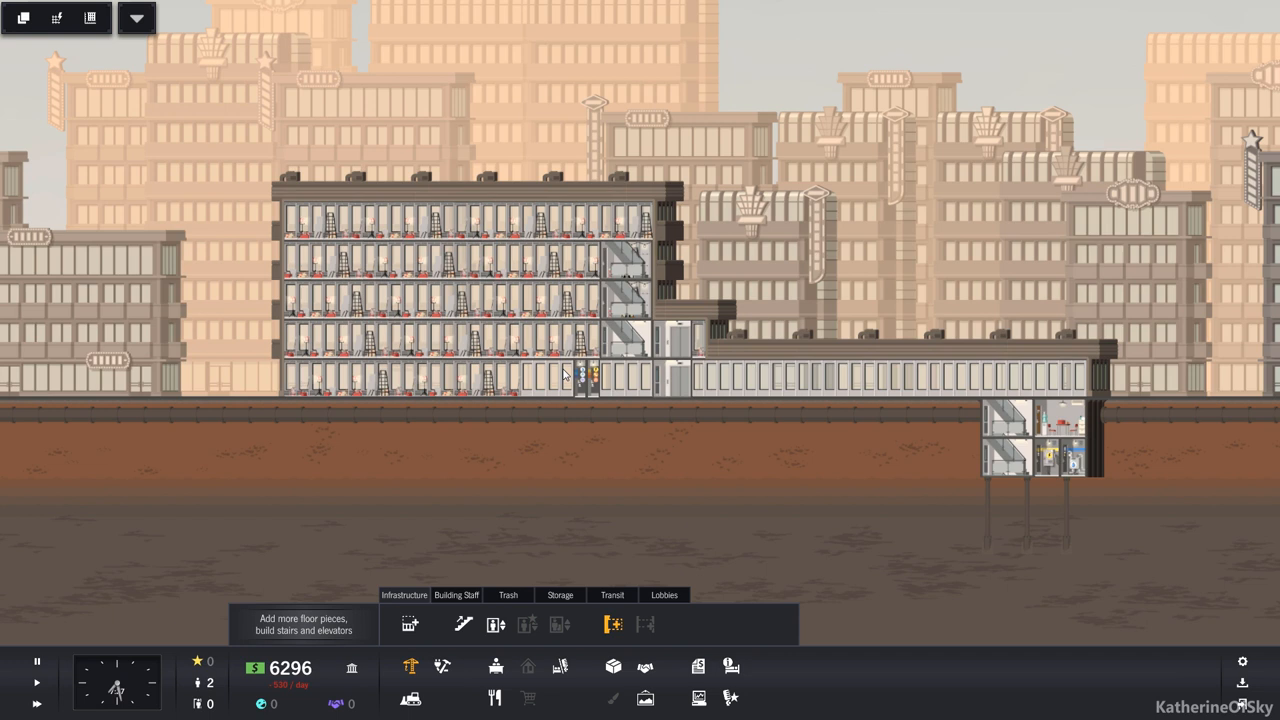
pyautogui.moveTo(590, 420)
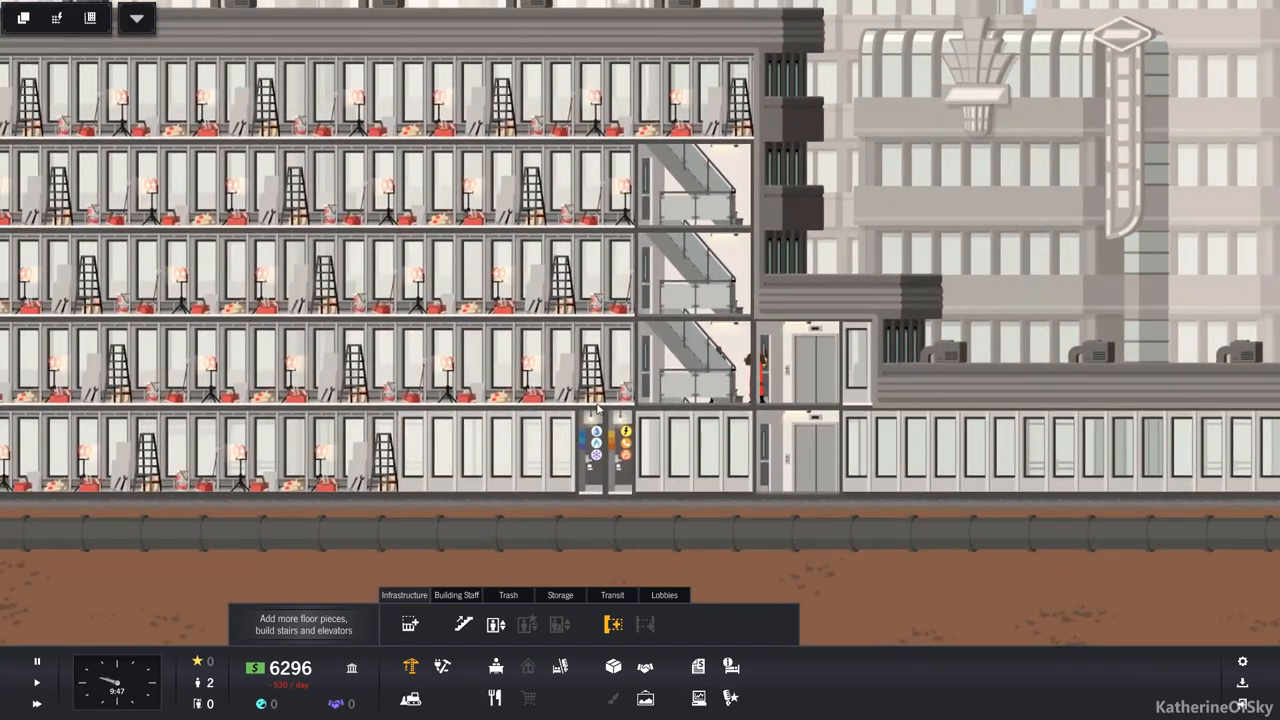
pyautogui.moveTo(496, 624)
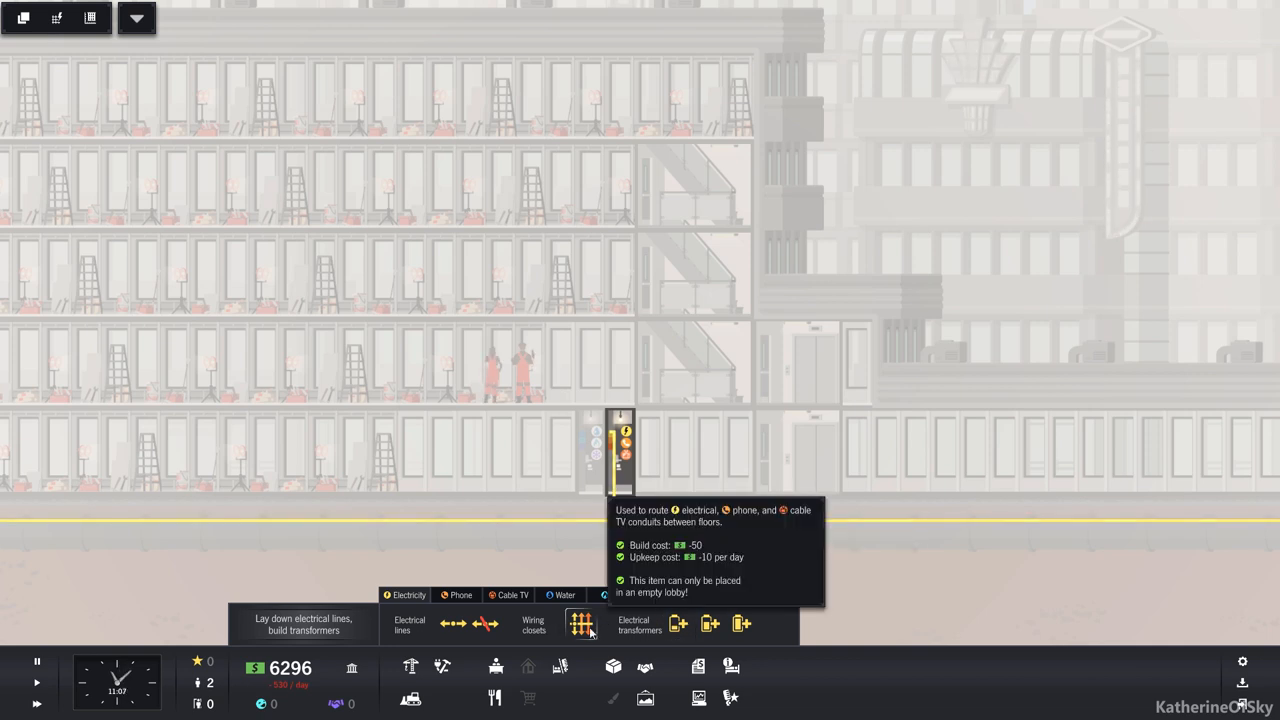
# Place a wiring closet on the upper floor above the existing closet
pyautogui.click(580, 624)
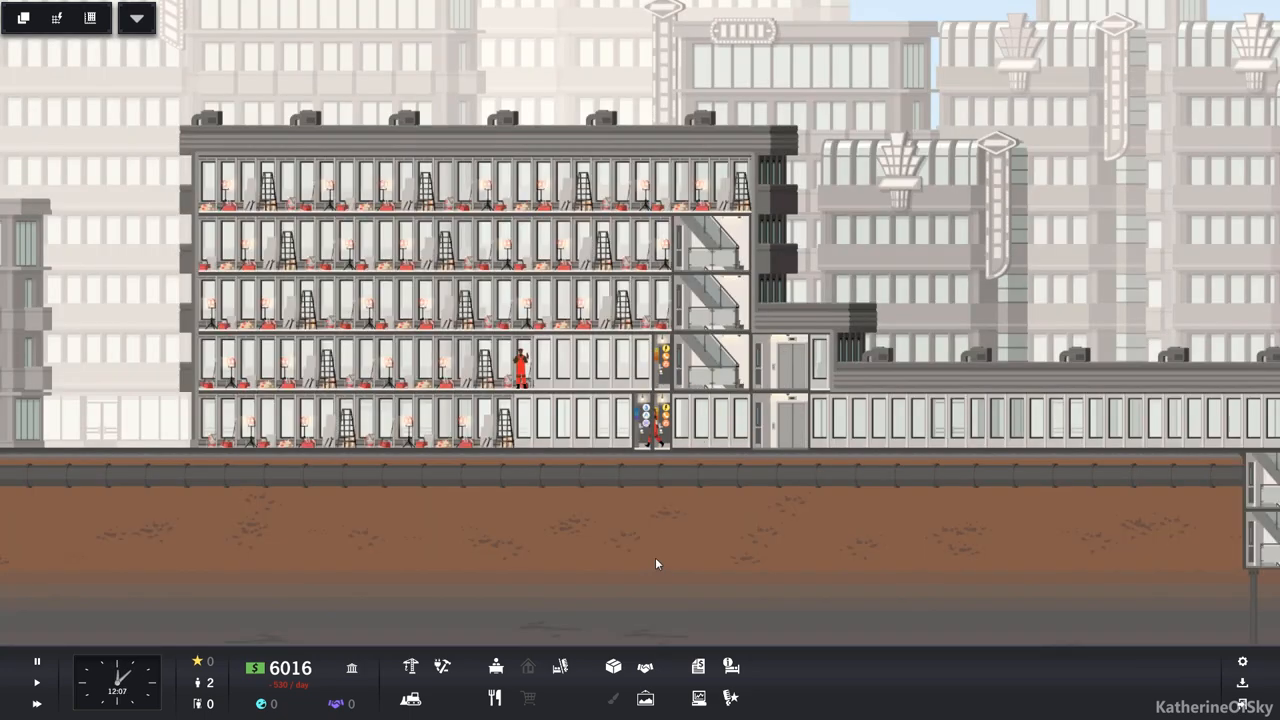
pyautogui.moveTo(496, 668)
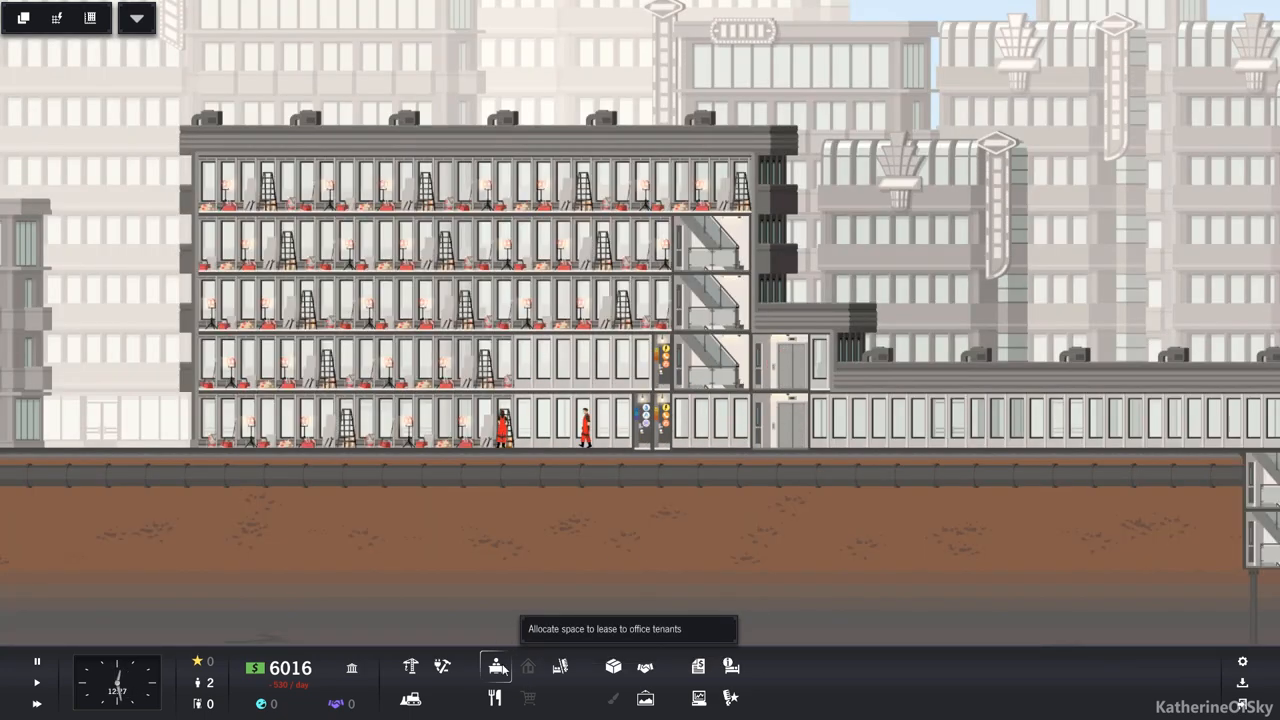
# Place a small office space on the second floor and dismiss the rental advice
pyautogui.click(494, 668)
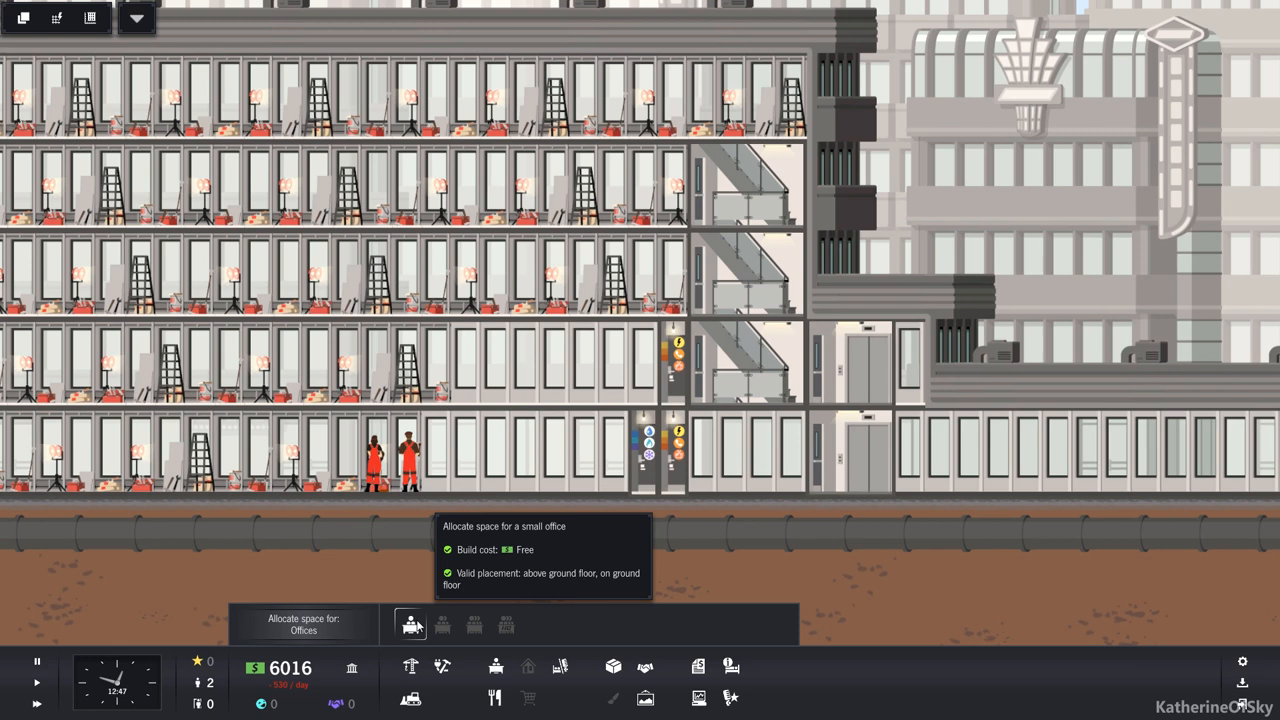
pyautogui.click(410, 624)
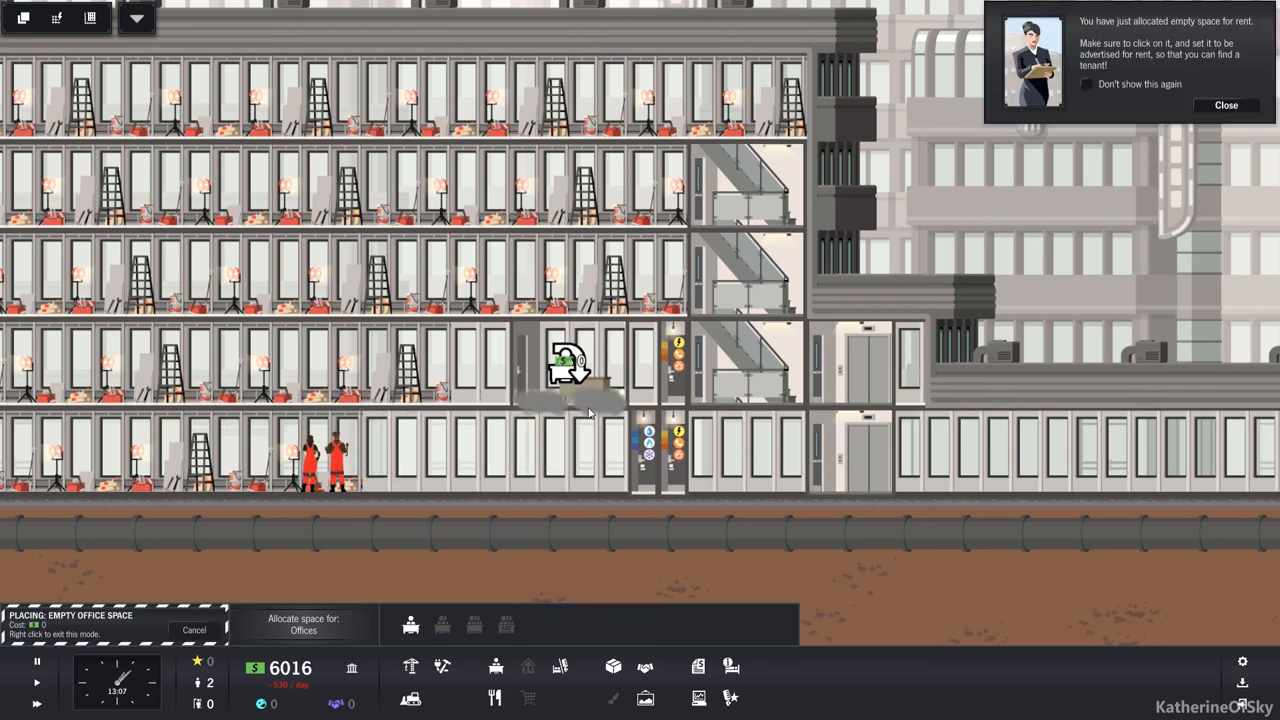
pyautogui.click(570, 364)
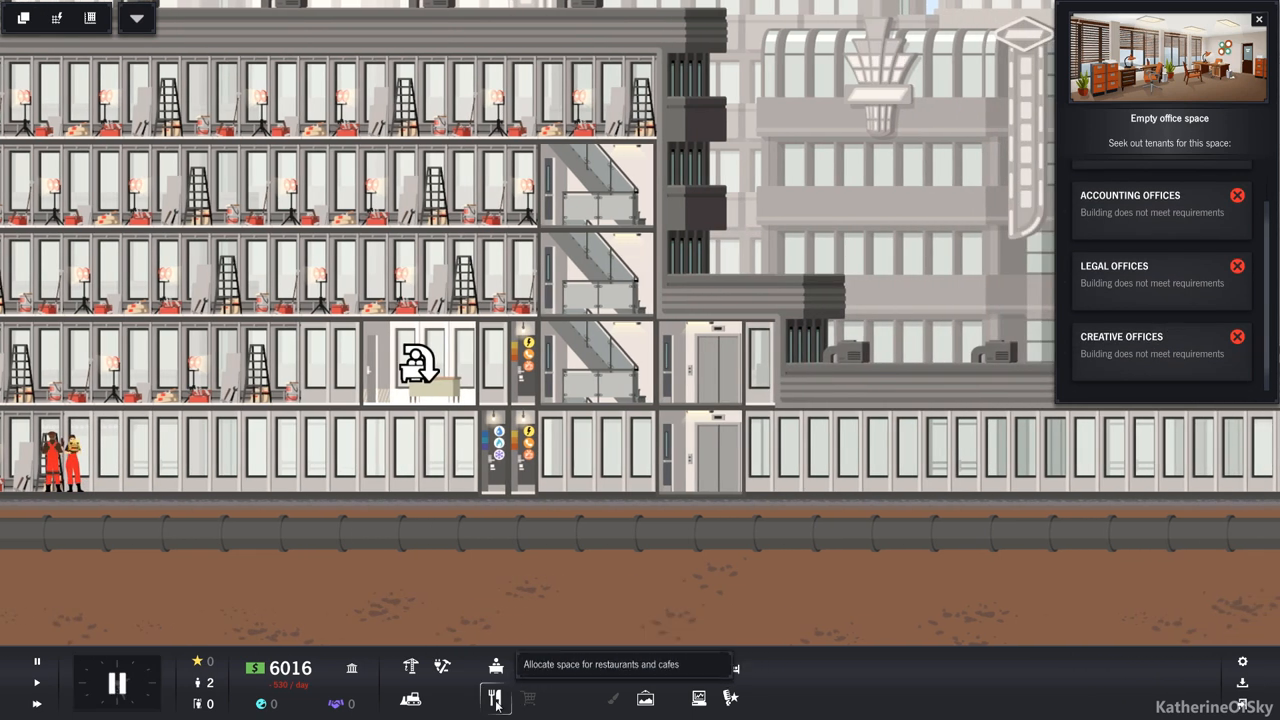
# Place an empty restaurant space on the ground floor
pyautogui.click(496, 698)
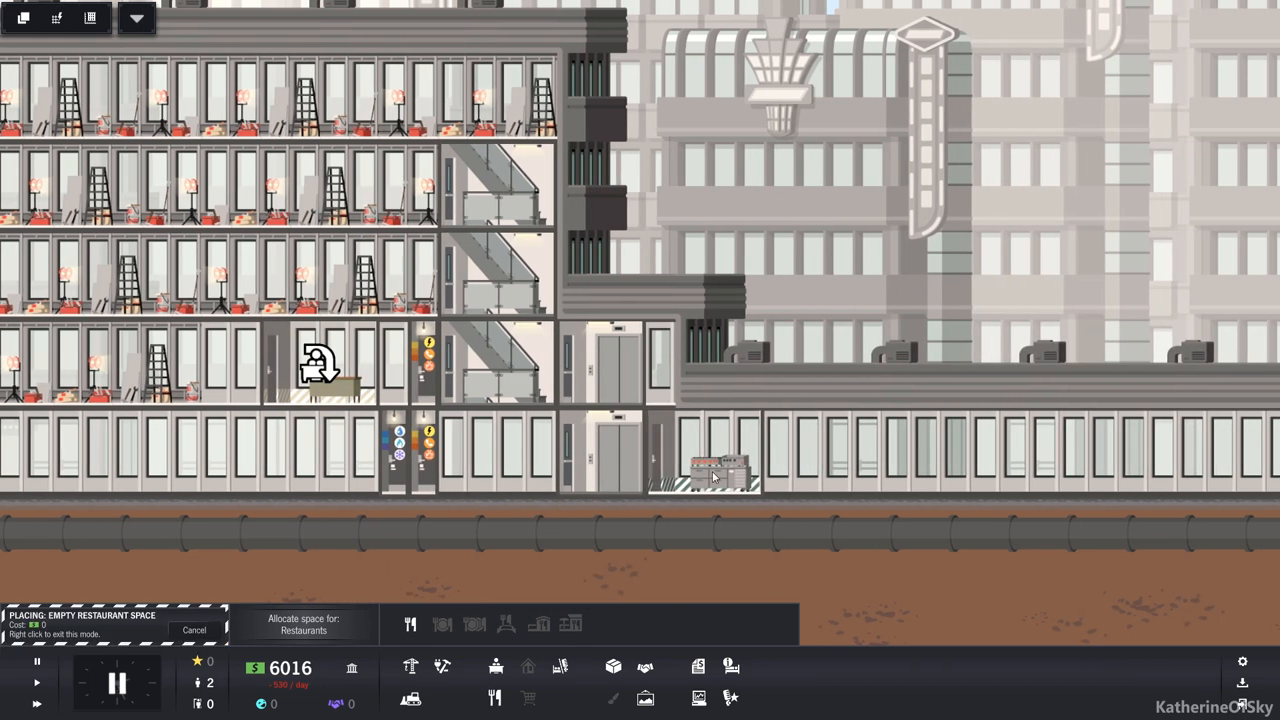
pyautogui.click(710, 464)
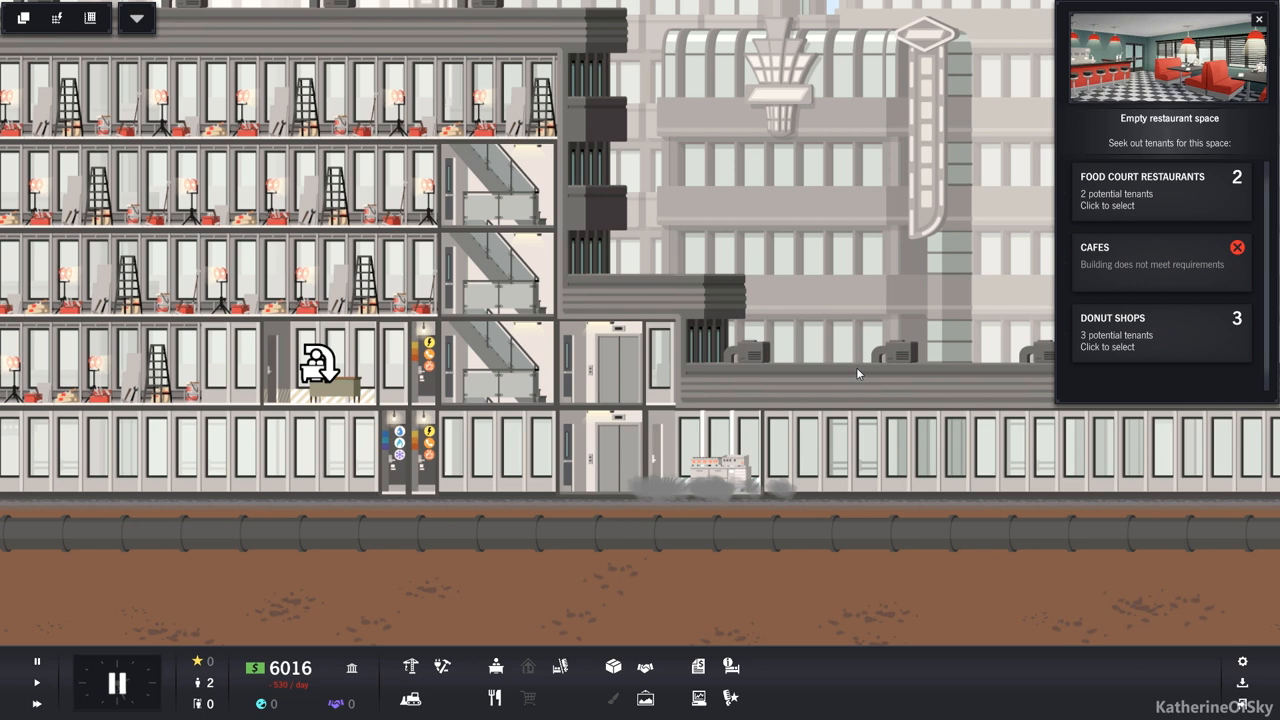
pyautogui.click(1142, 190)
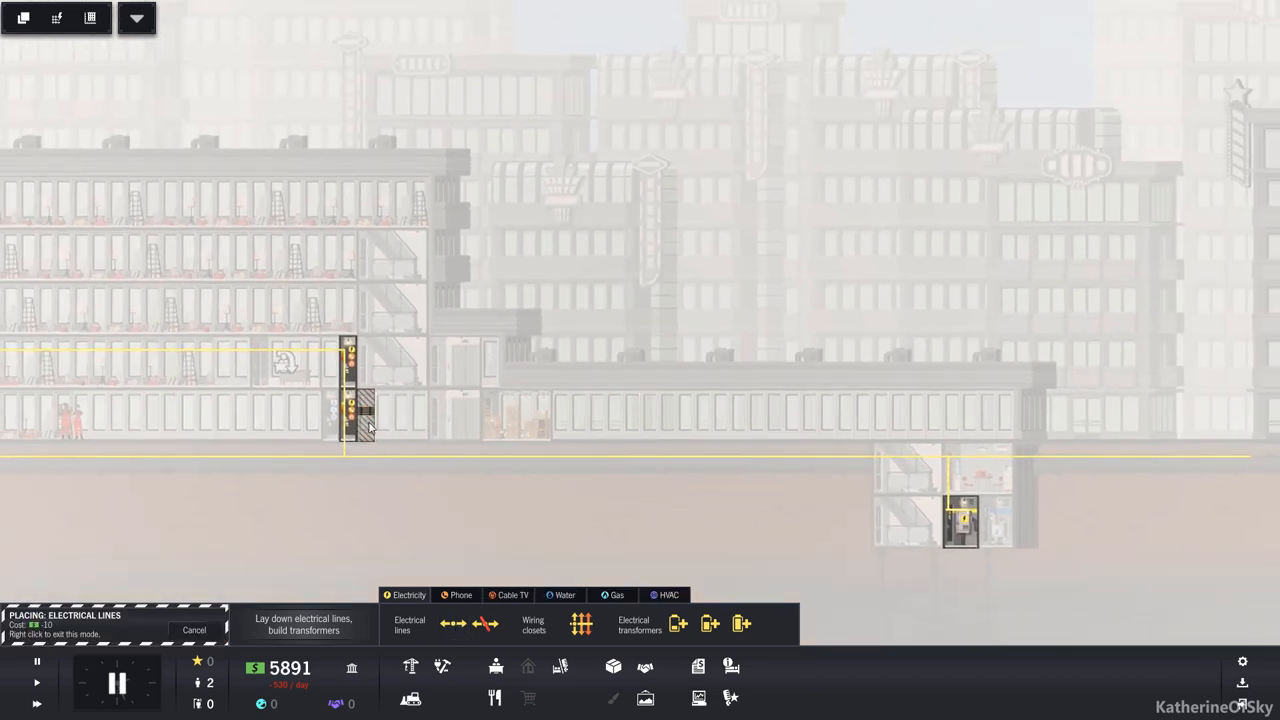
# Lay electrical lines across the building's floors
pyautogui.click(368, 410)
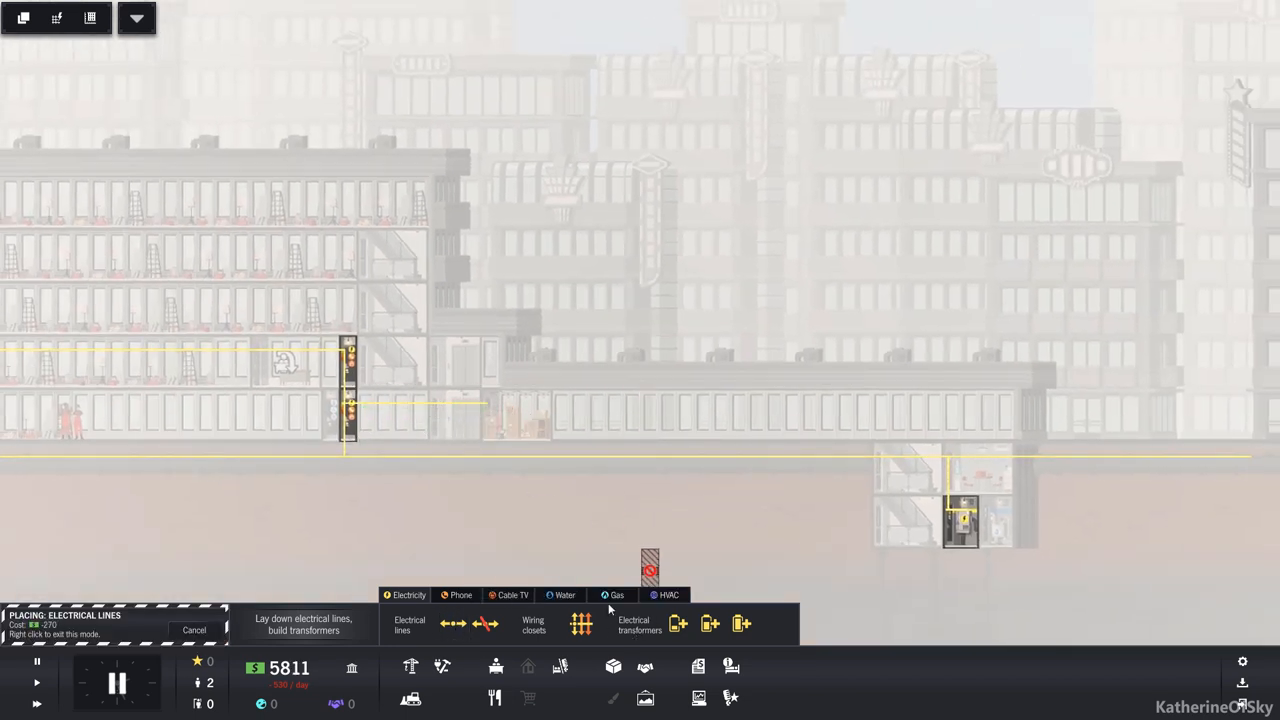
pyautogui.click(564, 596)
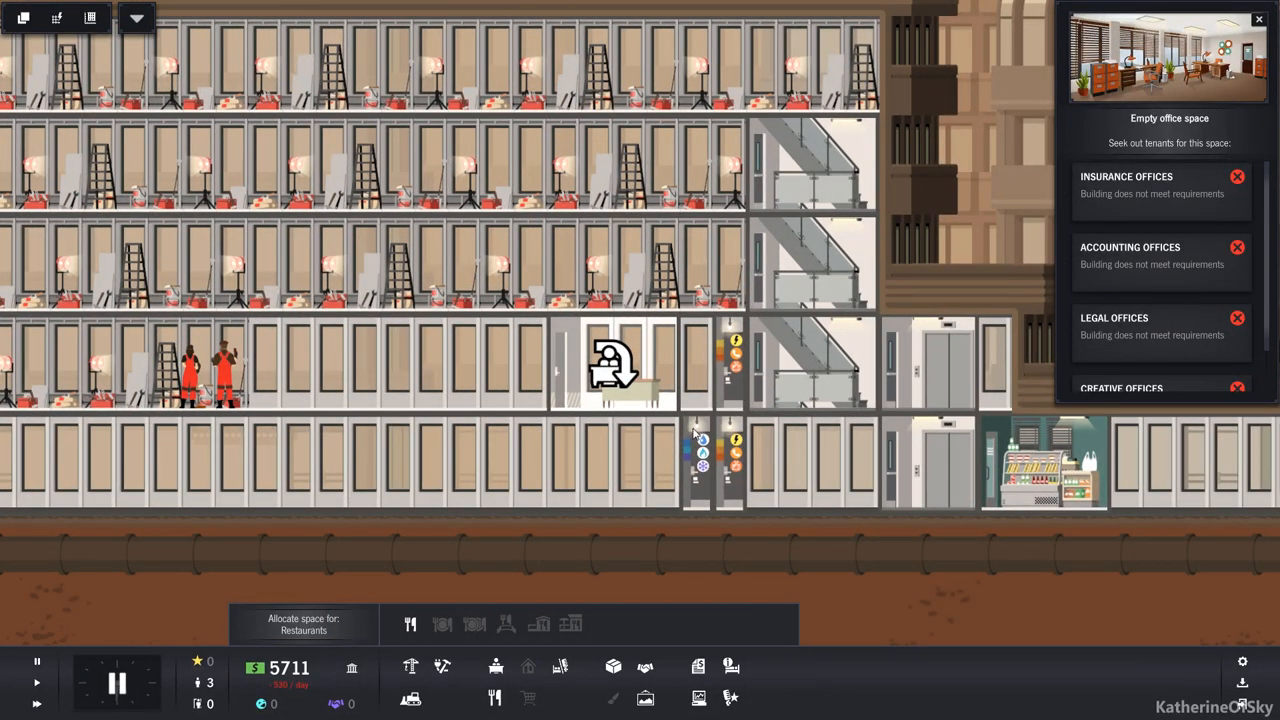
# Scroll the tenant list for the empty space while the restaurant opens for business
pyautogui.scroll(-3)
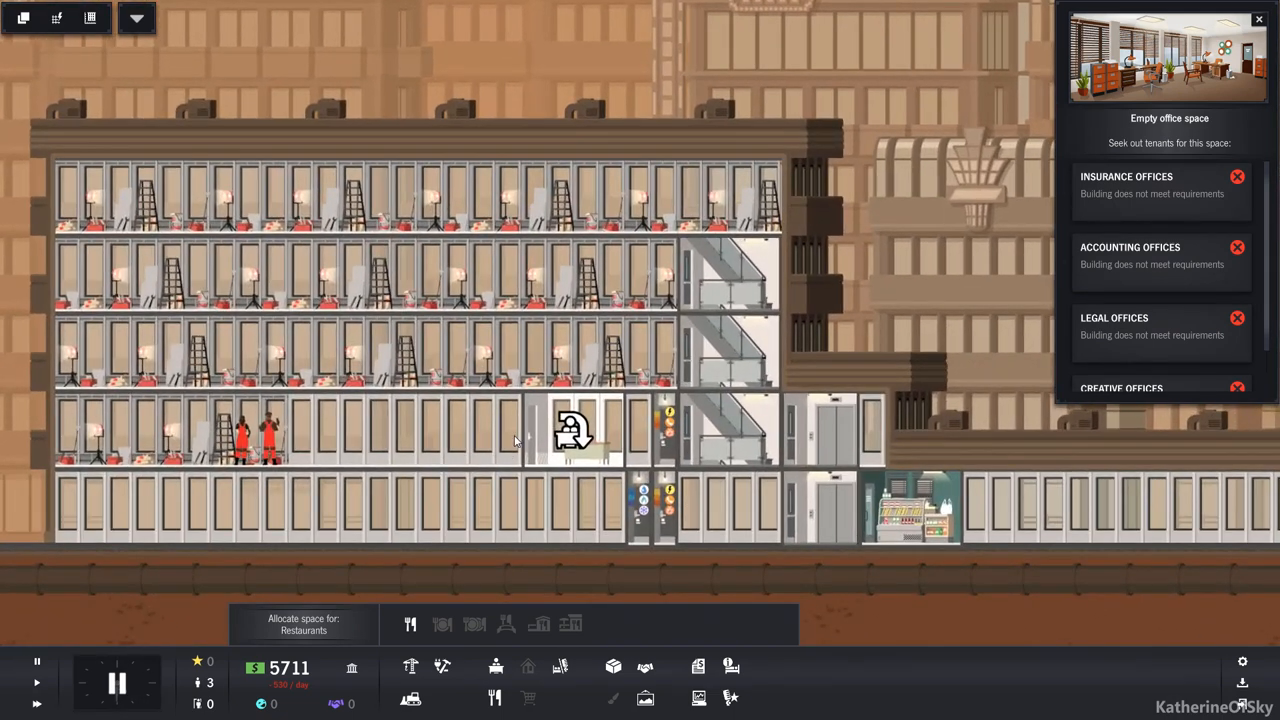
pyautogui.moveTo(410, 698)
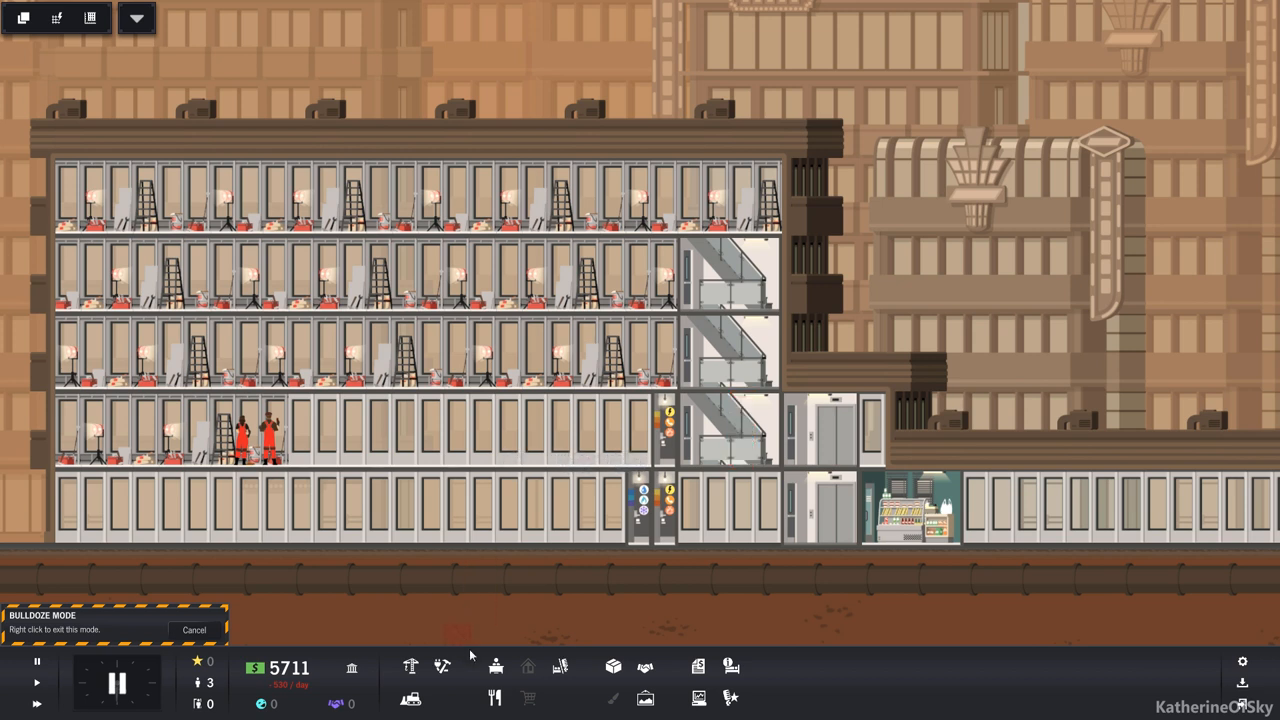
pyautogui.moveTo(538, 690)
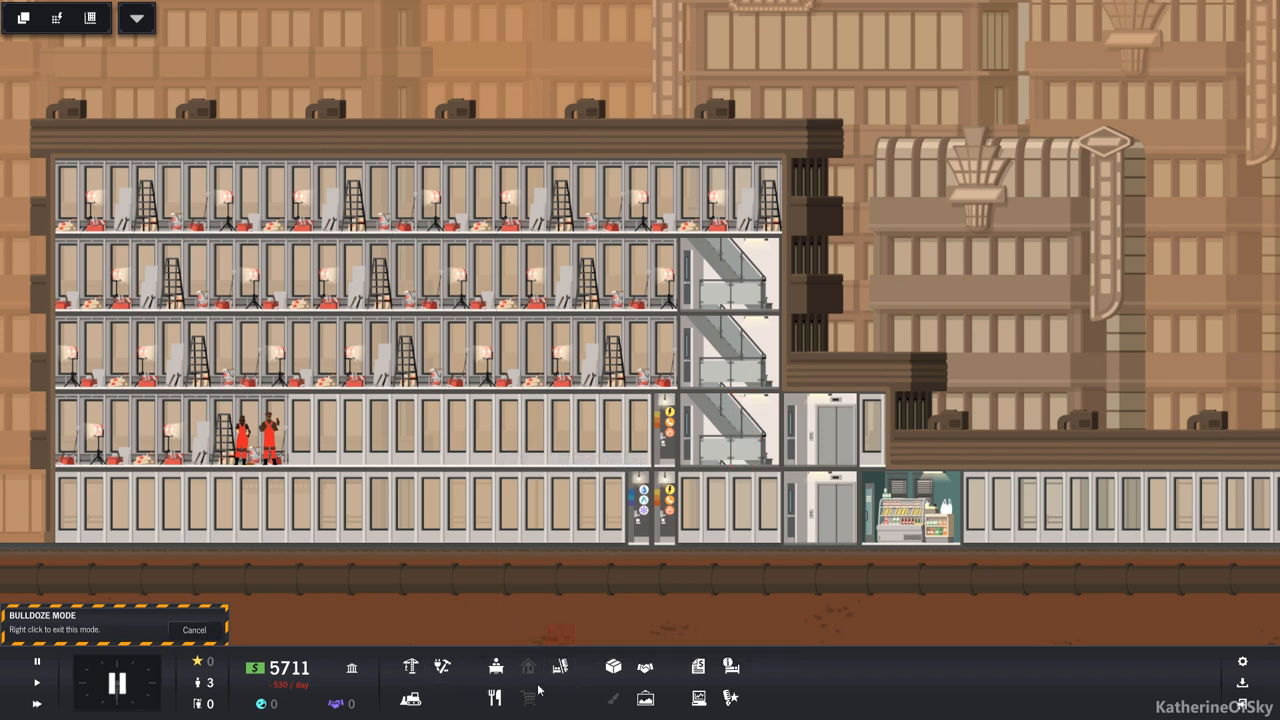
# Place a Hotel Front Desk on the ground floor beside the lobby elevators
pyautogui.click(560, 668)
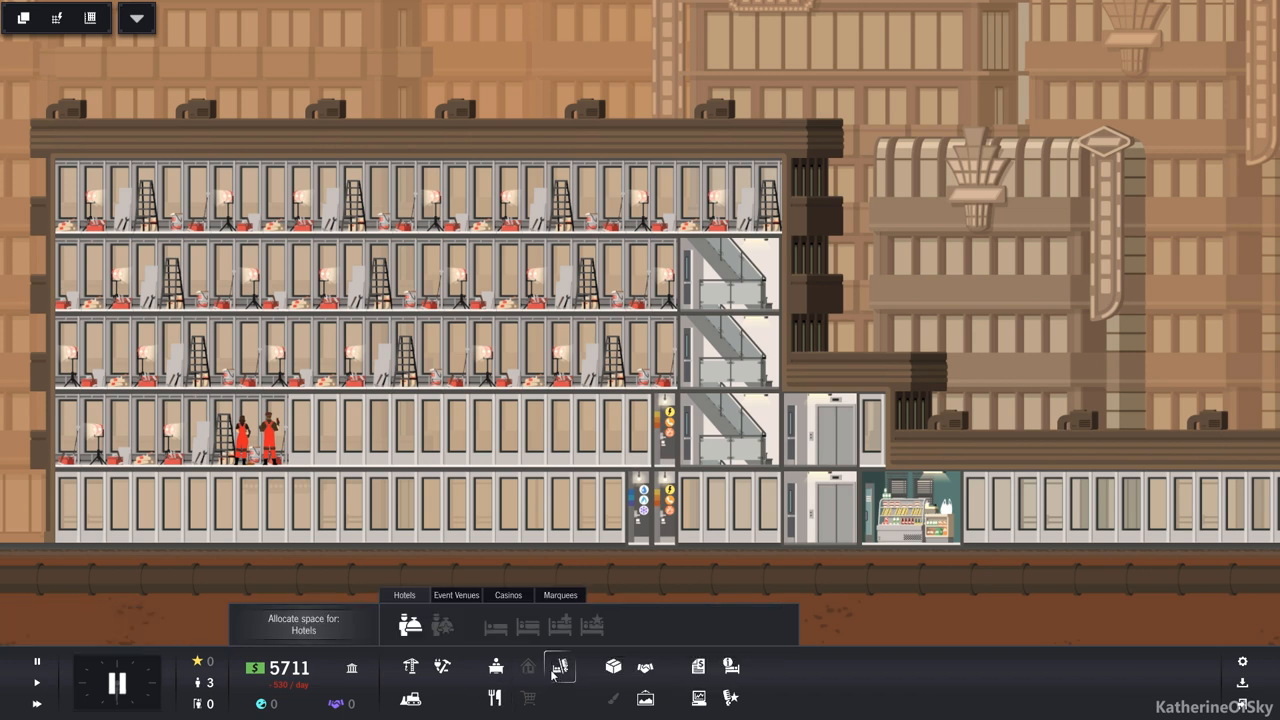
pyautogui.click(560, 666)
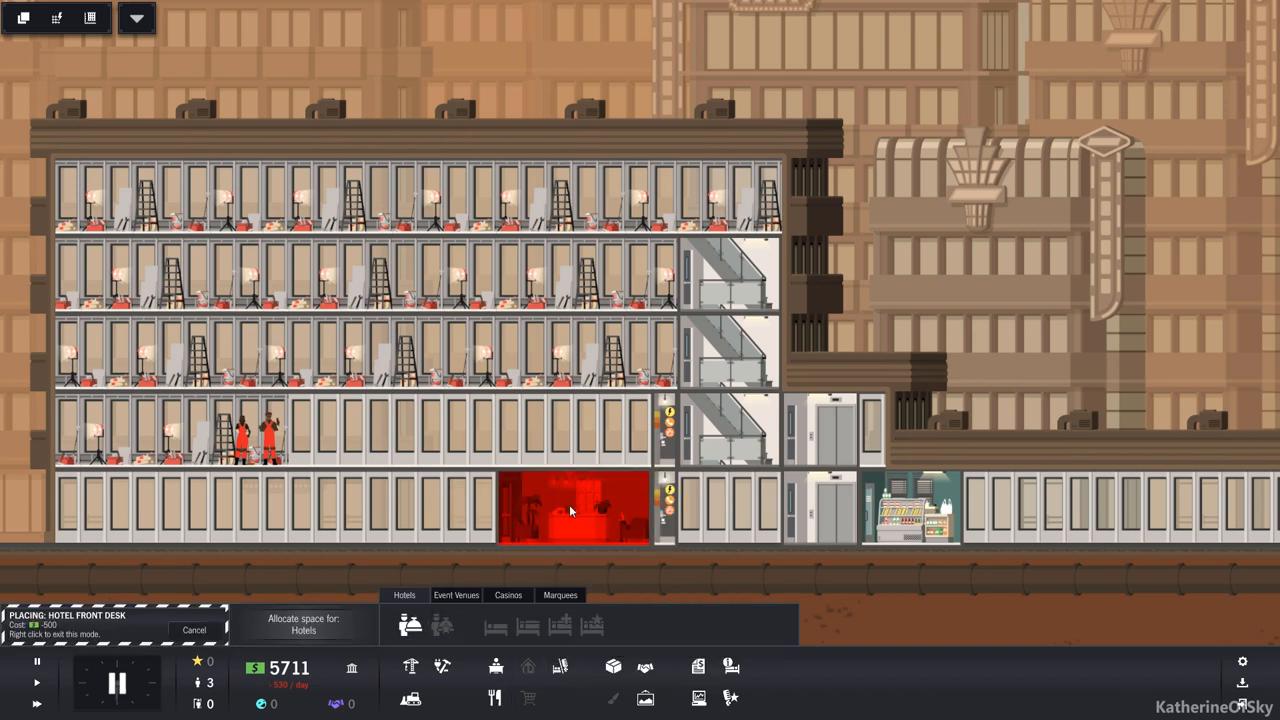
pyautogui.click(570, 510)
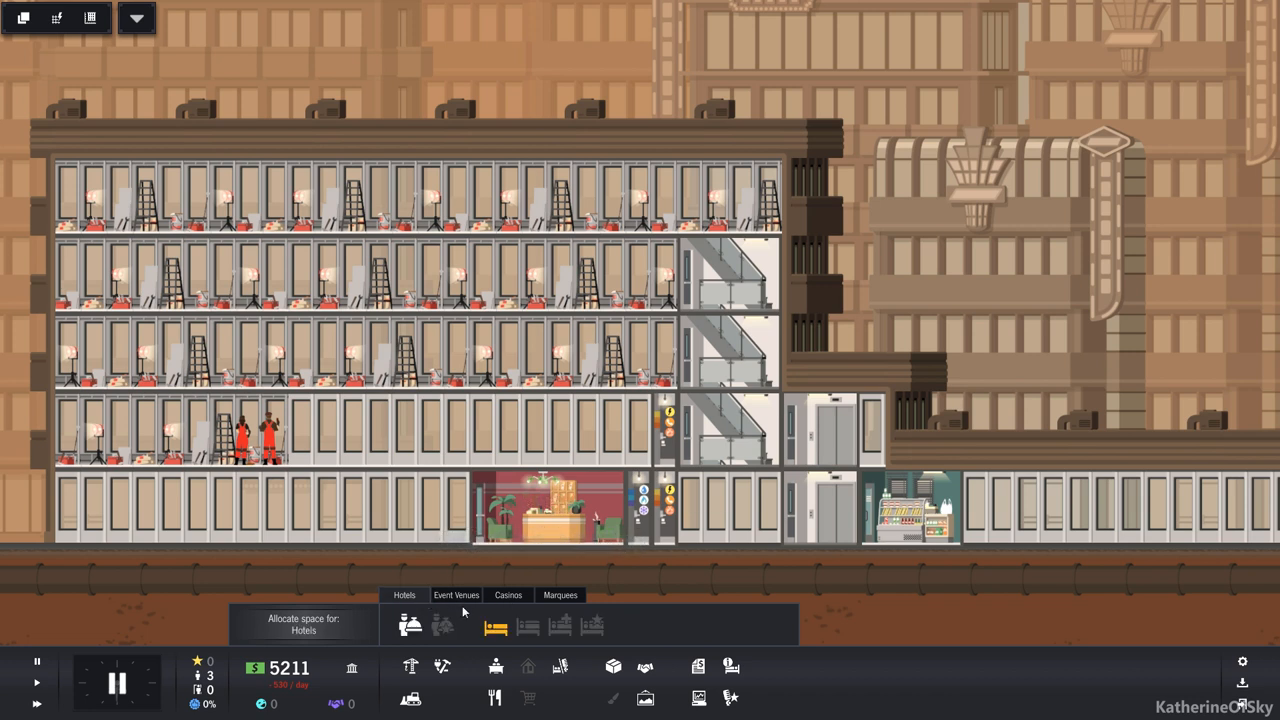
pyautogui.click(496, 628)
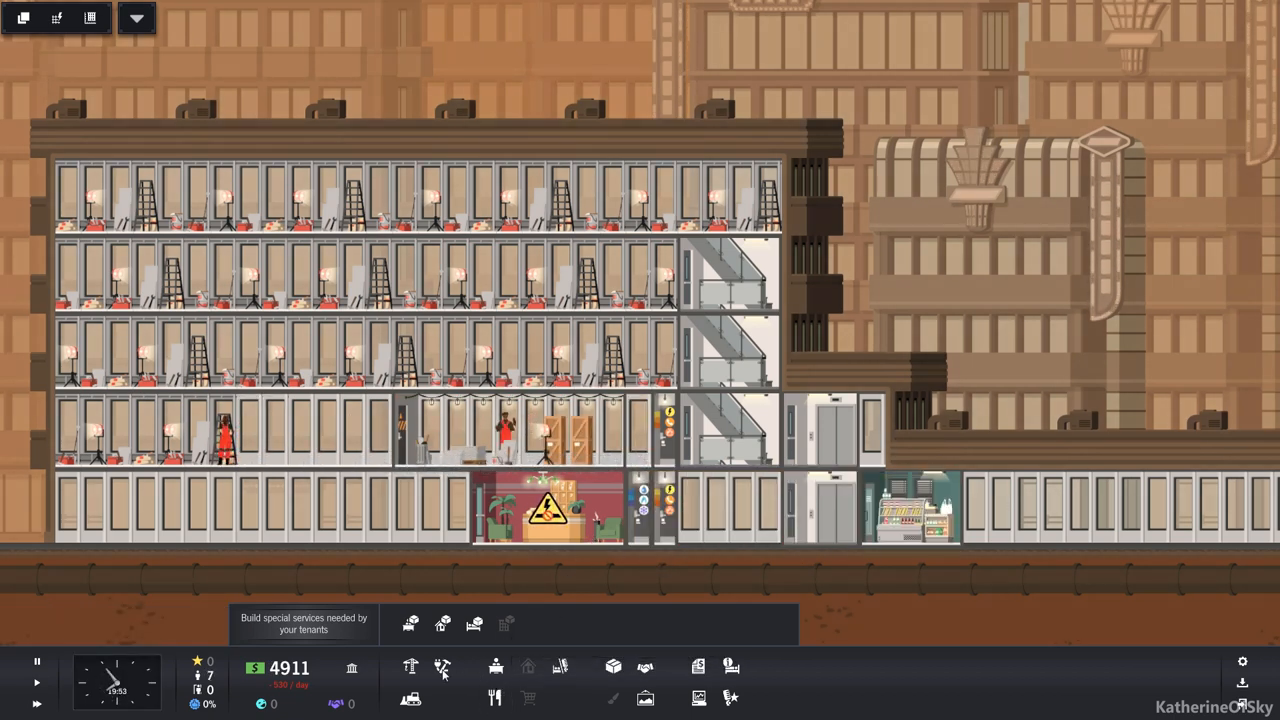
# Start laying electrical lines from the riser toward the new front desk
pyautogui.click(442, 668)
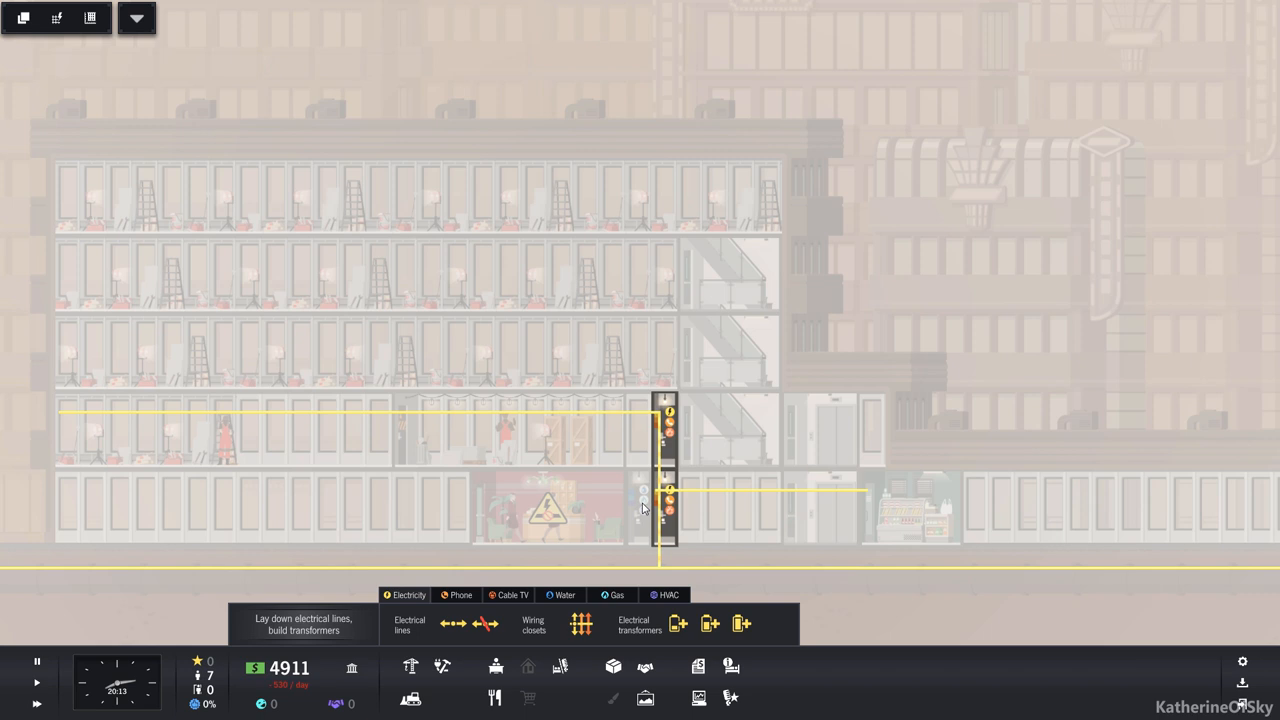
pyautogui.click(584, 504)
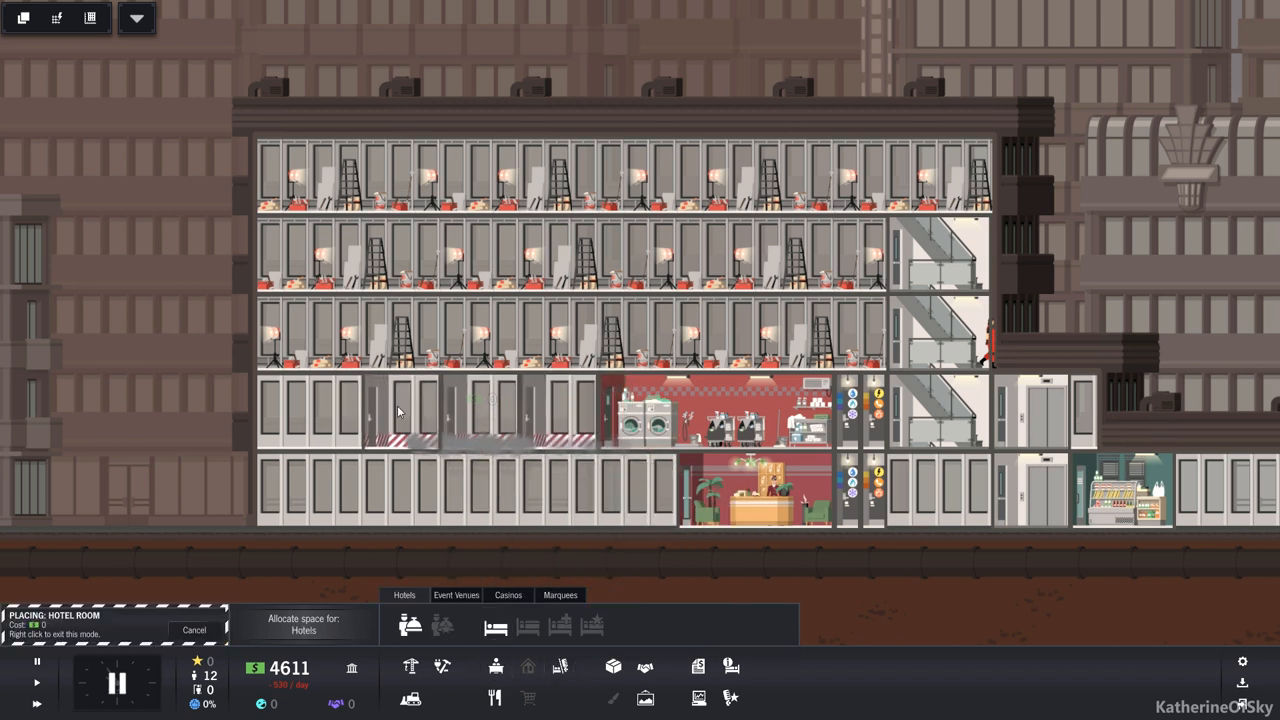
# Place a hotel room on floor 1 and furnish it as a Single Hotel Room
pyautogui.click(400, 410)
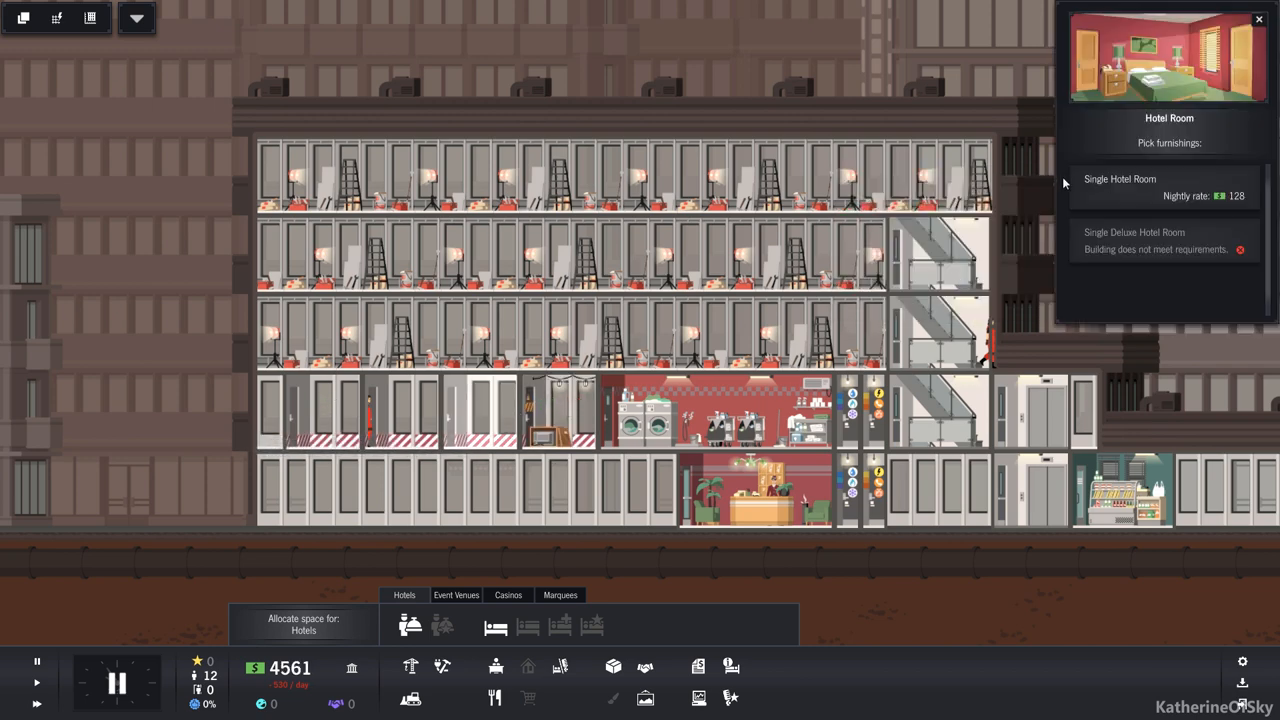
pyautogui.click(400, 410)
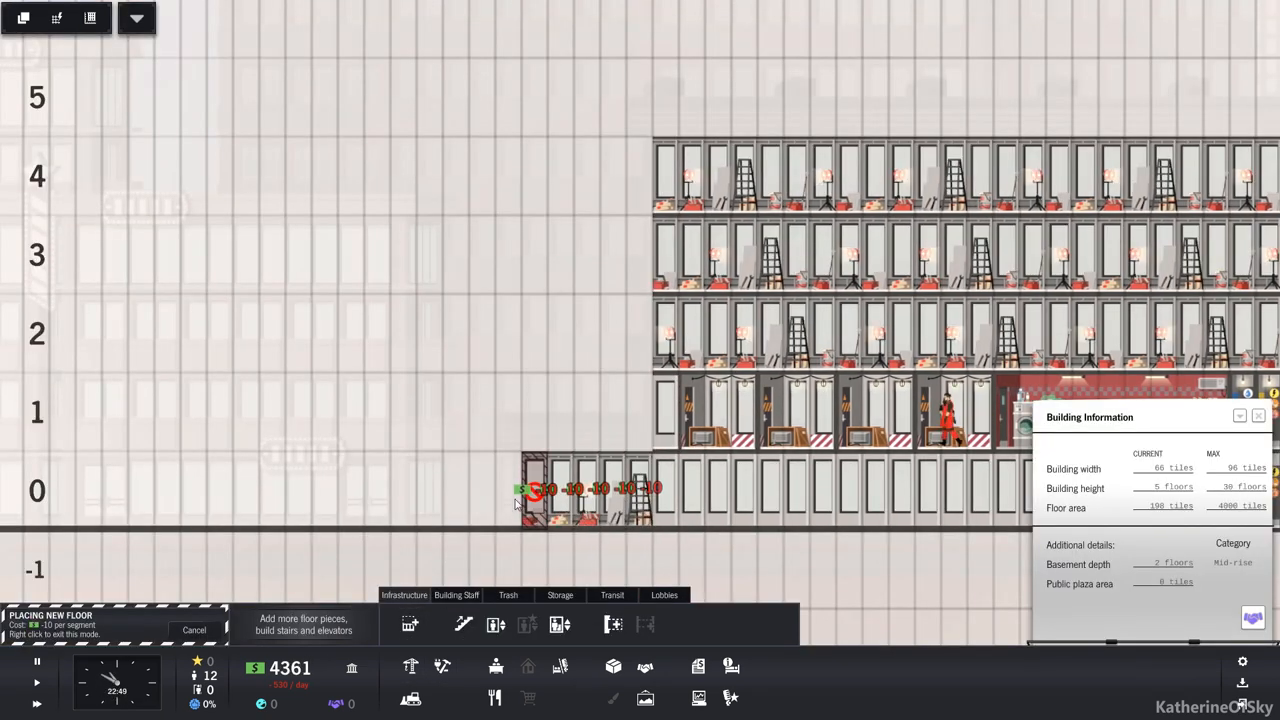
# Extend floors 0 and 1 to the left with new floor space
pyautogui.click(612, 412)
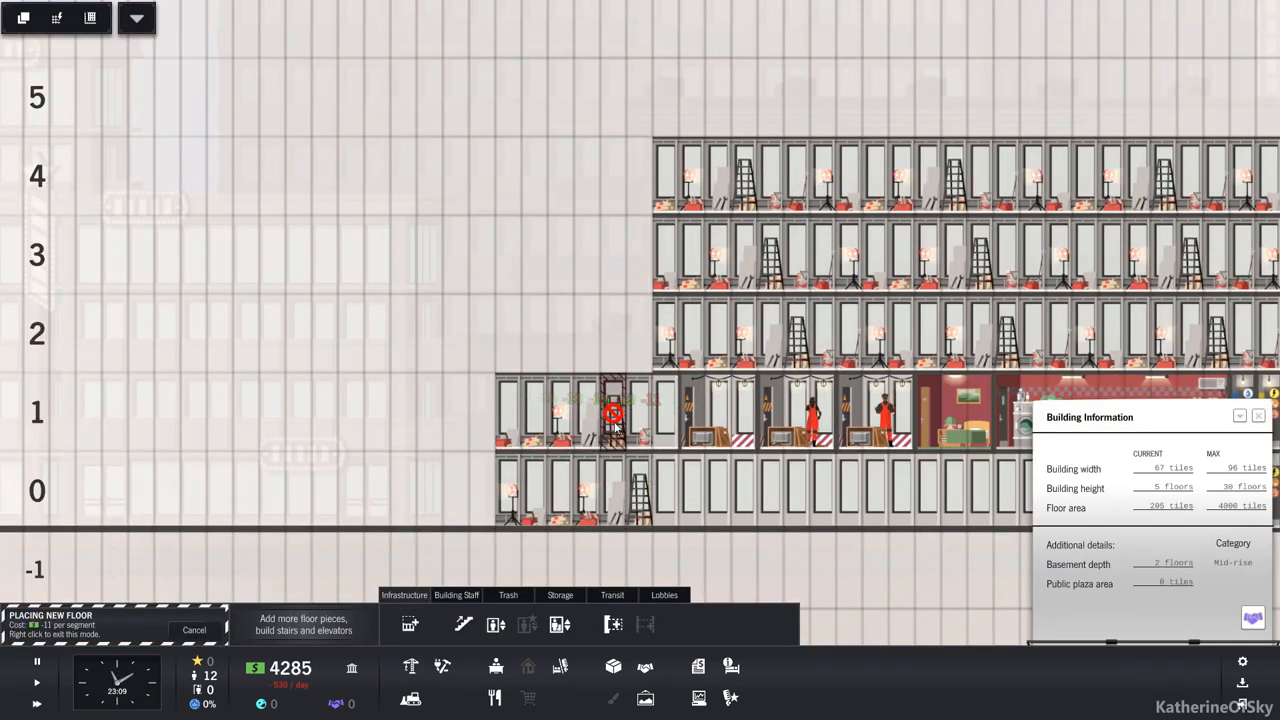
pyautogui.click(480, 490)
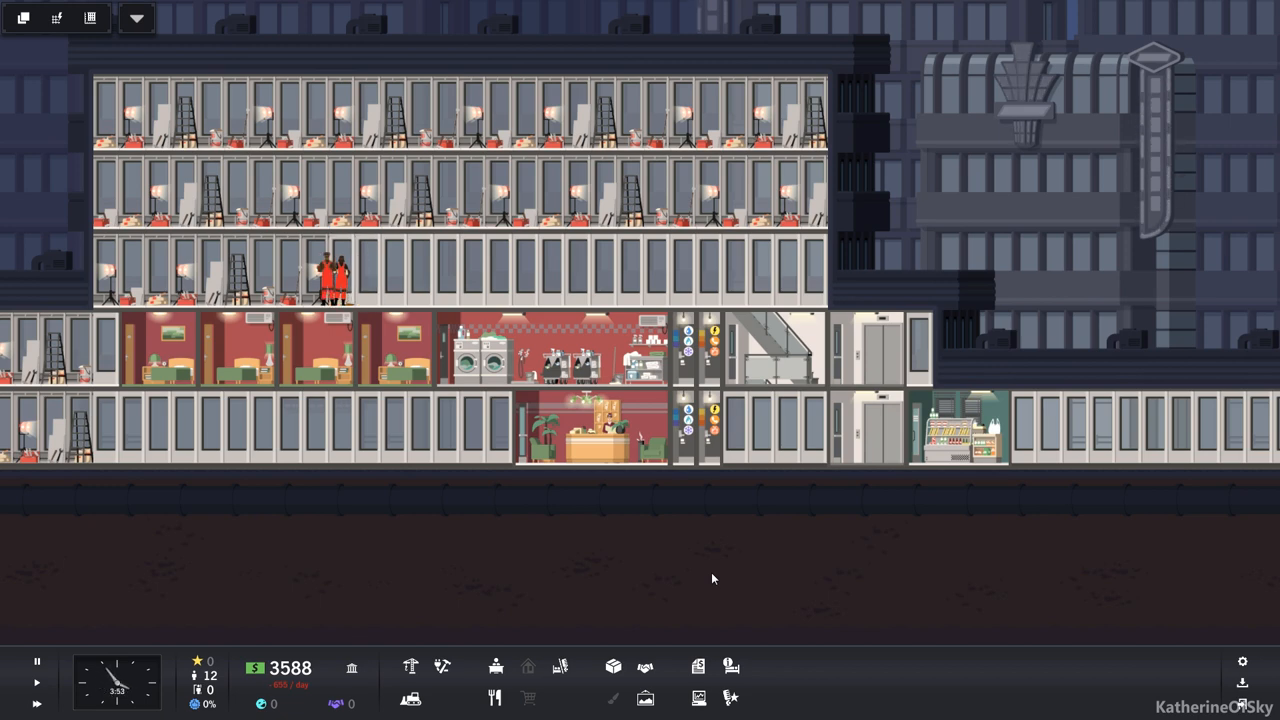
pyautogui.moveTo(752, 534)
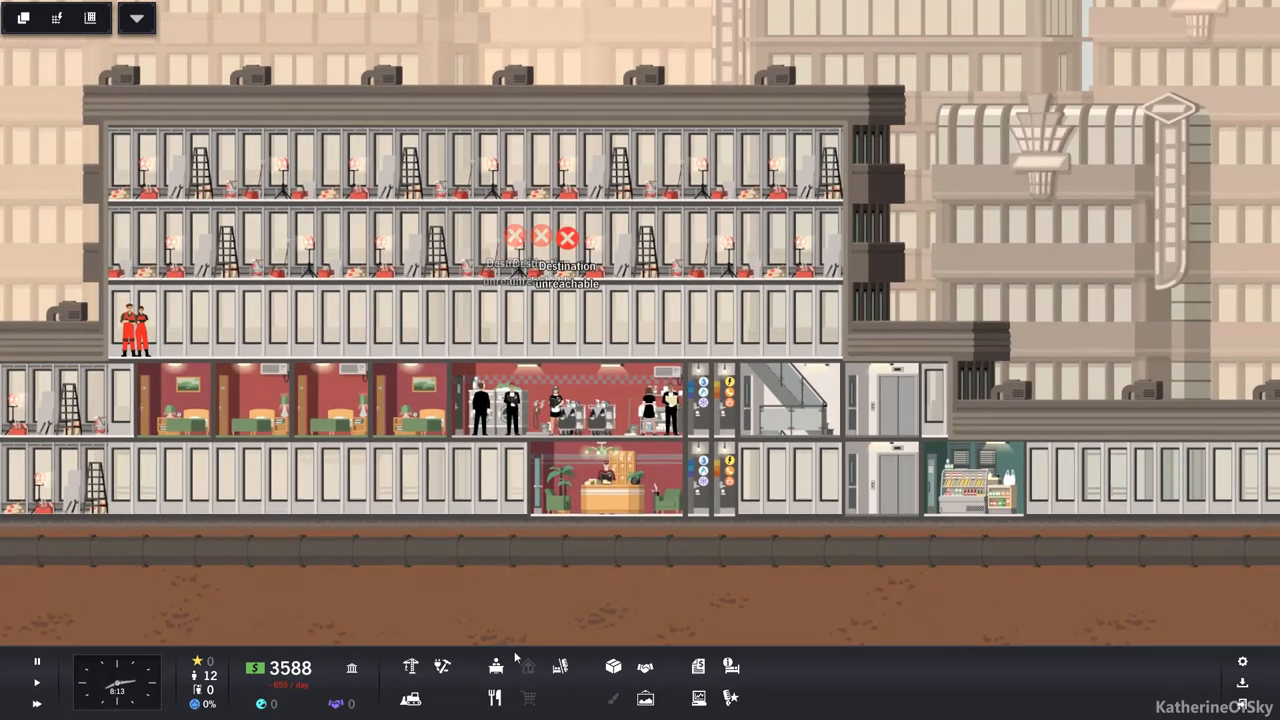
pyautogui.moveTo(196, 660)
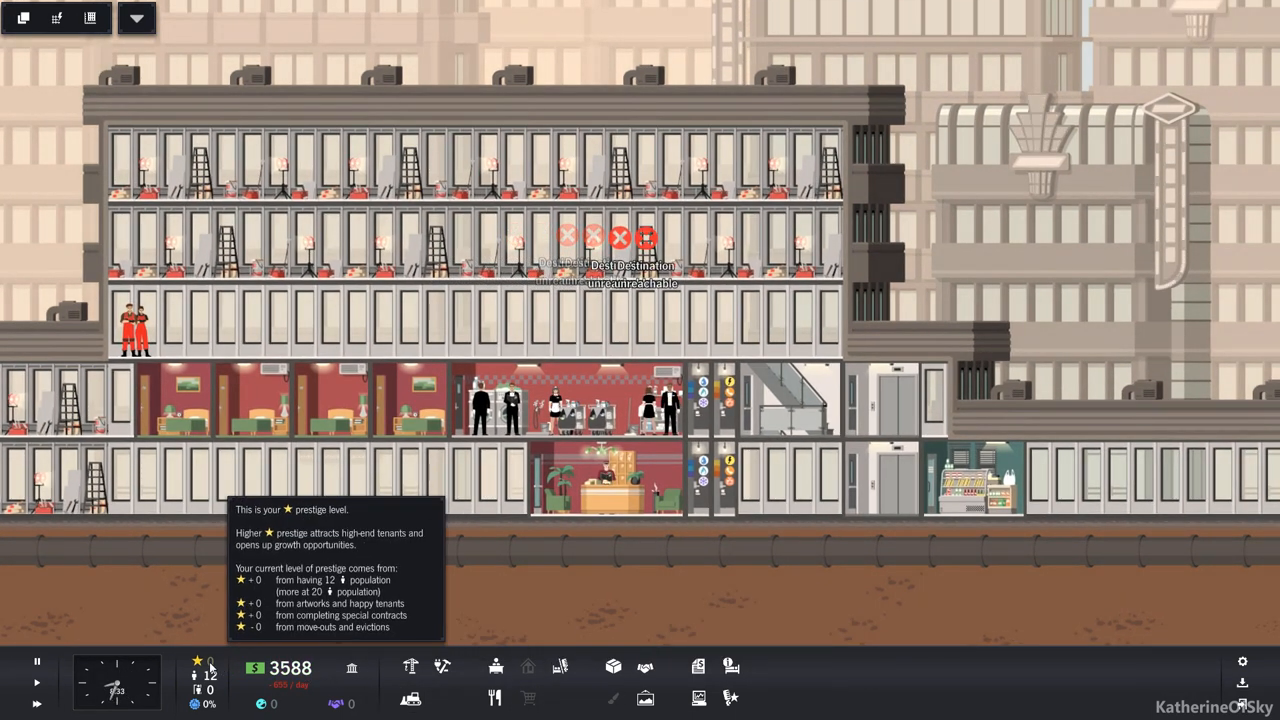
# Bring up the City Contracts list from the bottom toolbar
pyautogui.click(696, 668)
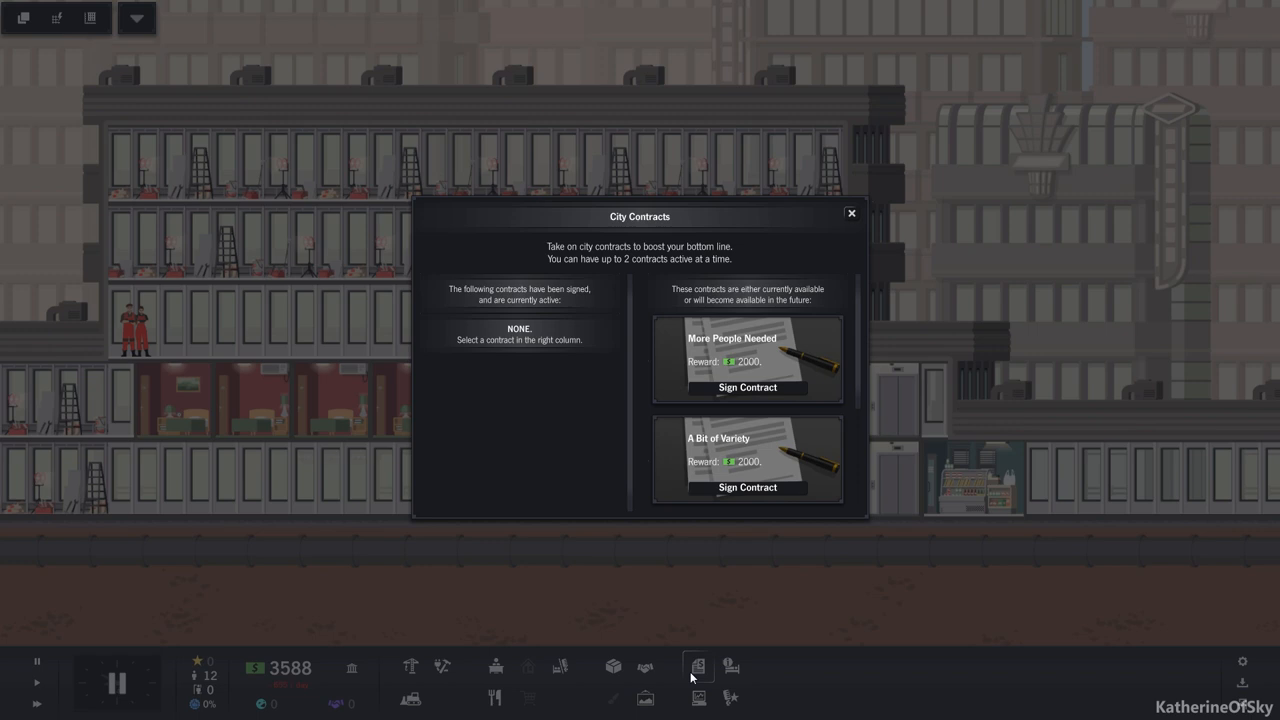
pyautogui.moveTo(784, 388)
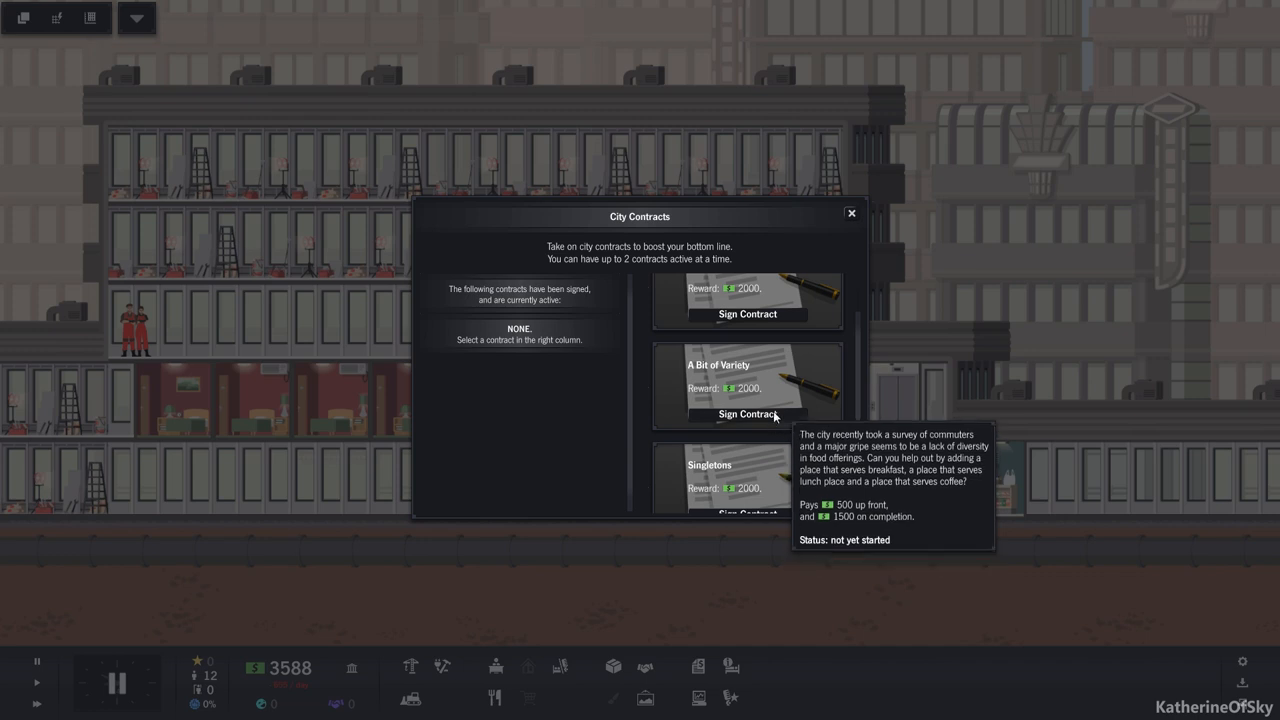
# Sign the A Bit of Variety and Singletons contracts, then close the contracts window
pyautogui.click(748, 414)
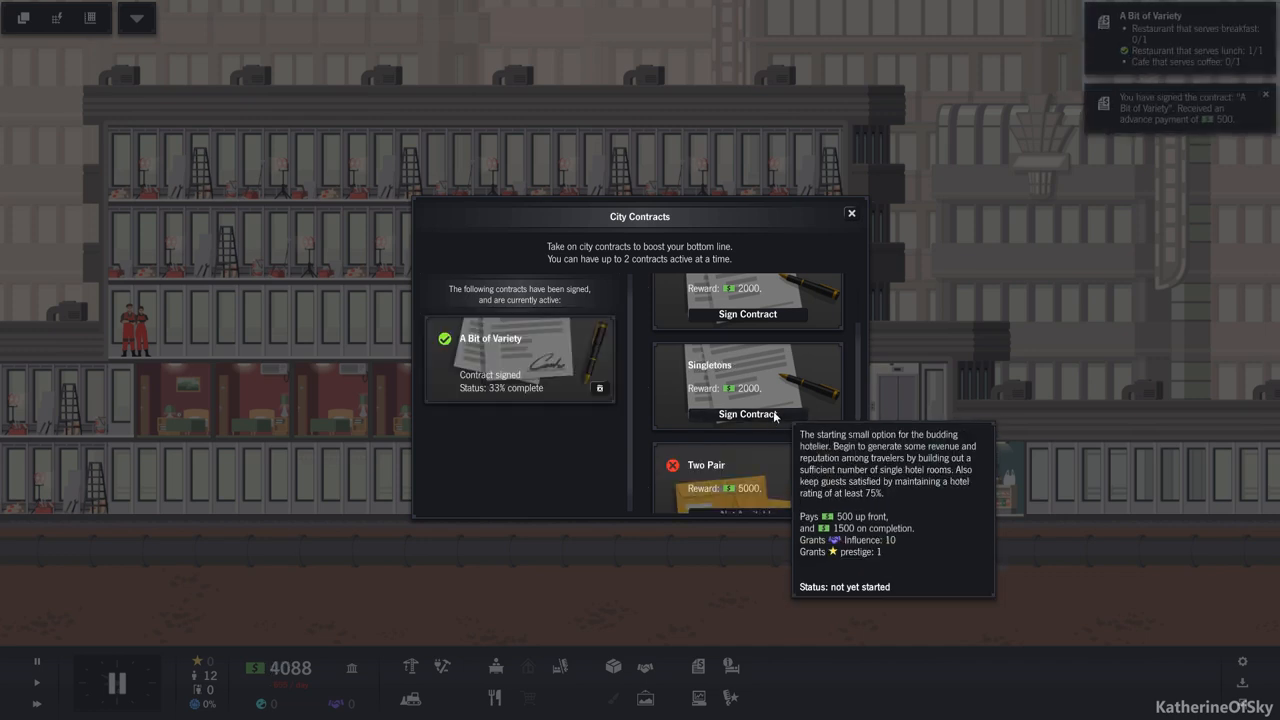
pyautogui.click(748, 414)
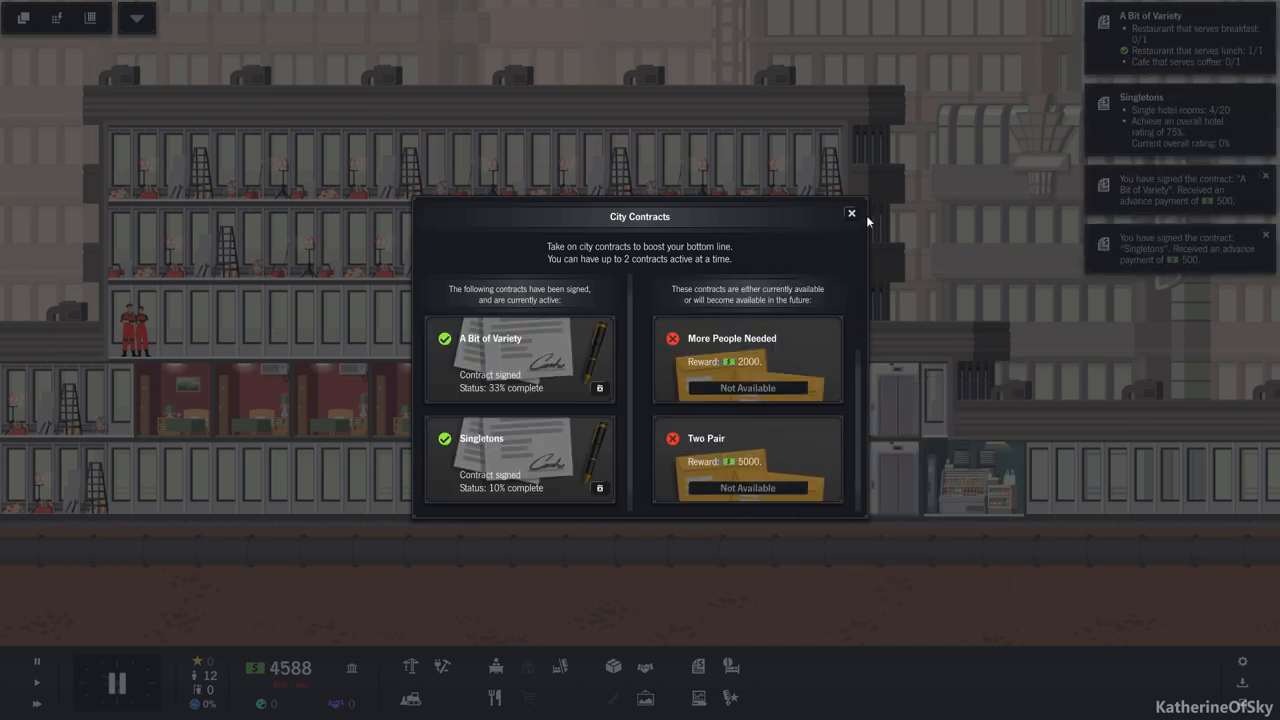
pyautogui.click(852, 214)
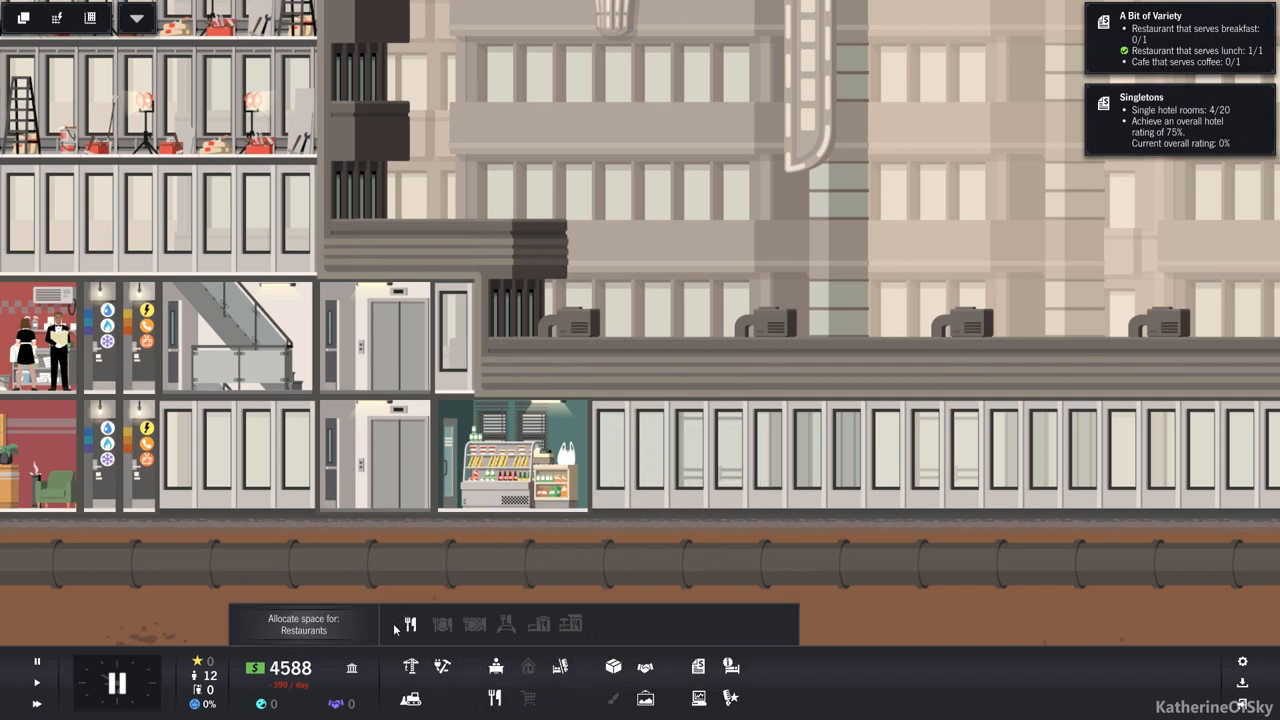
# Mark ground-floor space beside the grocery as a restaurant for a donut shop
pyautogui.click(690, 456)
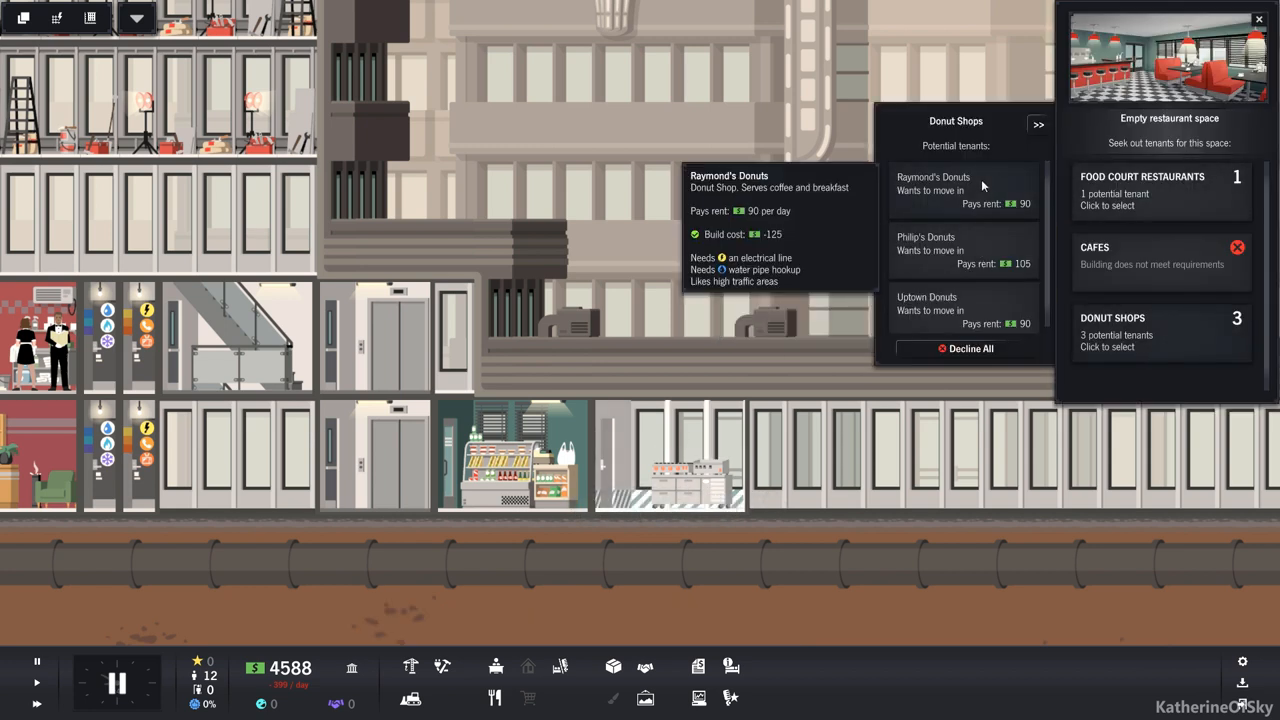
pyautogui.moveTo(964, 250)
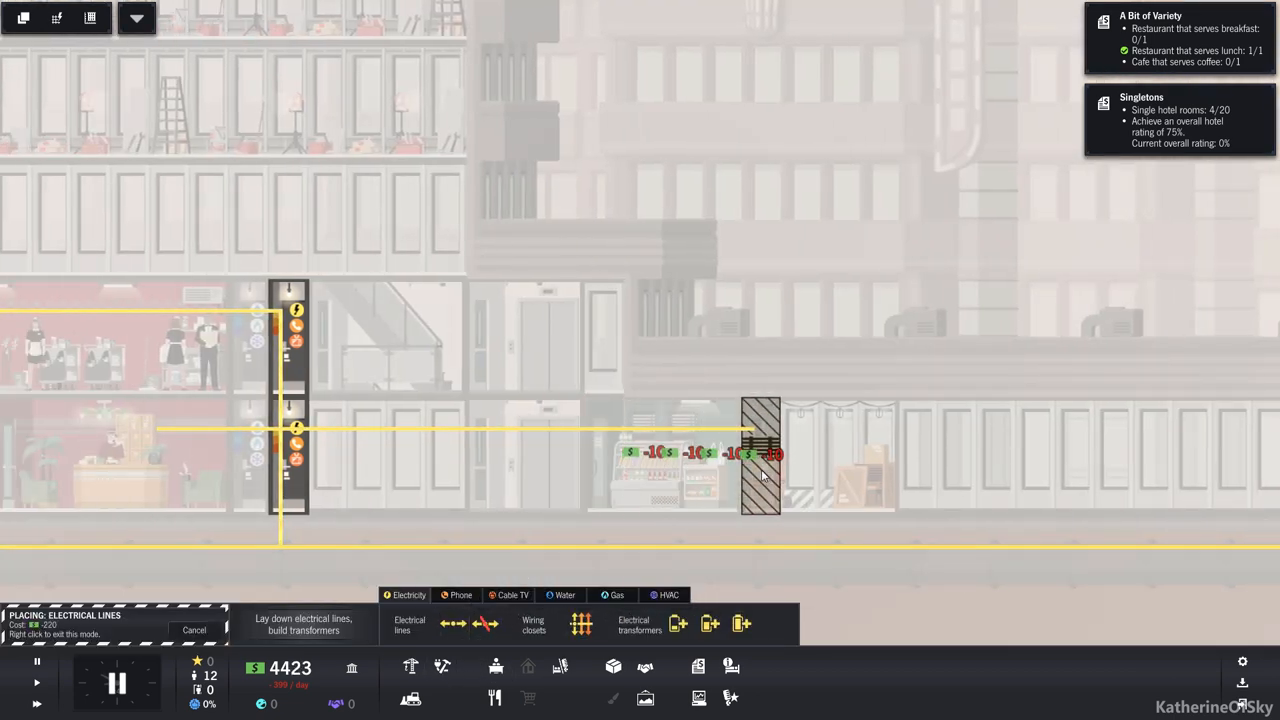
# Extend the electrical line to the new donut shop space
pyautogui.click(564, 596)
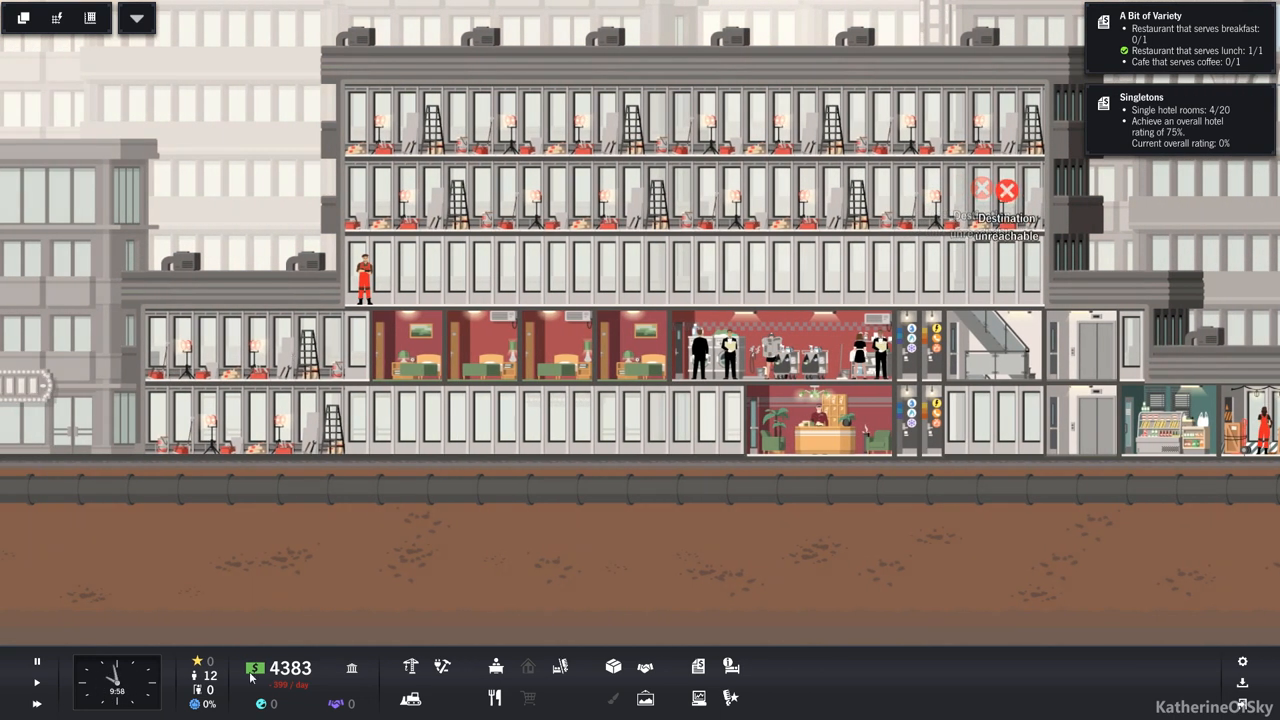
pyautogui.moveTo(560, 668)
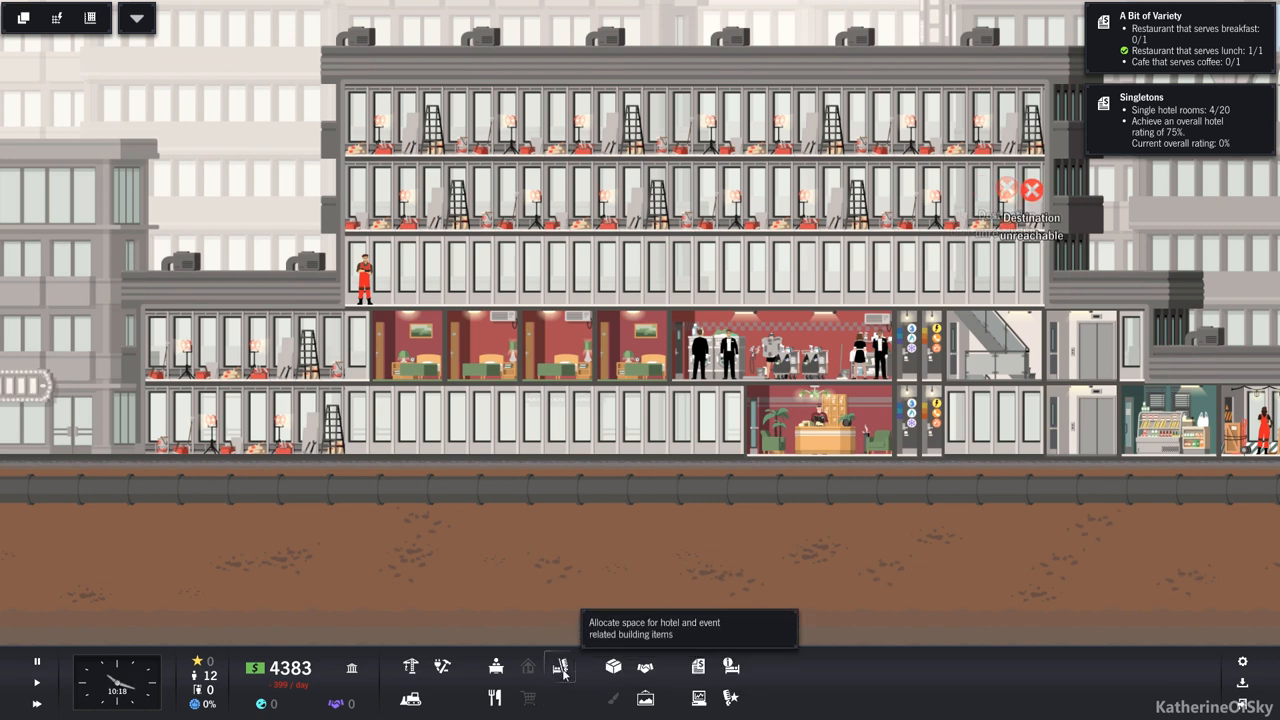
# Collect the A Bit of Variety contract reward from the completion popup
pyautogui.click(560, 668)
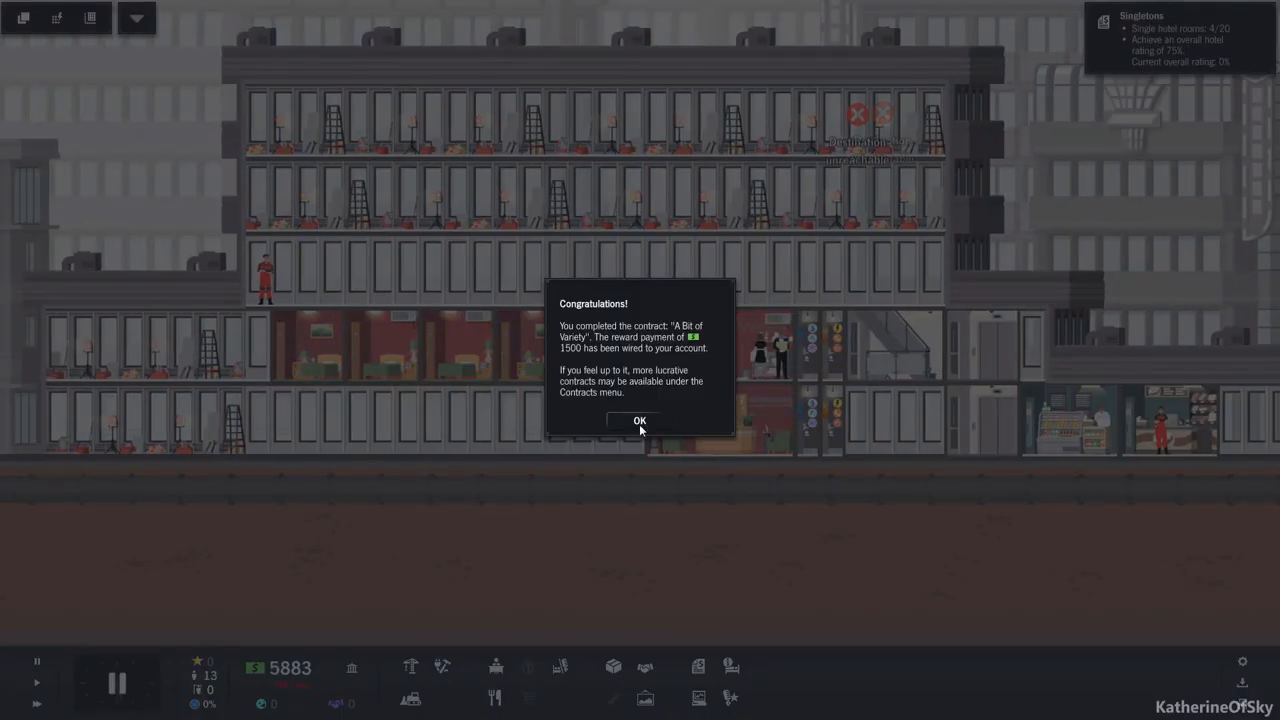
pyautogui.click(640, 420)
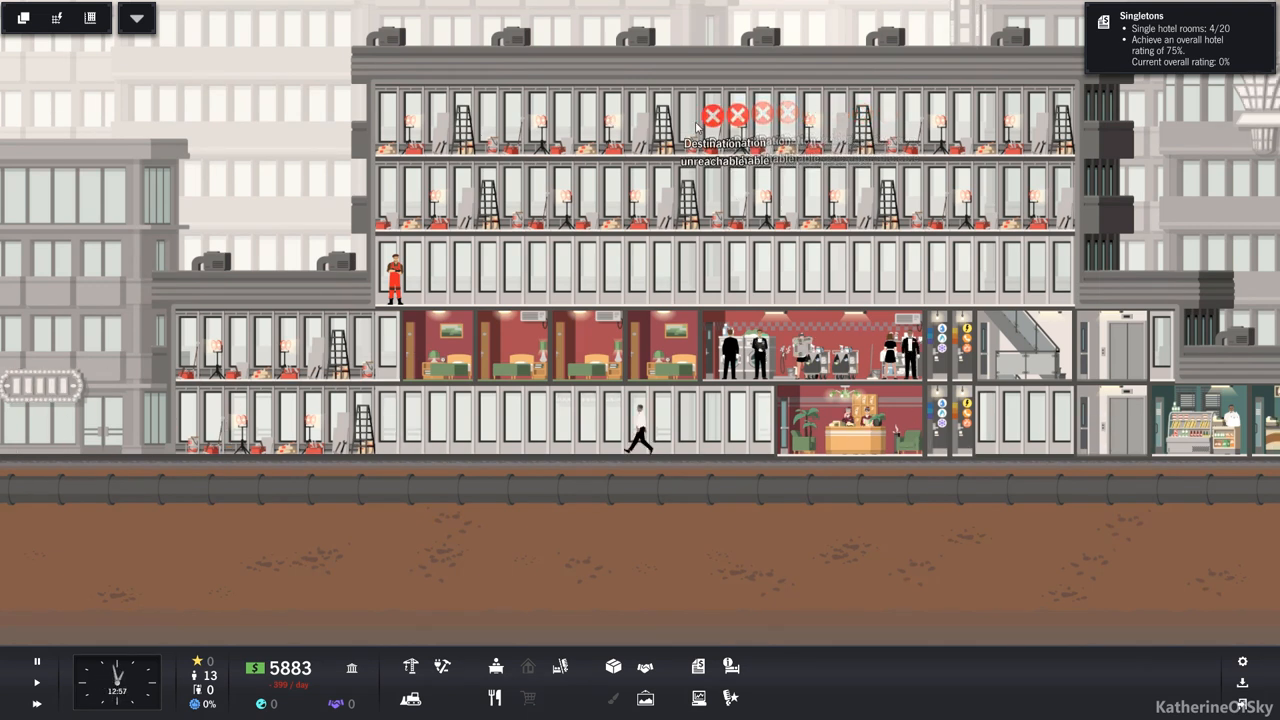
pyautogui.moveTo(436, 464)
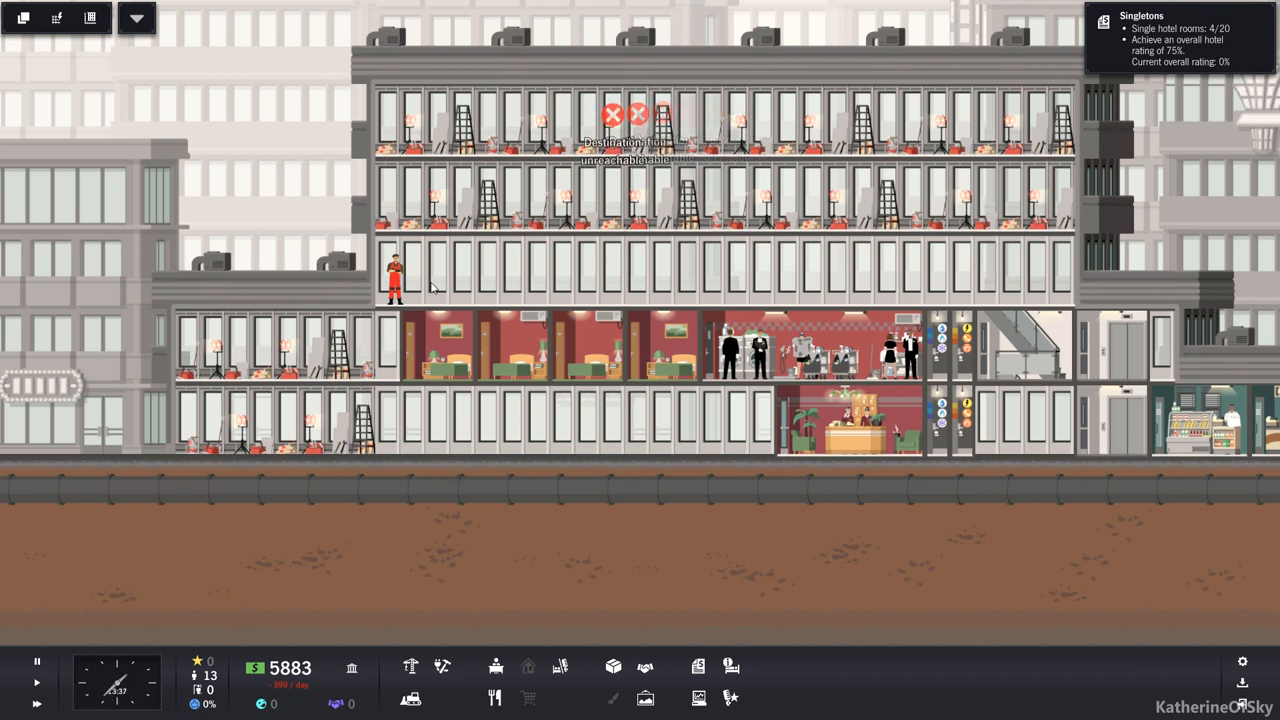
pyautogui.moveTo(996, 278)
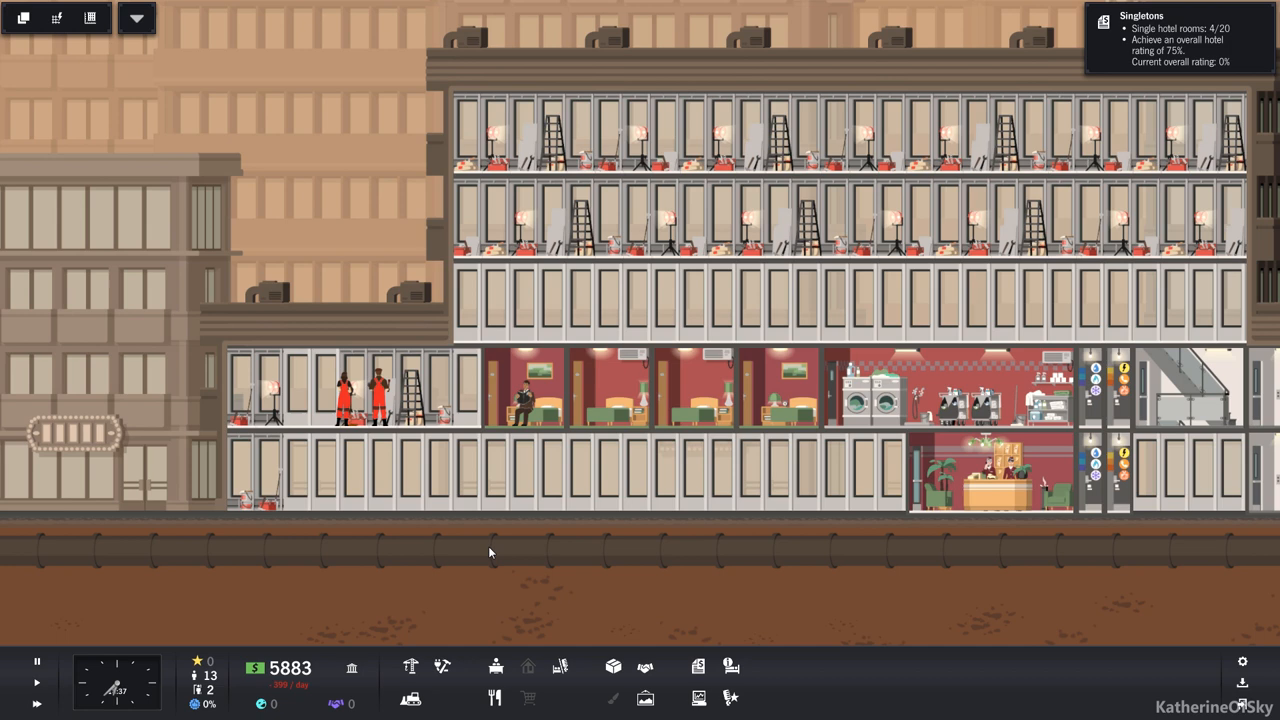
pyautogui.moveTo(496, 668)
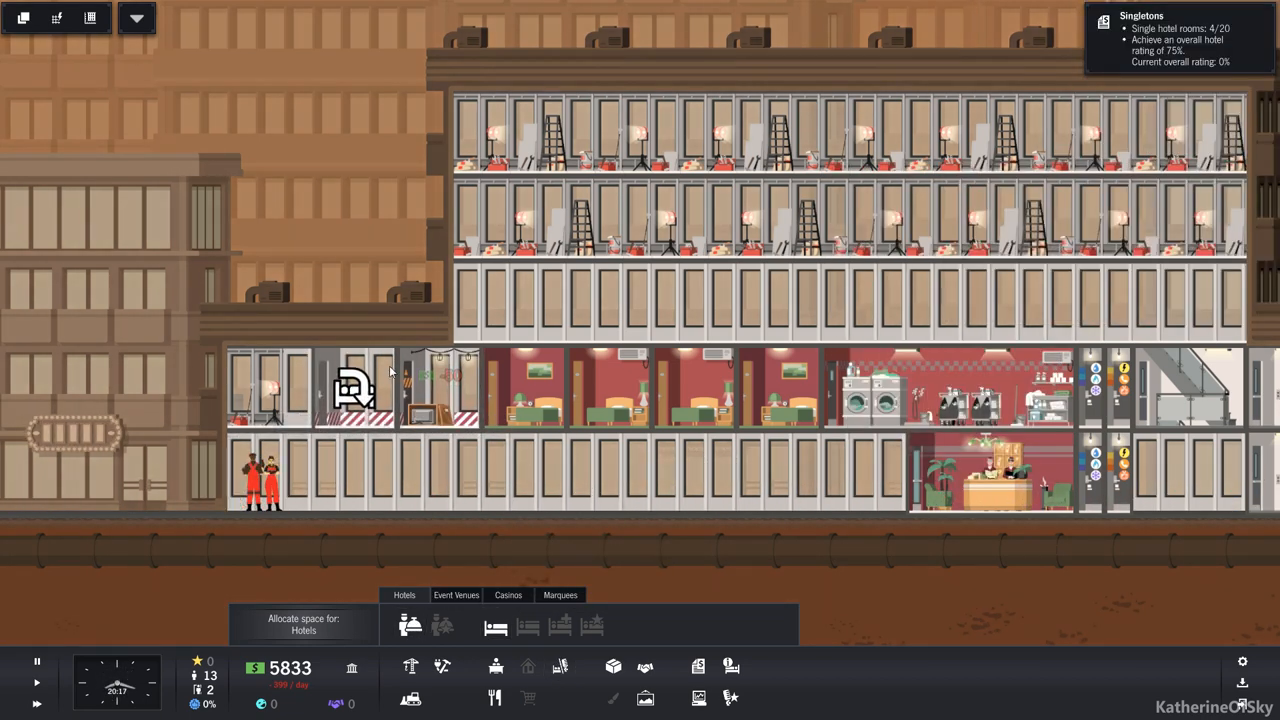
pyautogui.moveTo(442, 668)
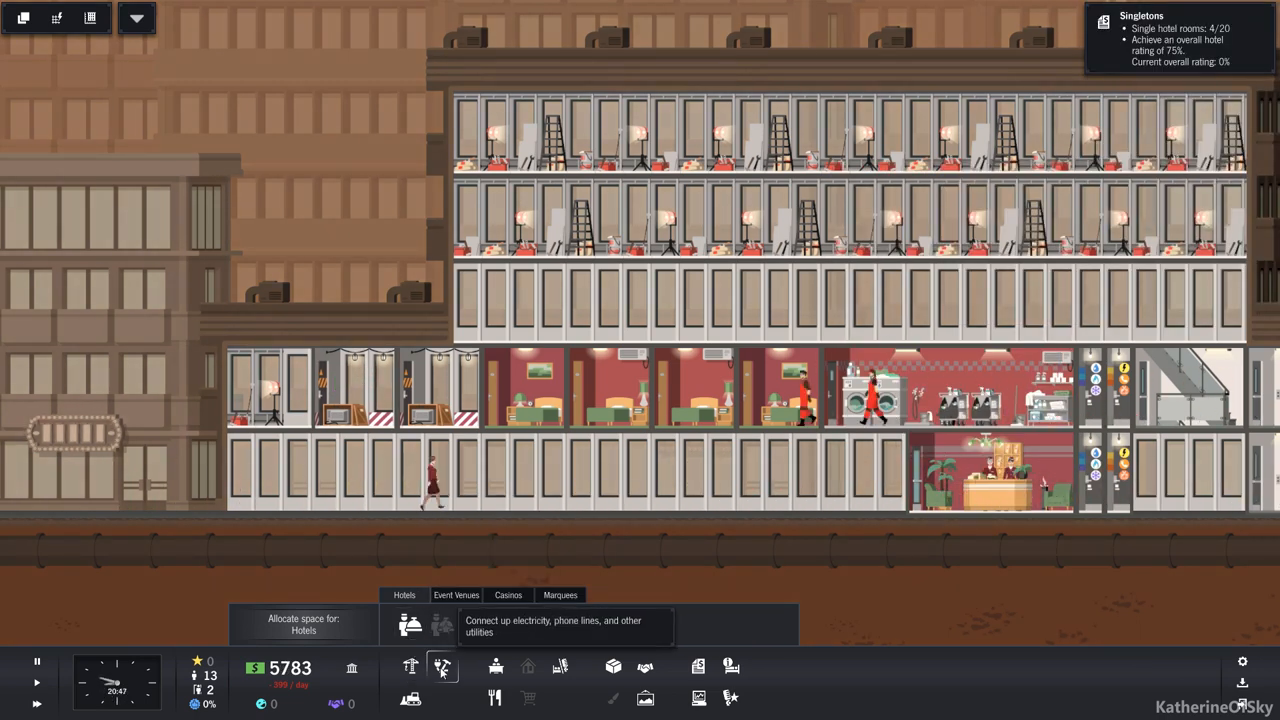
# Leave electrical mode and start allocating upper-floor space as single hotel rooms
pyautogui.click(442, 668)
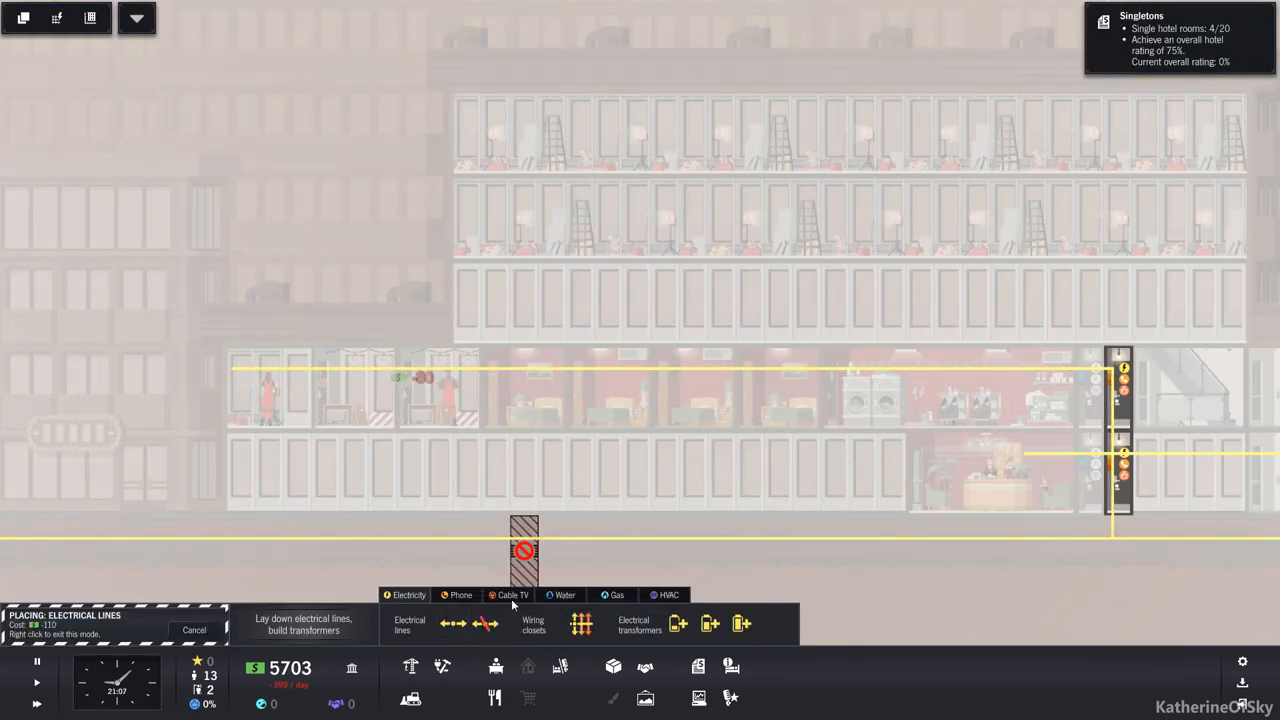
pyautogui.click(564, 596)
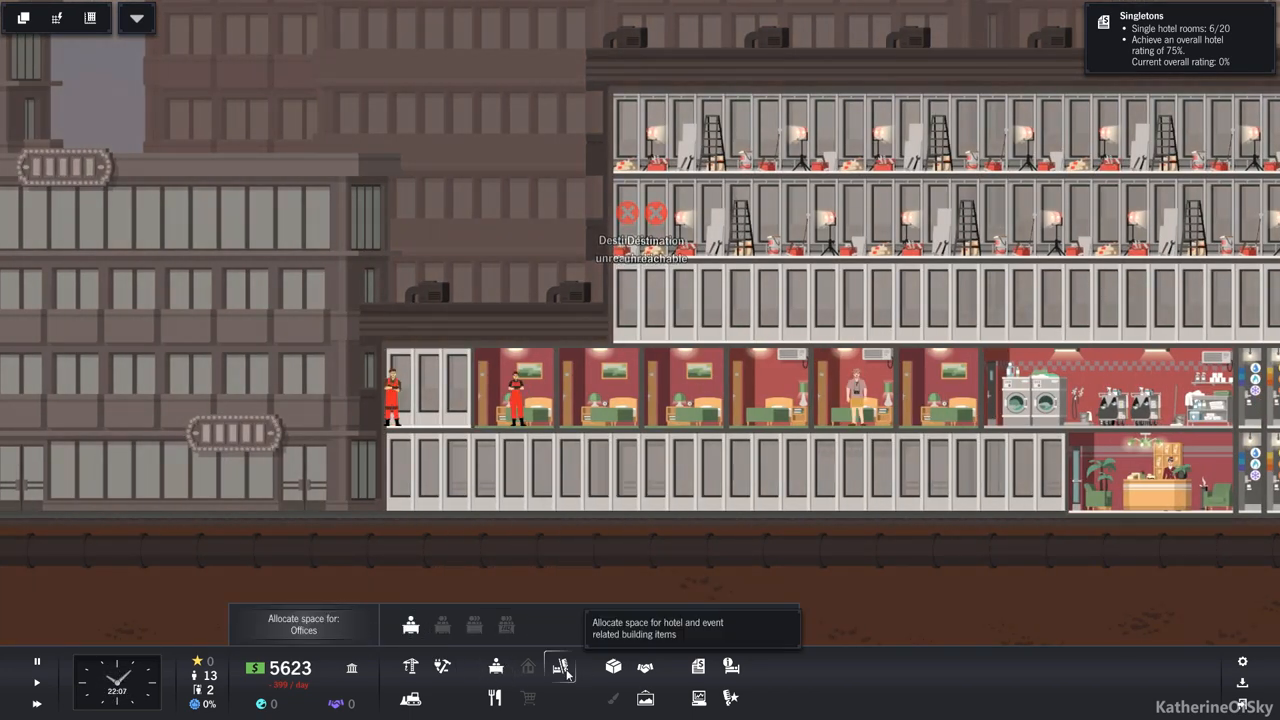
pyautogui.click(560, 668)
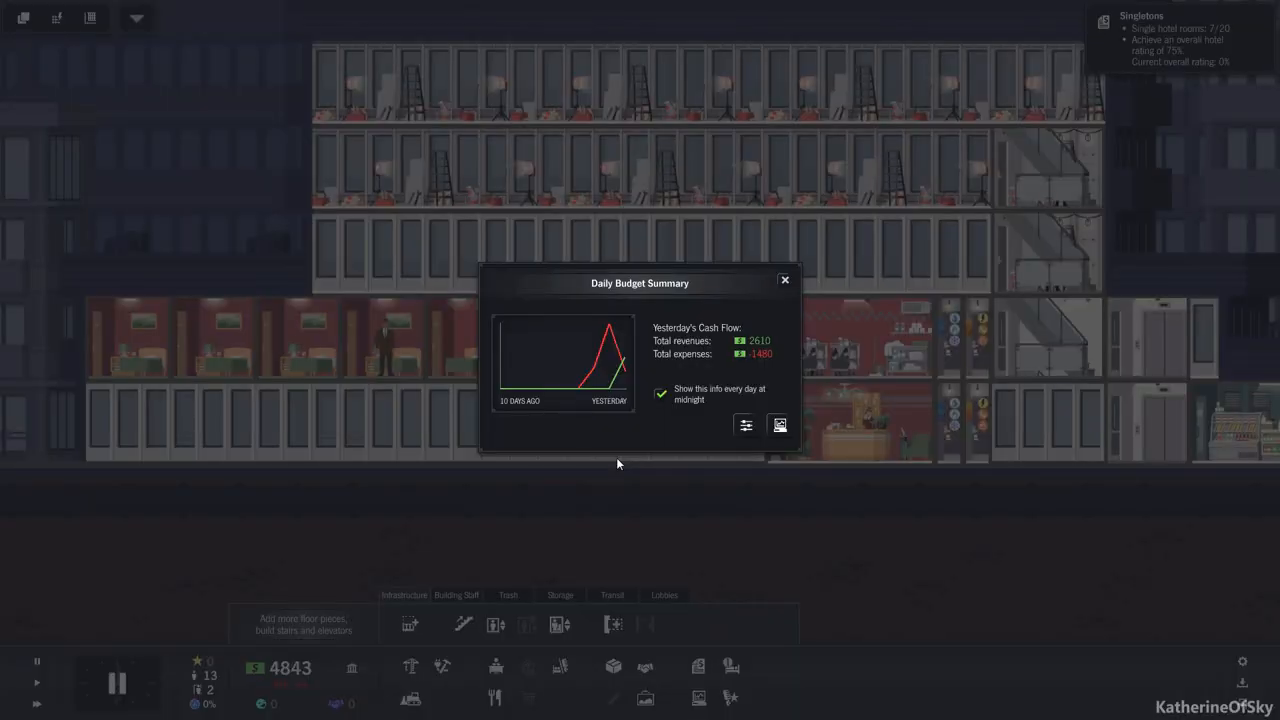
# Dismiss the budget summary and start placing new floor pieces on the upper levels
pyautogui.click(784, 280)
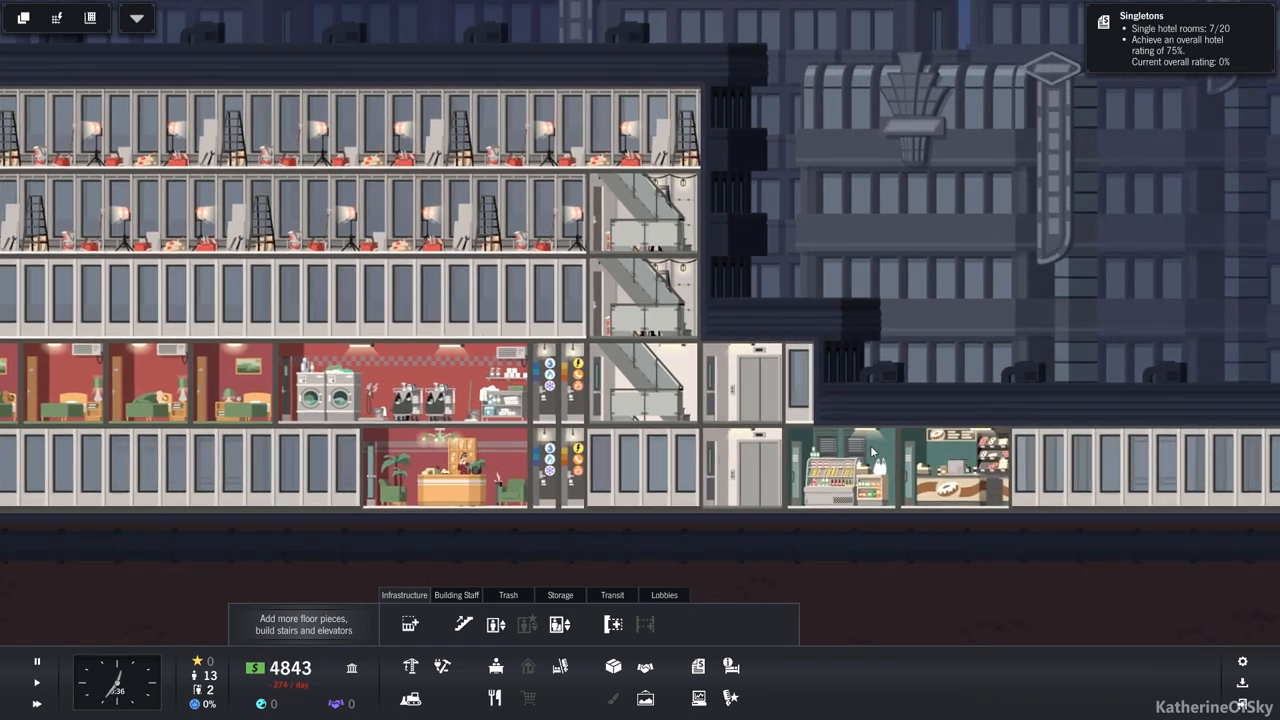
pyautogui.click(956, 468)
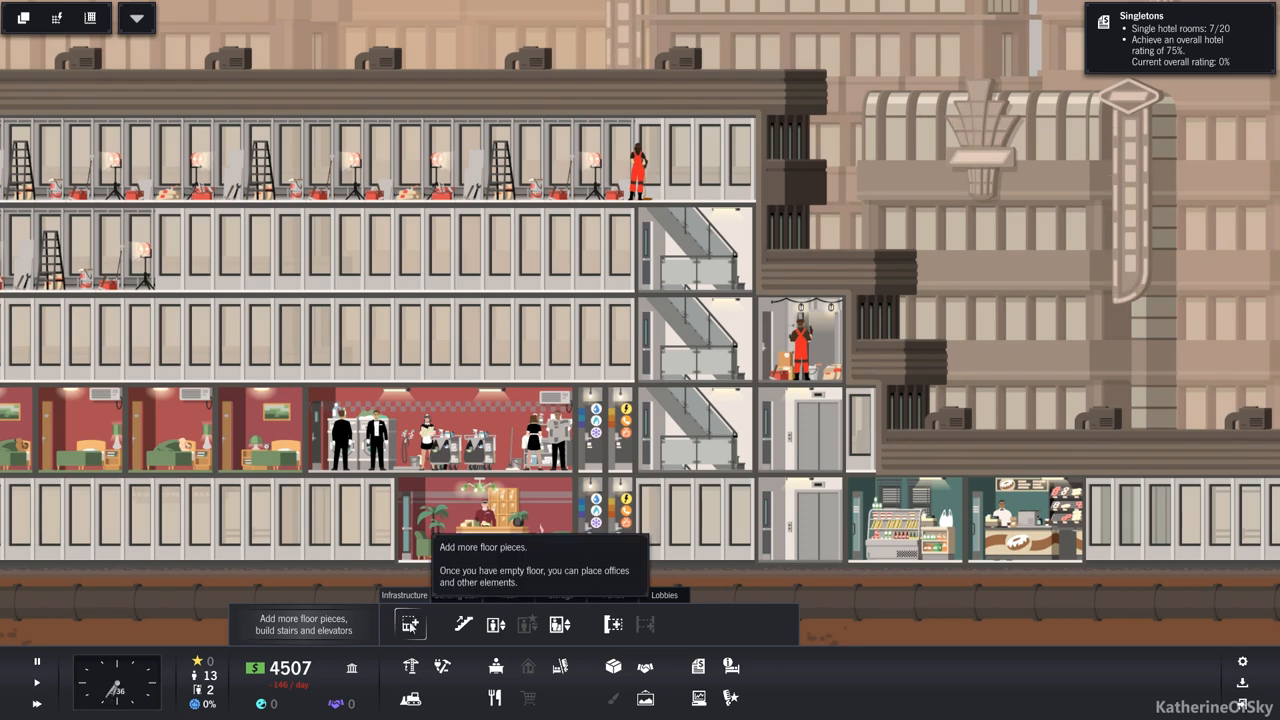
# Build a staircase linking the new upper floor in the right-hand section
pyautogui.click(408, 624)
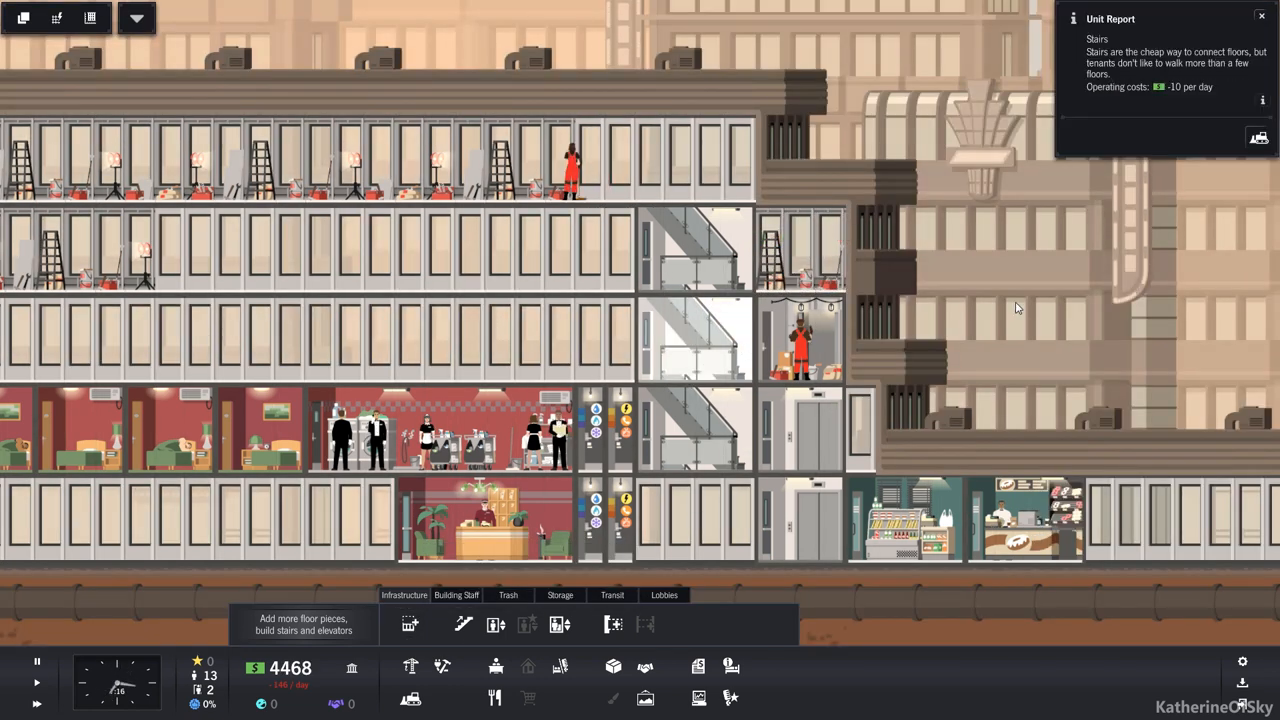
pyautogui.moveTo(442, 666)
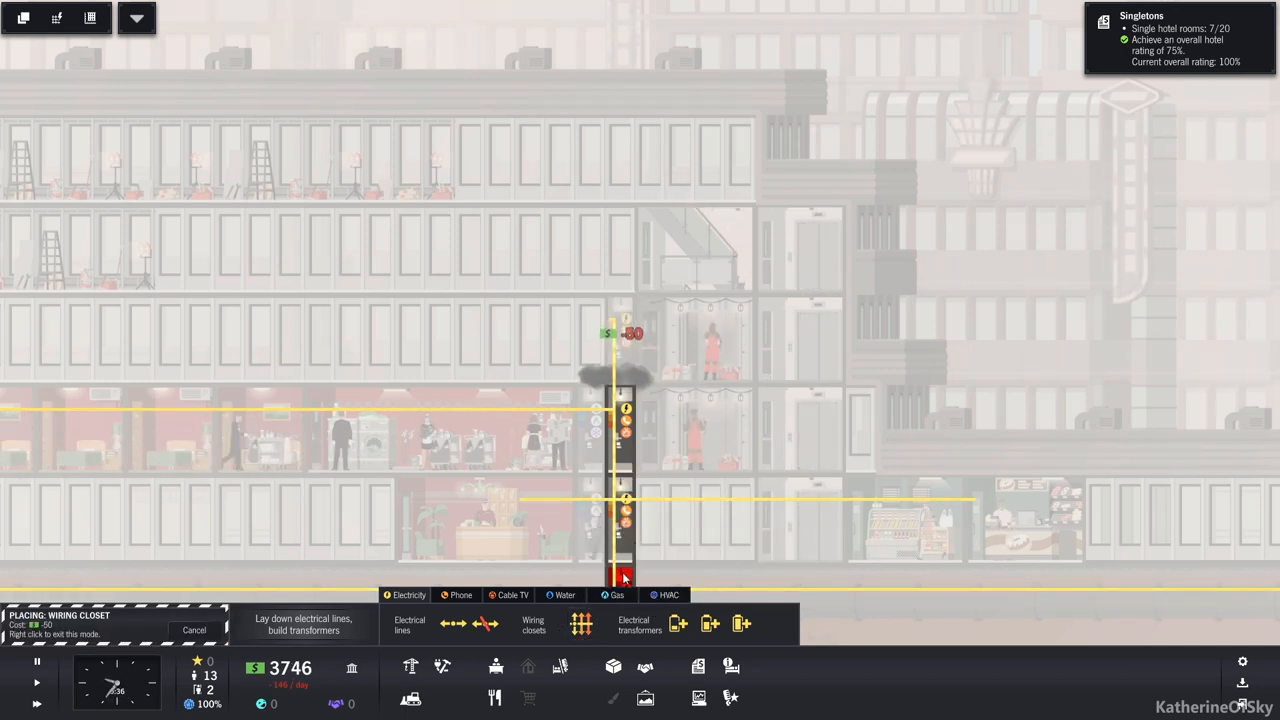
# Switch to the Water utility and place plumbing closets up the tower
pyautogui.click(564, 596)
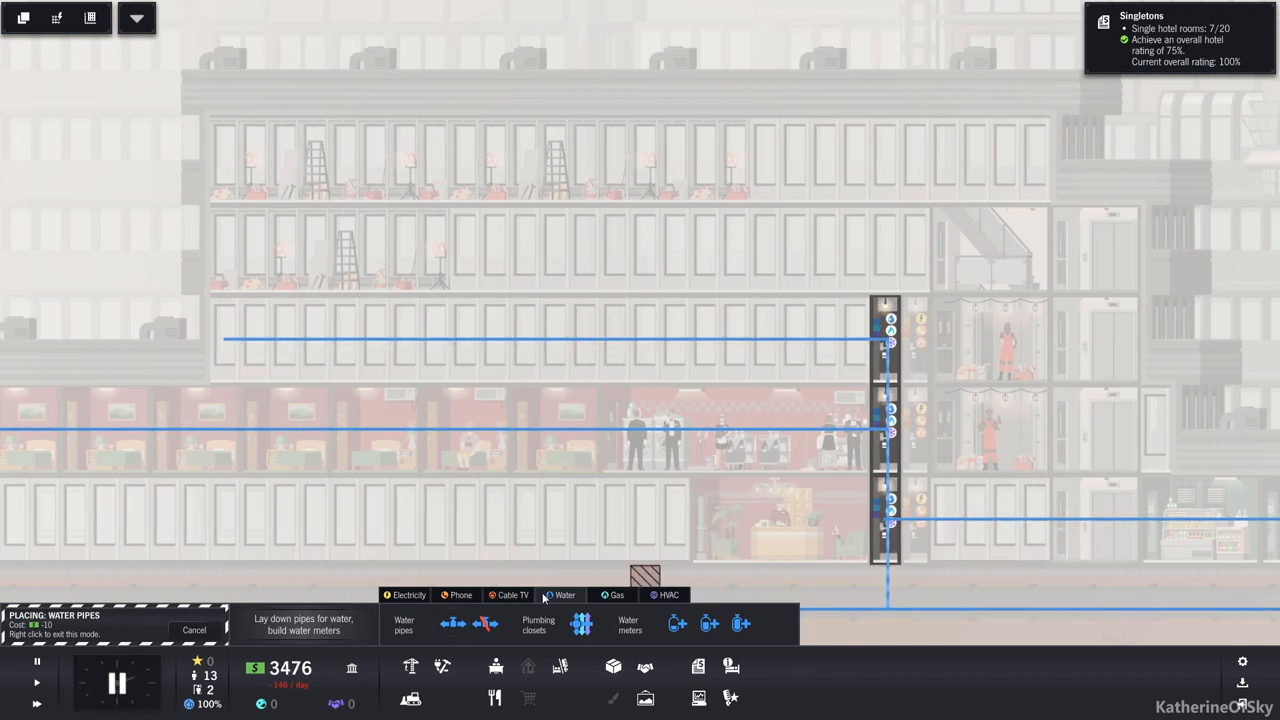
pyautogui.click(408, 596)
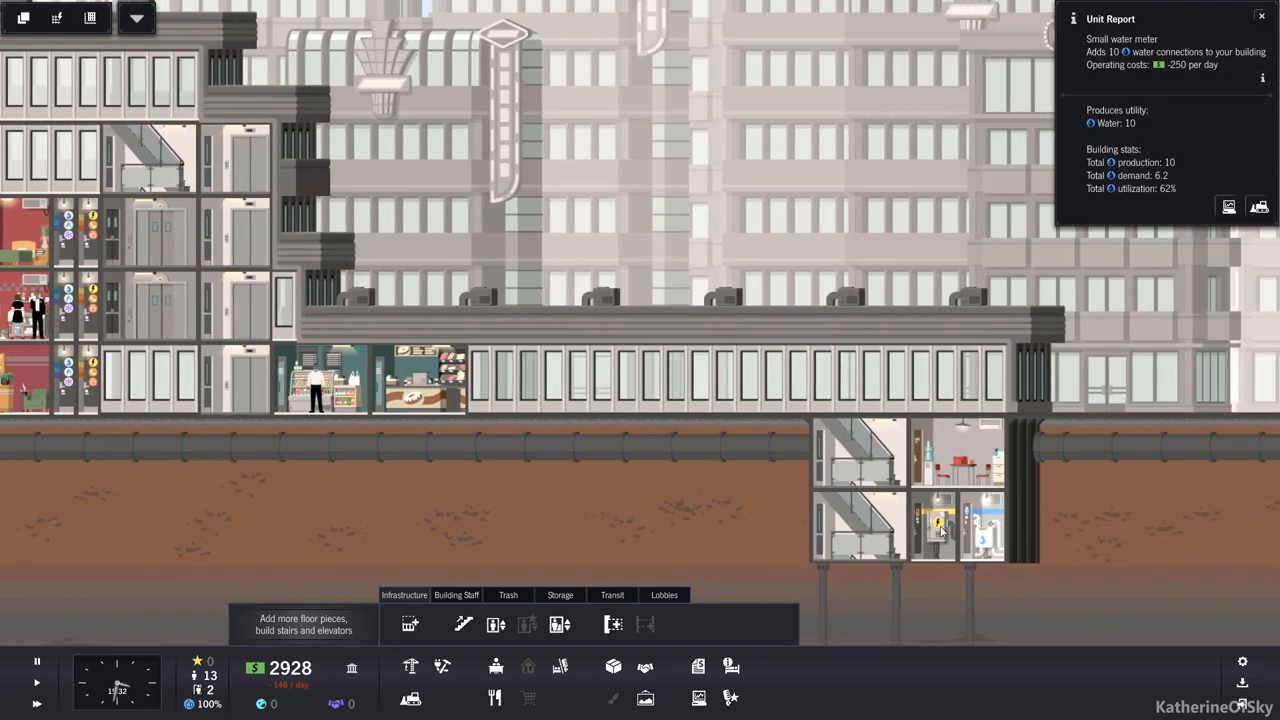
# Close the water meter report to resume allocating single hotel rooms
pyautogui.click(936, 524)
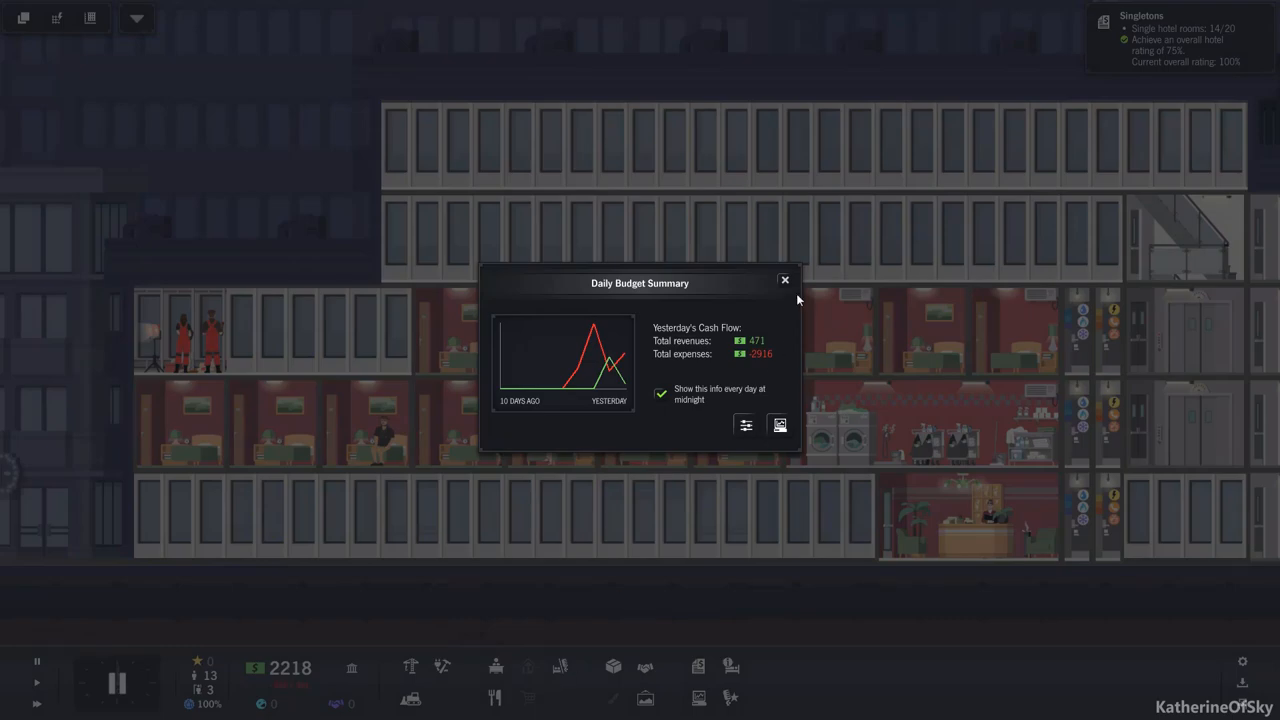
# Dismiss the daily budget summary showing funds at 2218
pyautogui.click(784, 280)
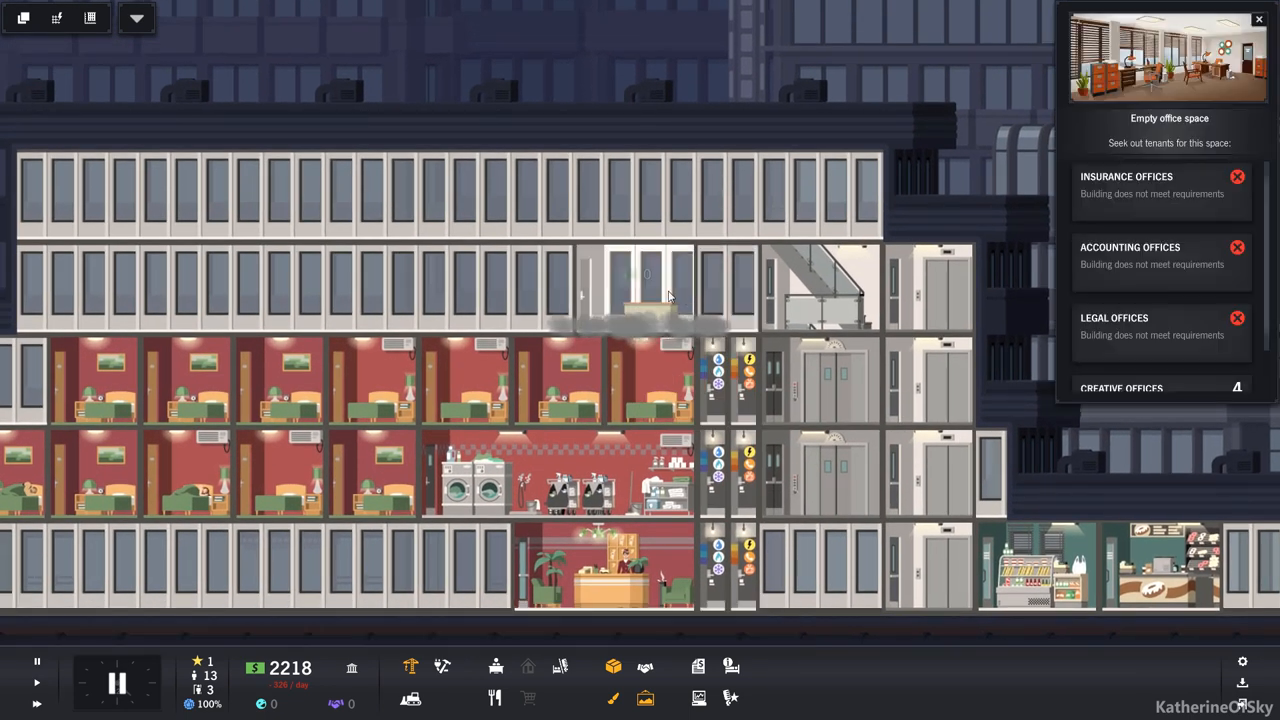
# Start allocating top-floor units as hotel rooms via Allocate Space > Hotels
pyautogui.click(1120, 388)
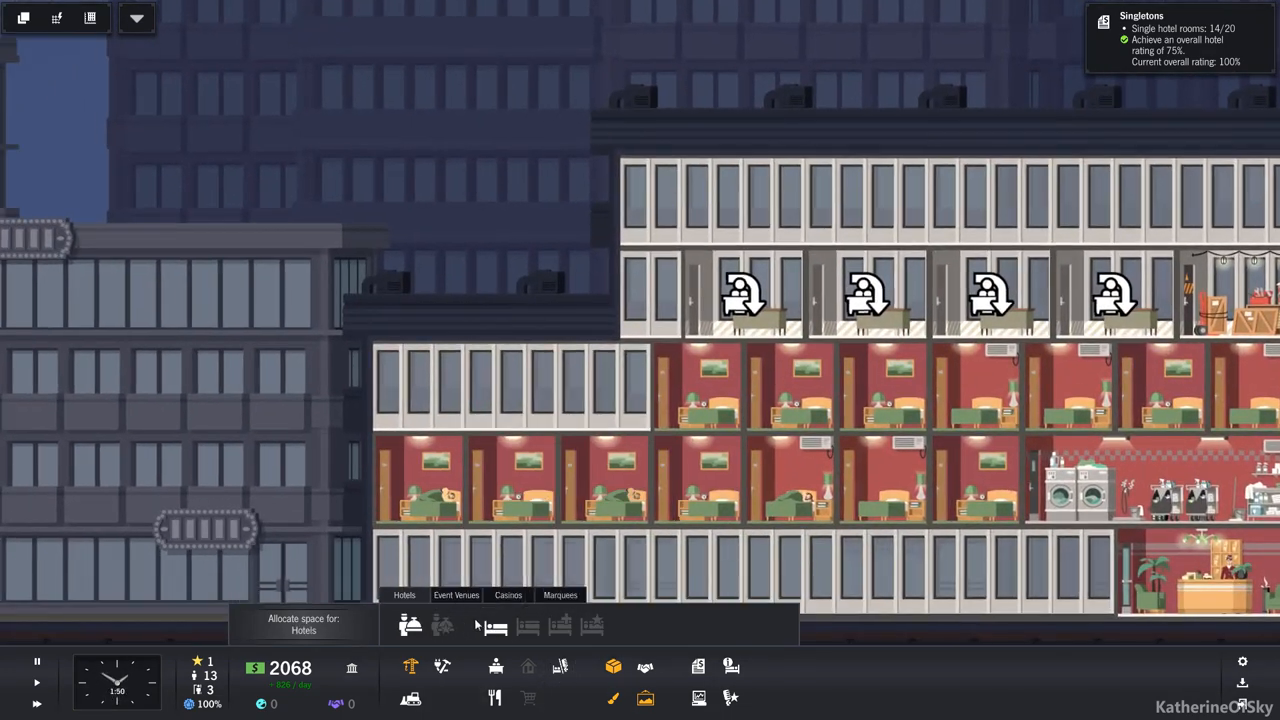
# Mark another left-side unit as a hotel room and bring up the construction tools
pyautogui.click(494, 626)
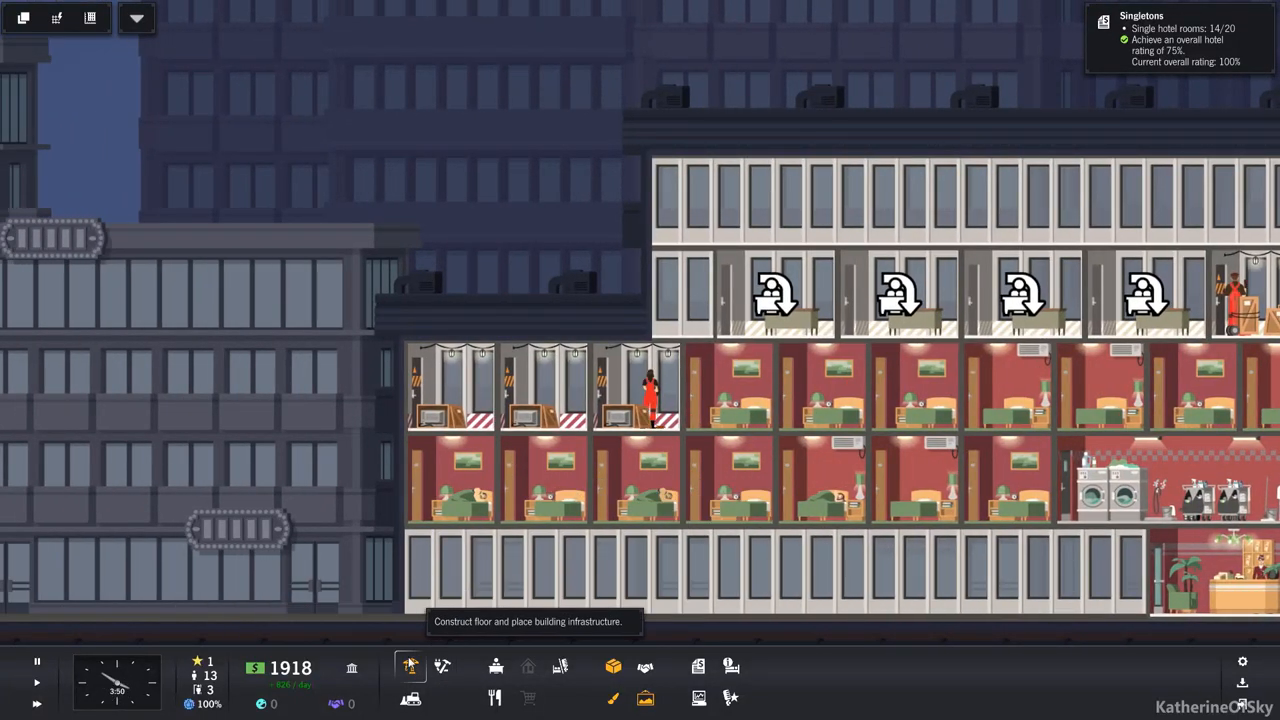
pyautogui.click(408, 666)
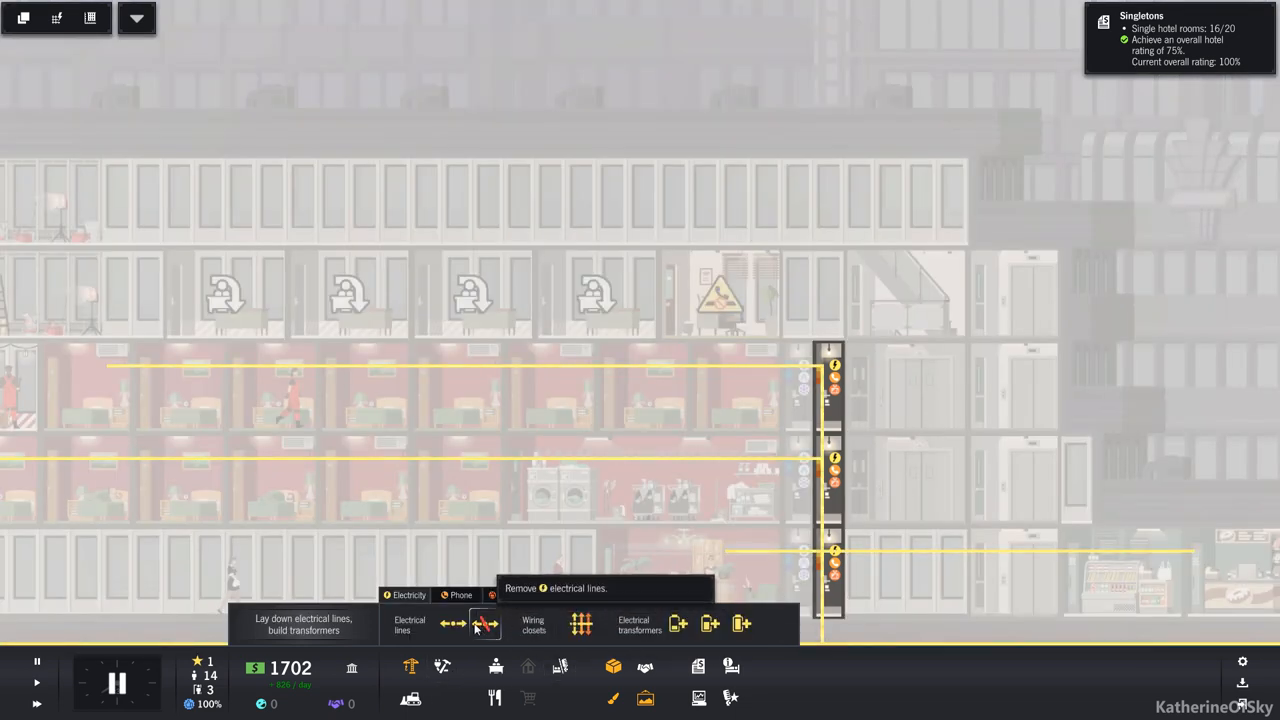
# Lay electrical lines to the newly designated hotel rooms
pyautogui.click(534, 624)
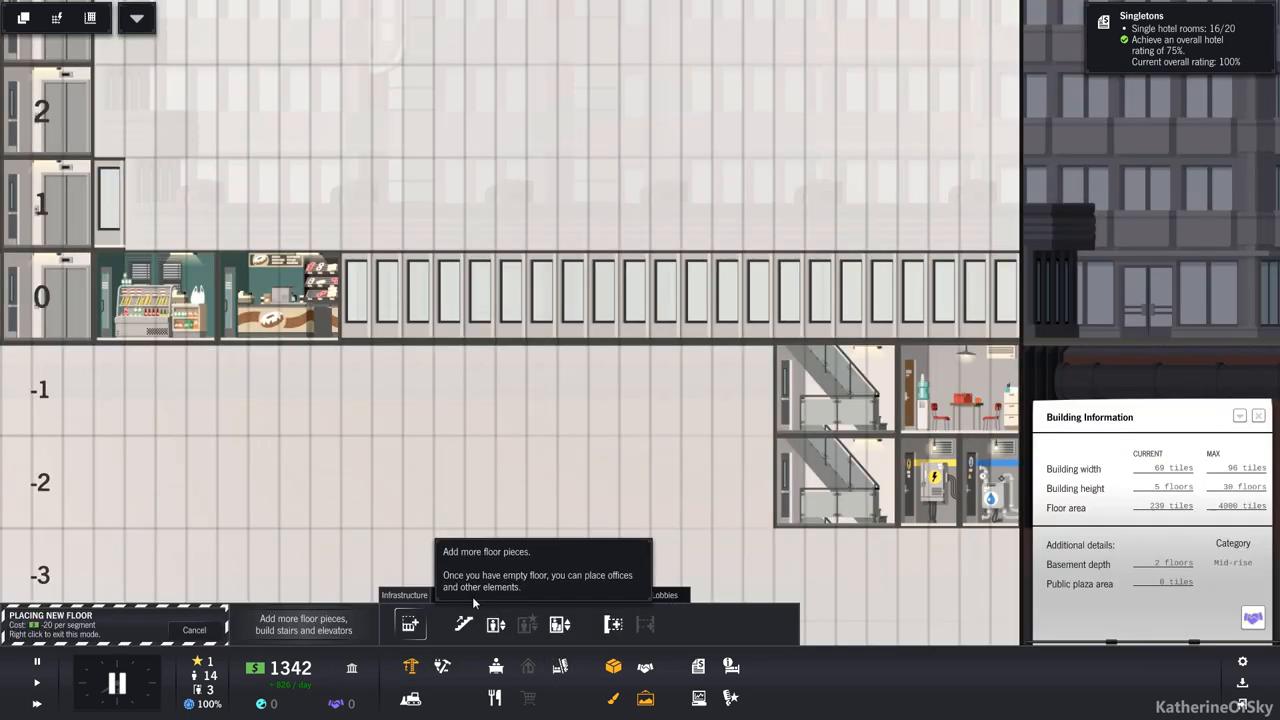
# Finish the new floor placement and move to the utility connection tools
pyautogui.click(636, 390)
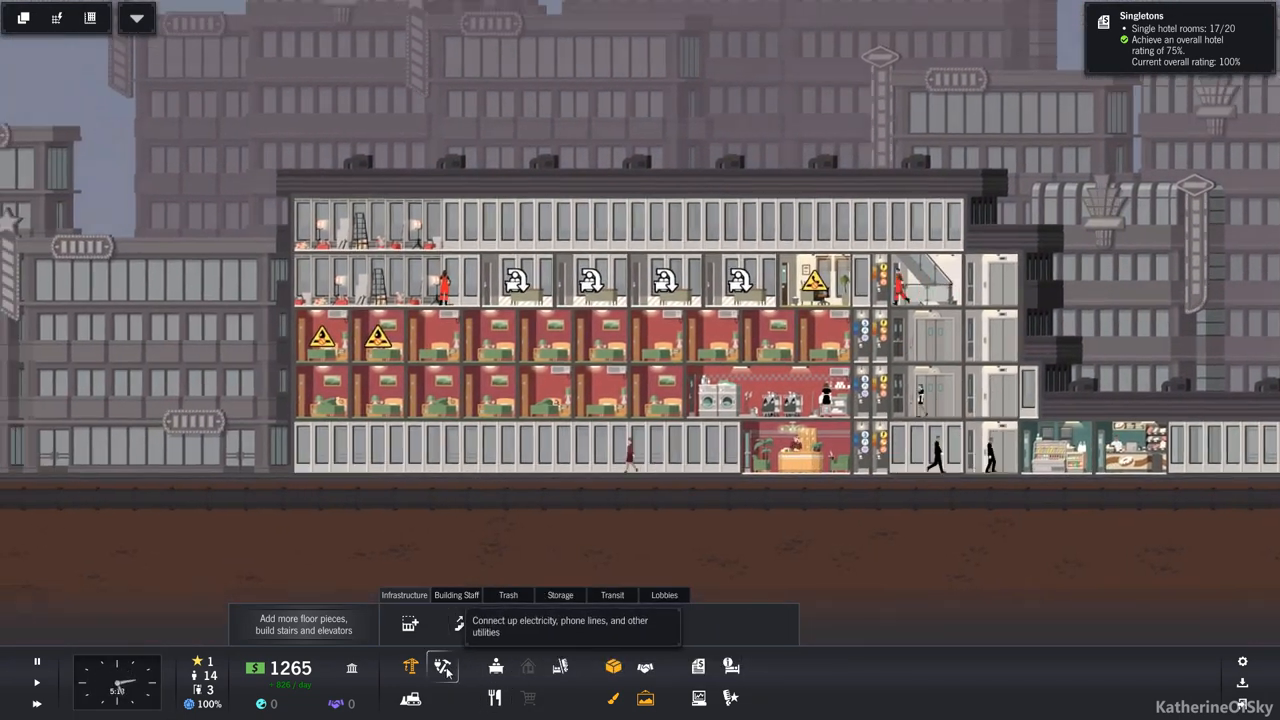
pyautogui.click(444, 668)
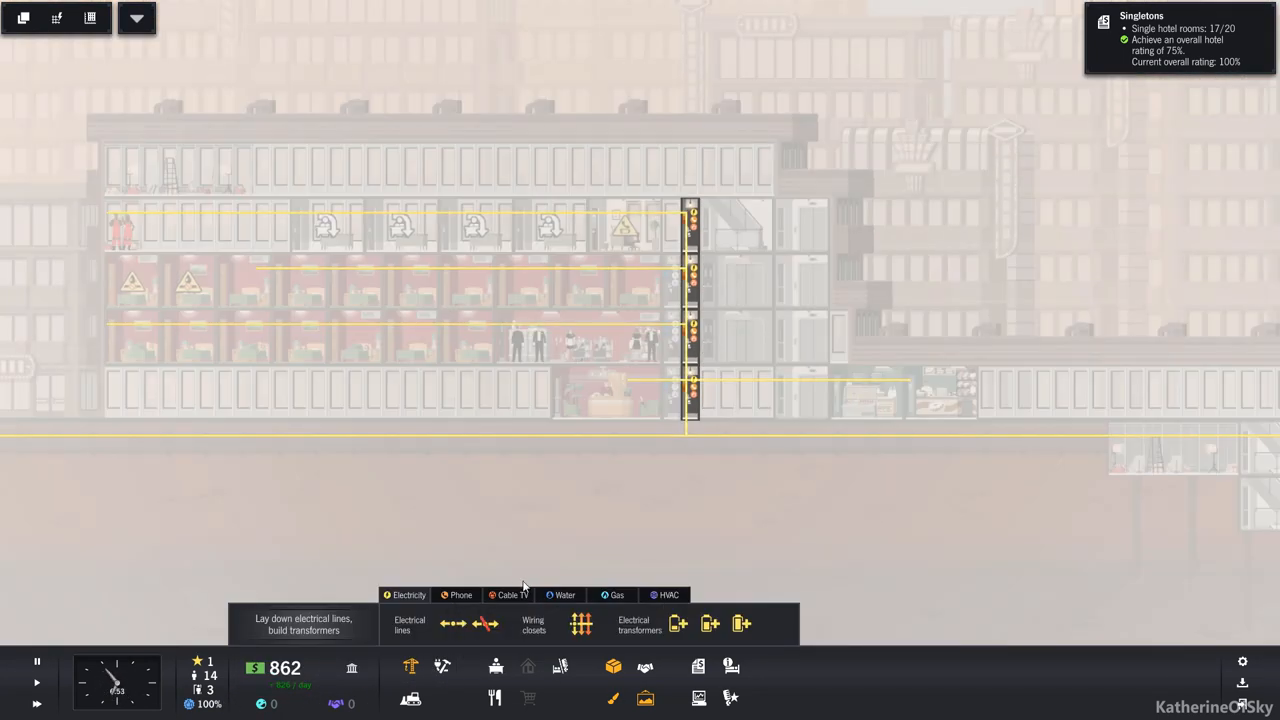
# Draw electrical lines along each hotel floor to the wiring closets
pyautogui.click(564, 596)
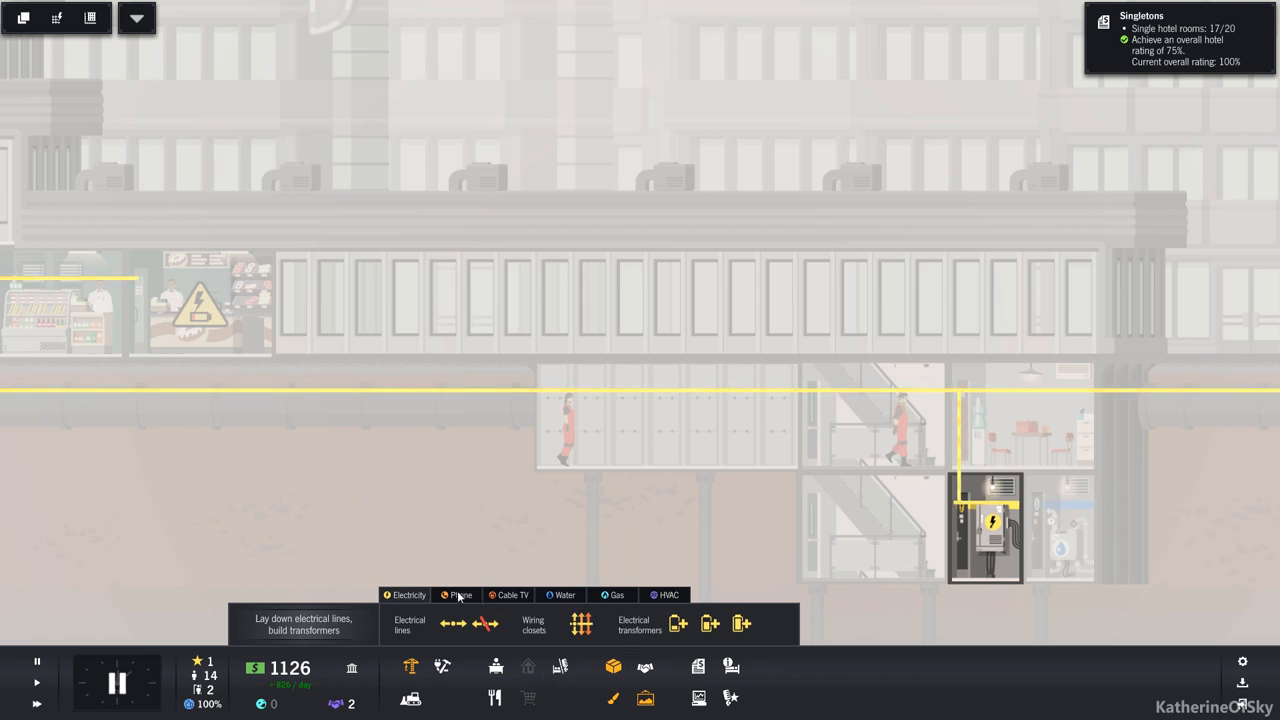
# Pick a phone switchboard from the Phone utility tab for placement underground
pyautogui.click(460, 596)
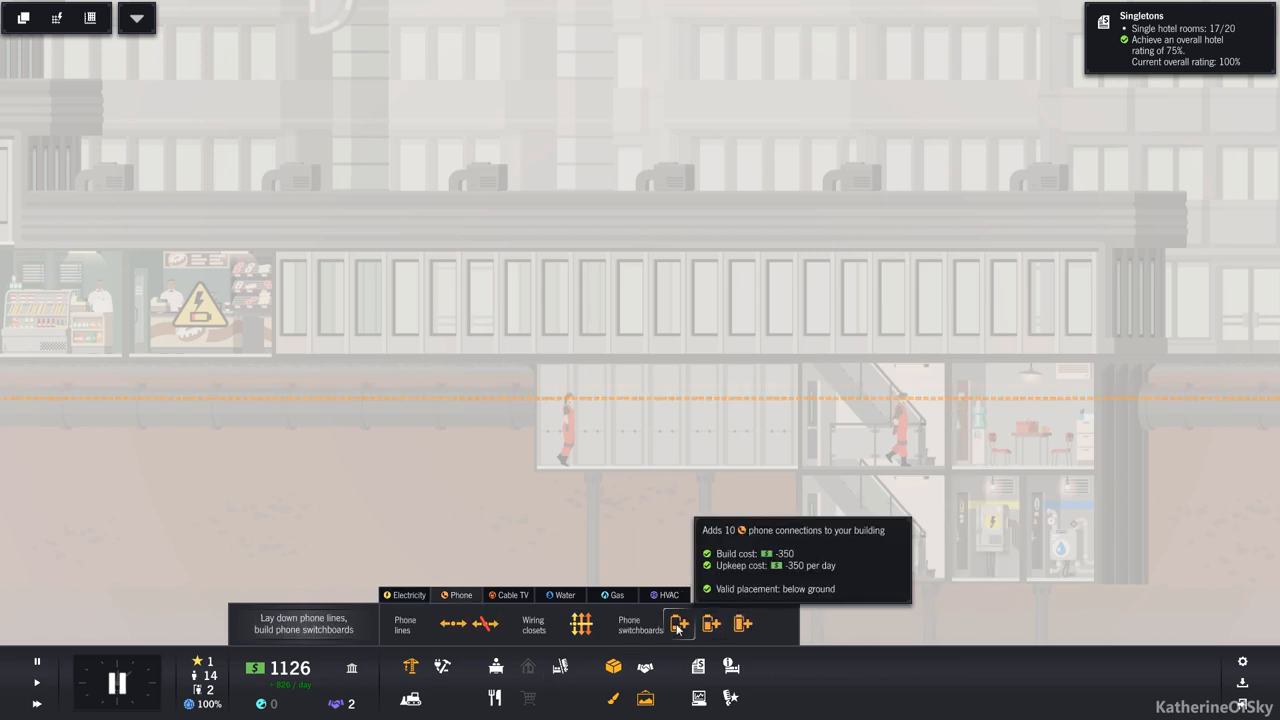
pyautogui.click(678, 624)
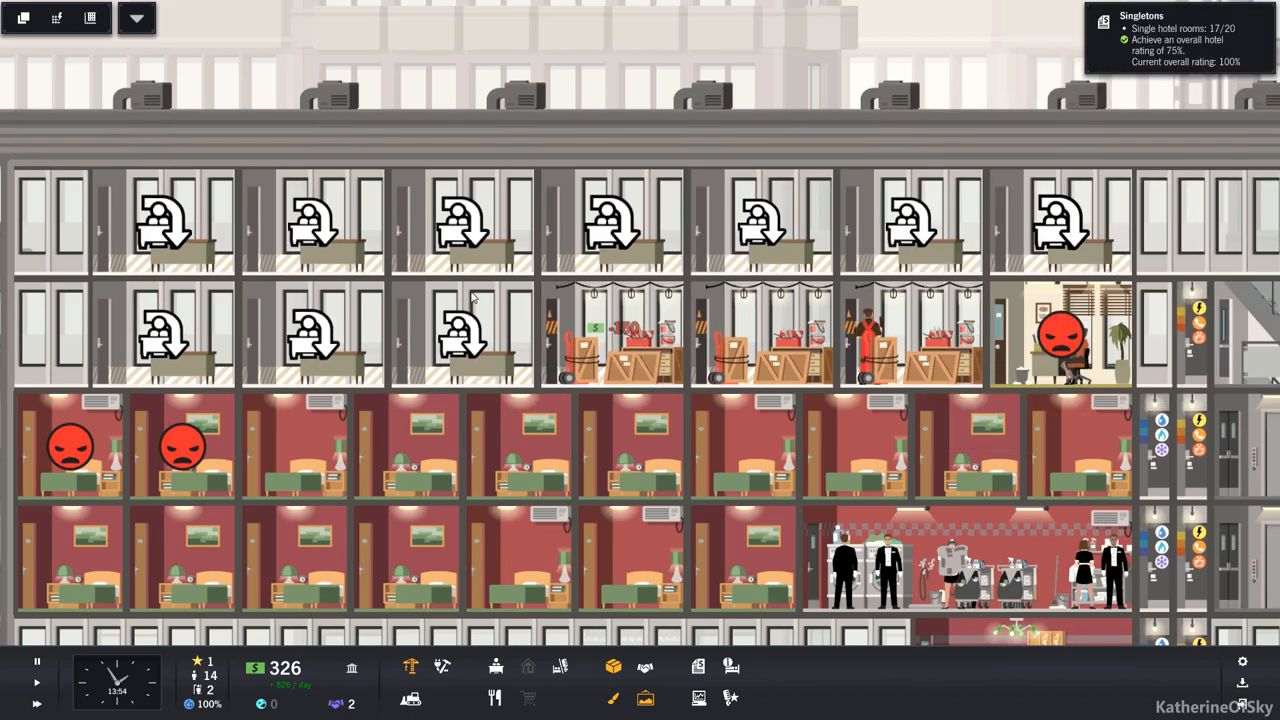
pyautogui.click(464, 336)
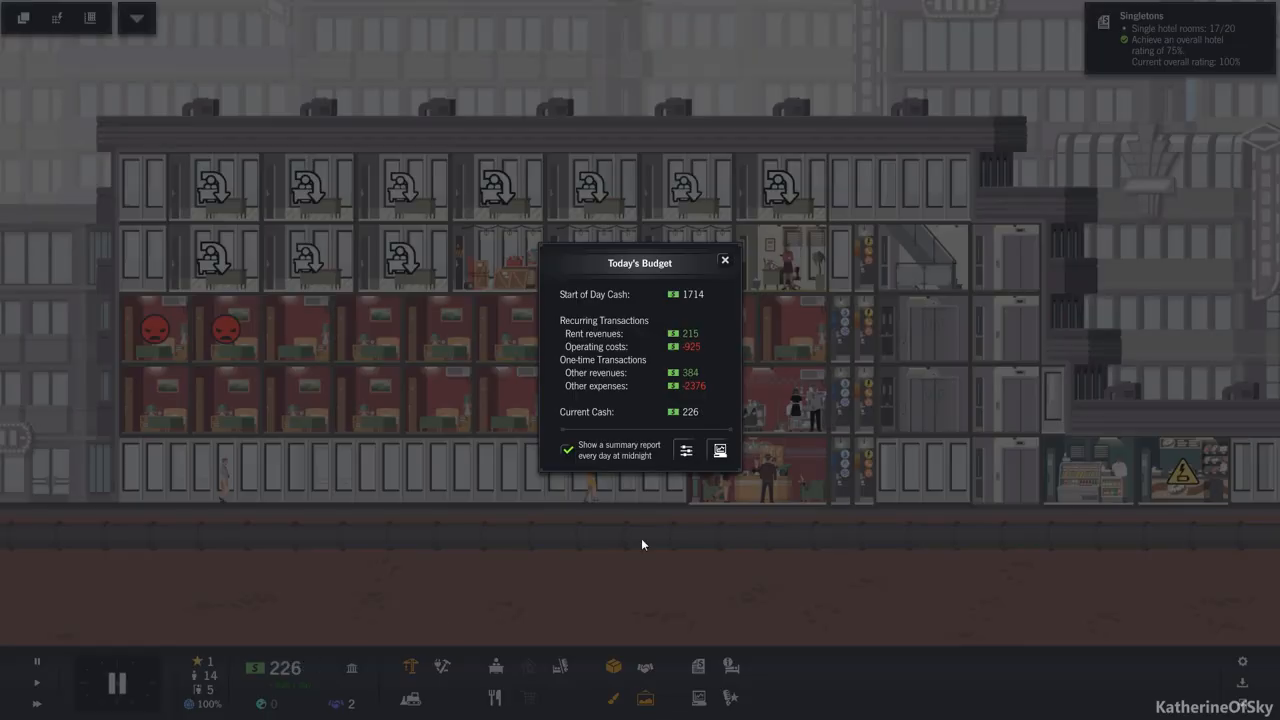
pyautogui.moveTo(738, 356)
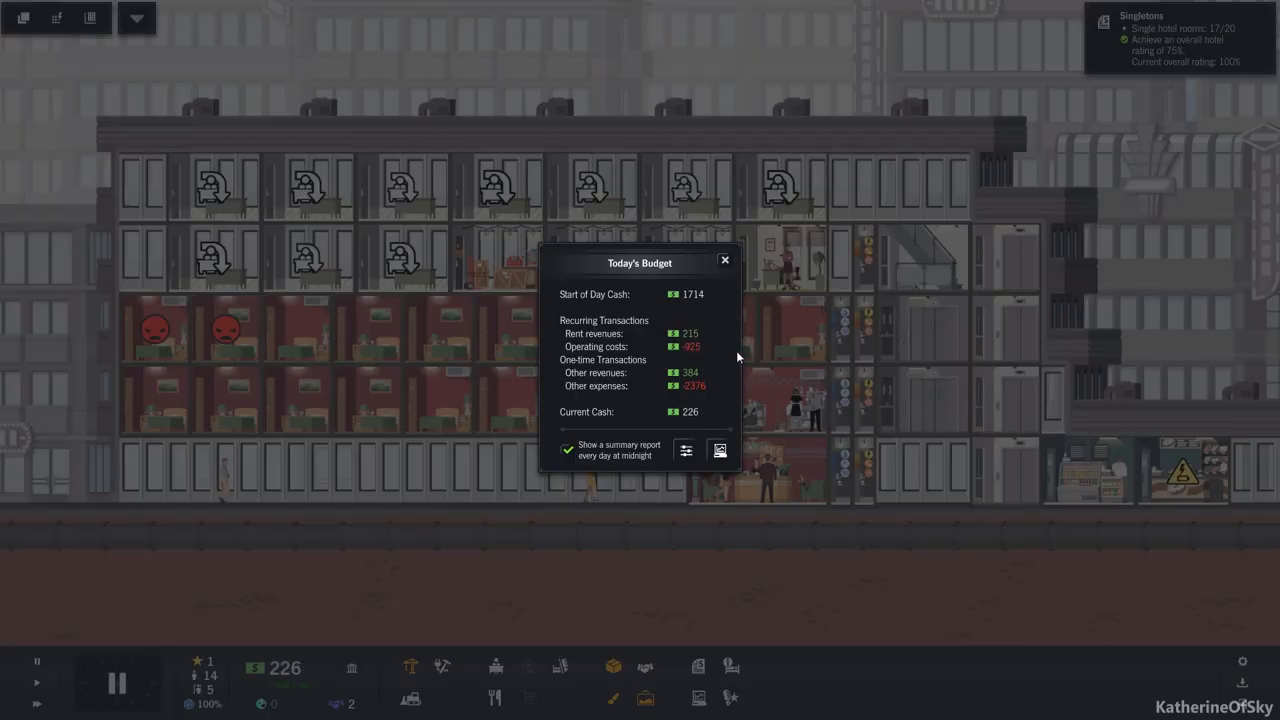
pyautogui.click(724, 260)
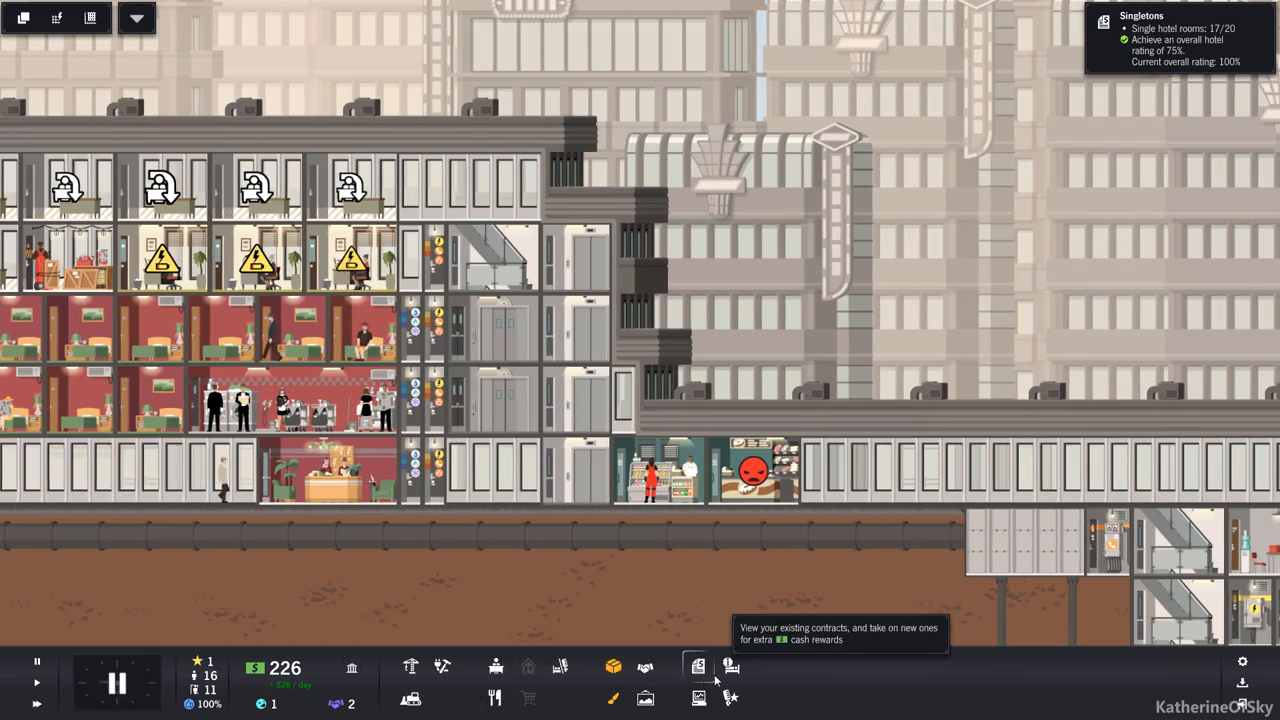
# Check the city contracts overview, then bring up the available loan offers
pyautogui.click(696, 666)
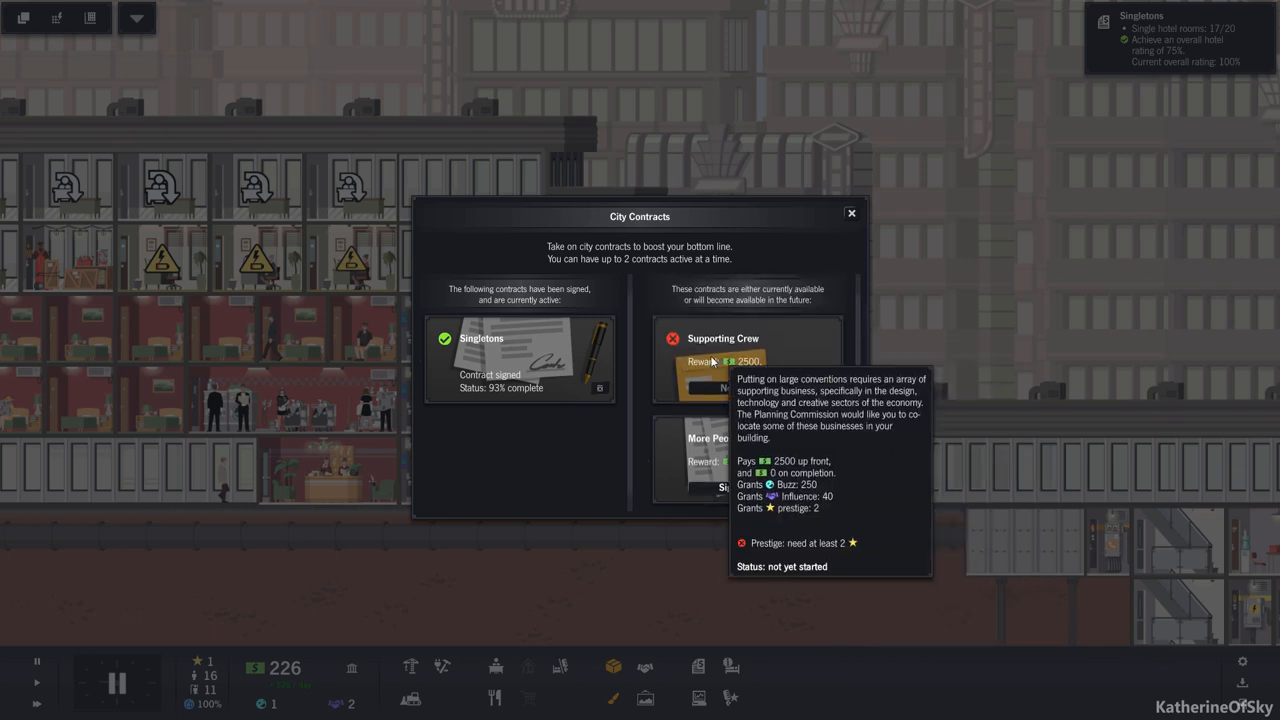
pyautogui.click(852, 212)
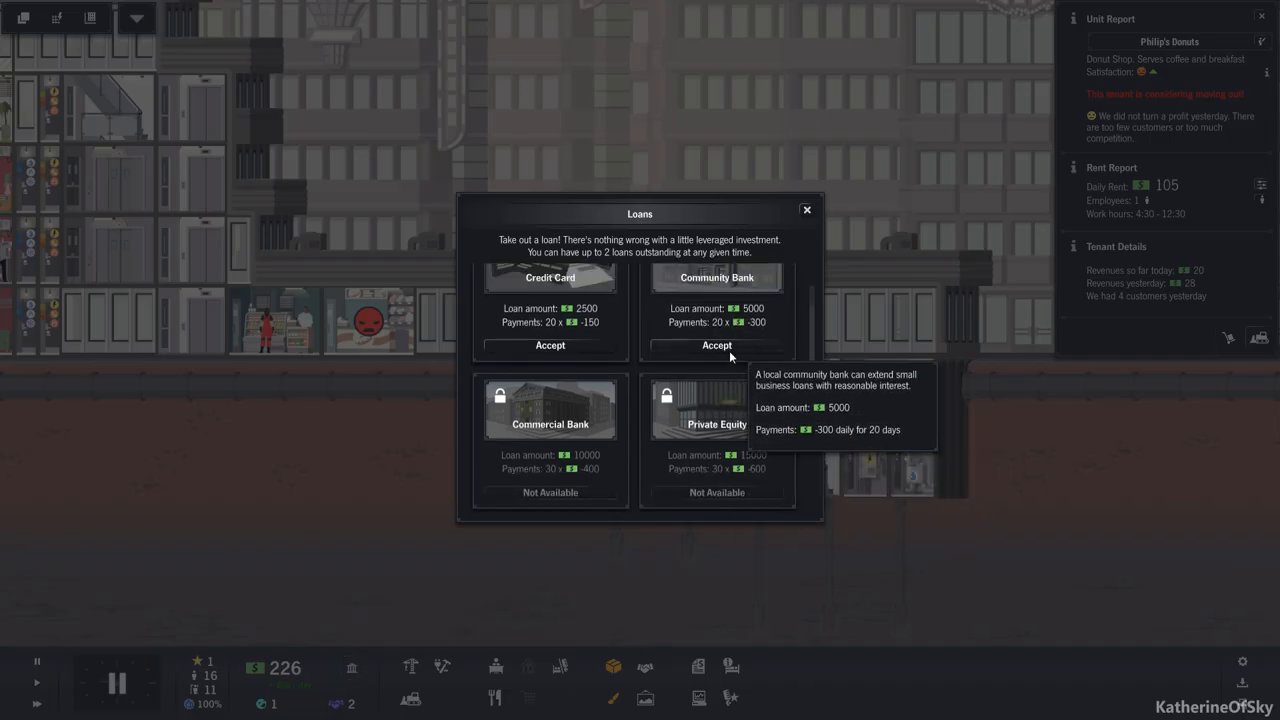
# Take the 5000 Community Bank loan and place a medium electrical transformer underground
pyautogui.click(716, 344)
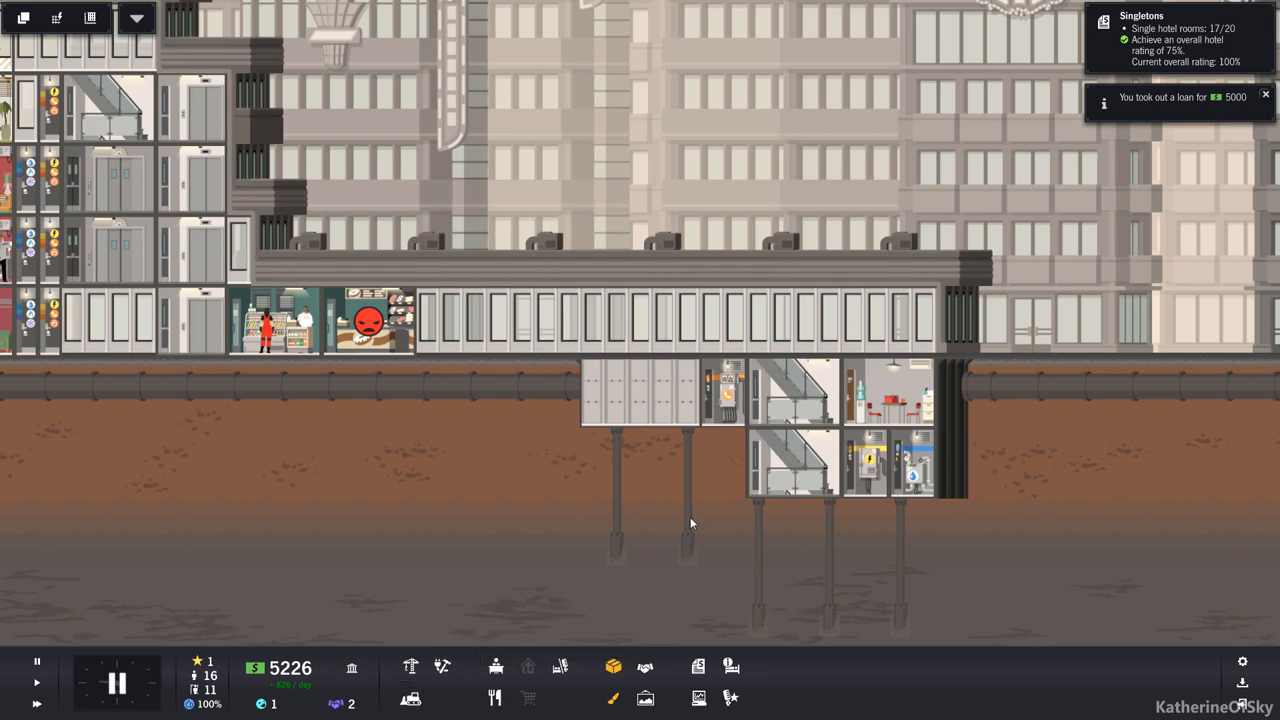
pyautogui.moveTo(532, 638)
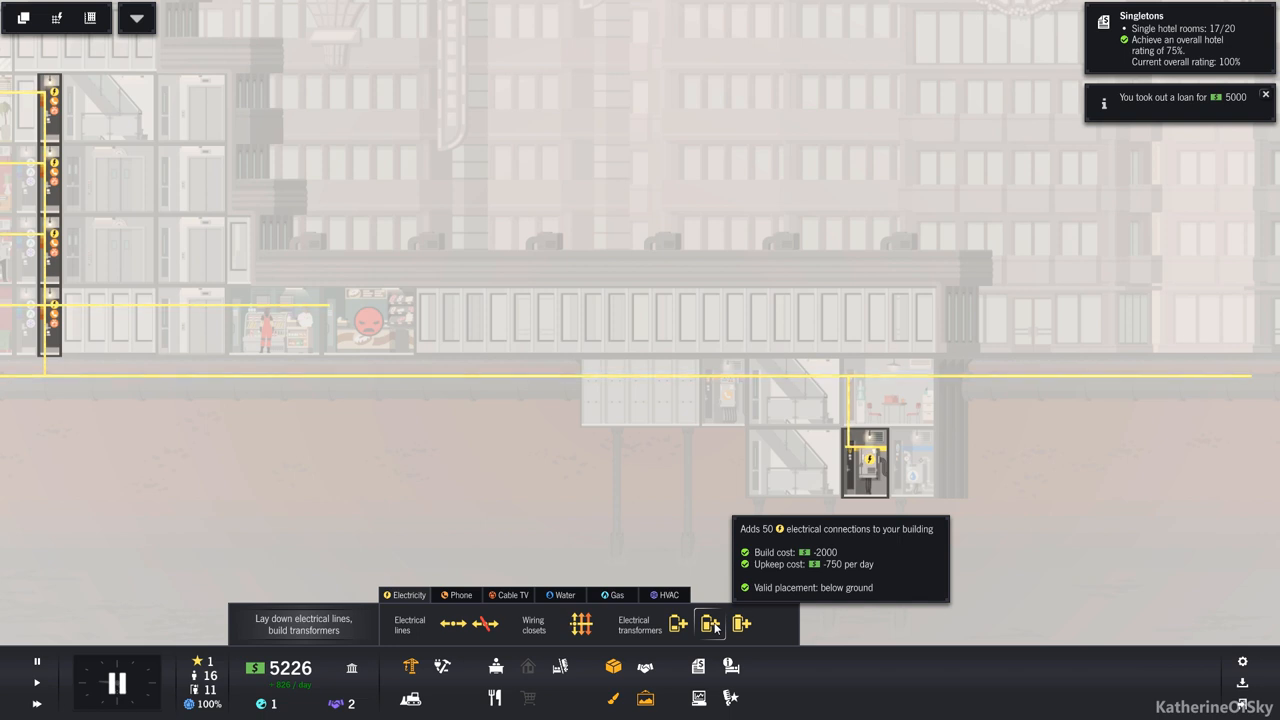
pyautogui.click(708, 624)
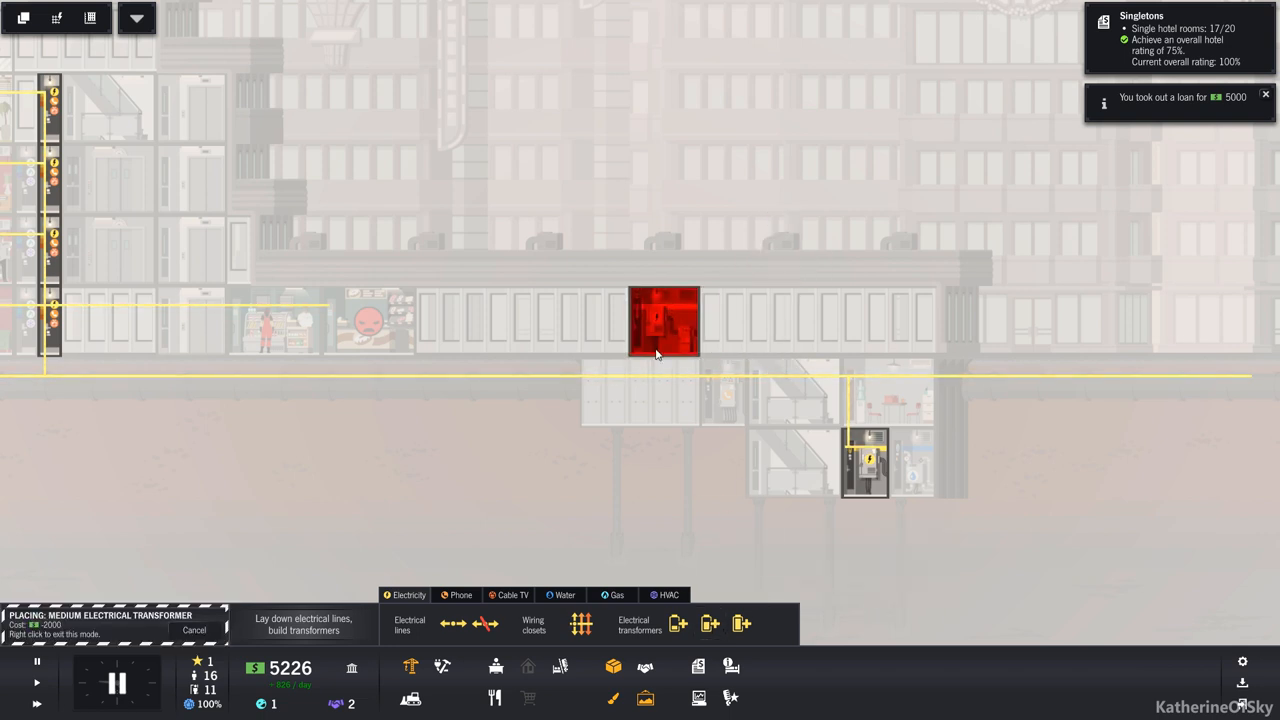
pyautogui.click(660, 390)
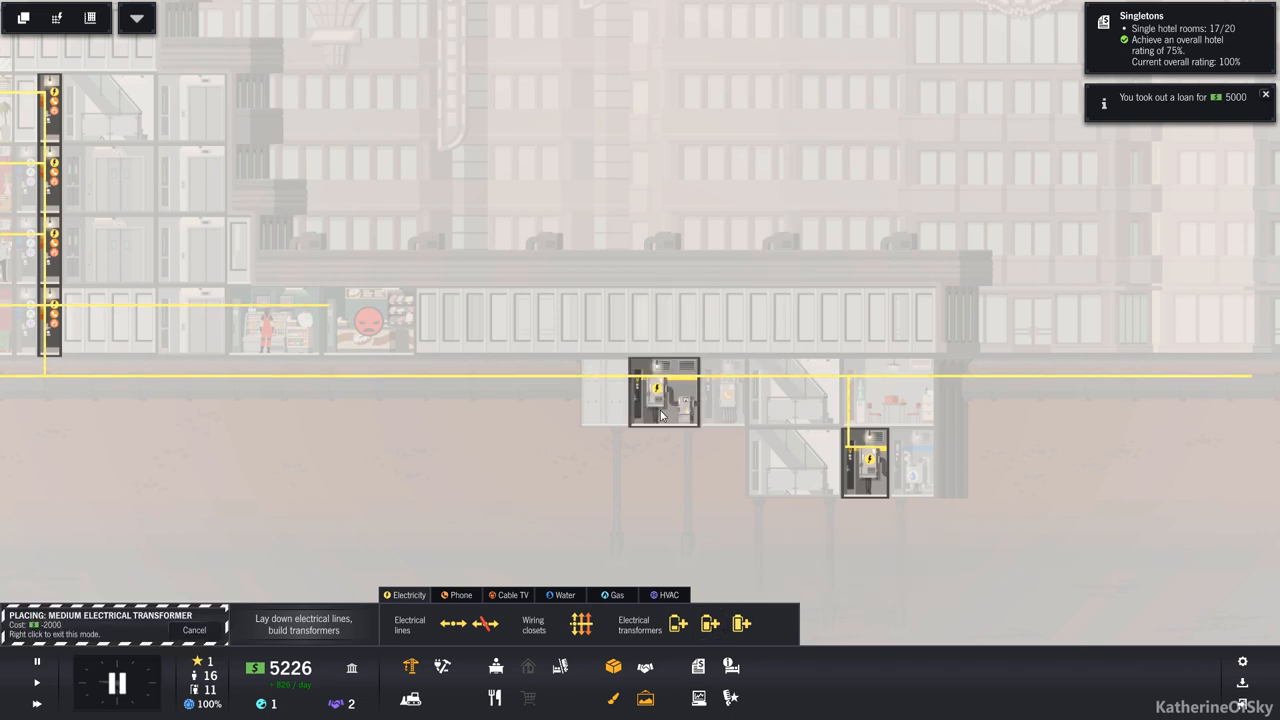
pyautogui.click(660, 396)
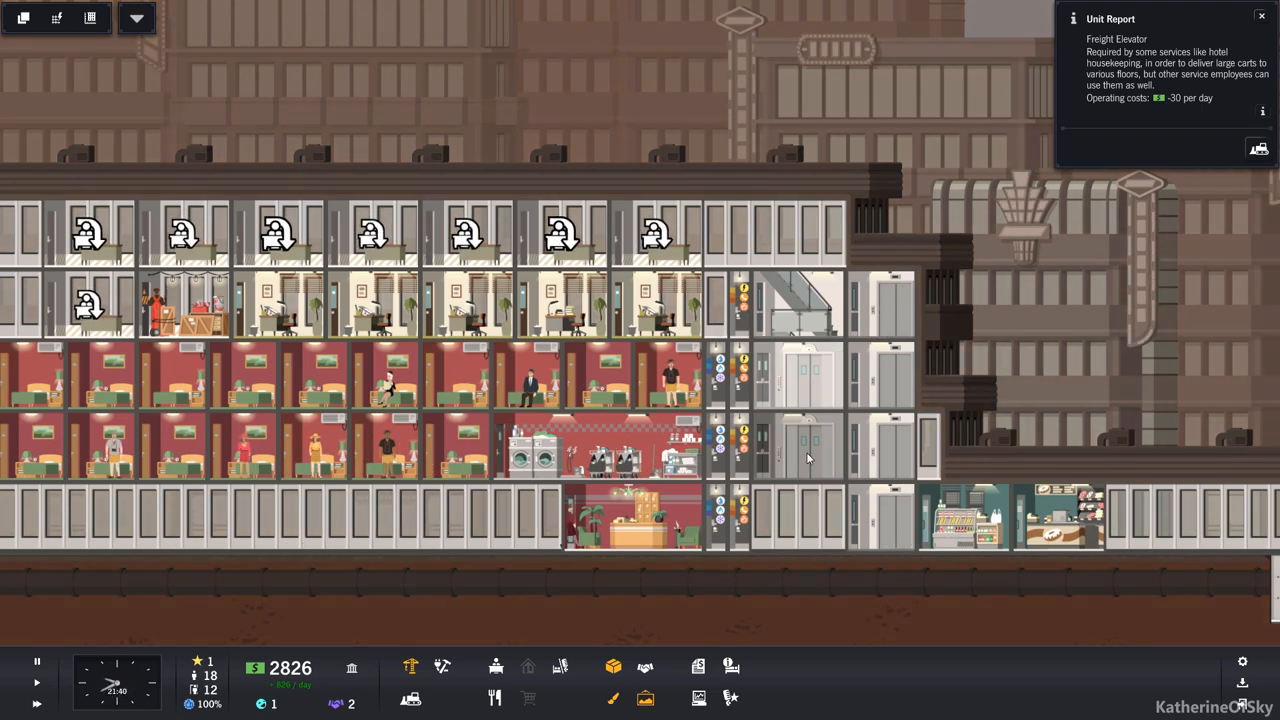
# Dismiss the daily budget summary, leaving funds at 1625
pyautogui.click(596, 440)
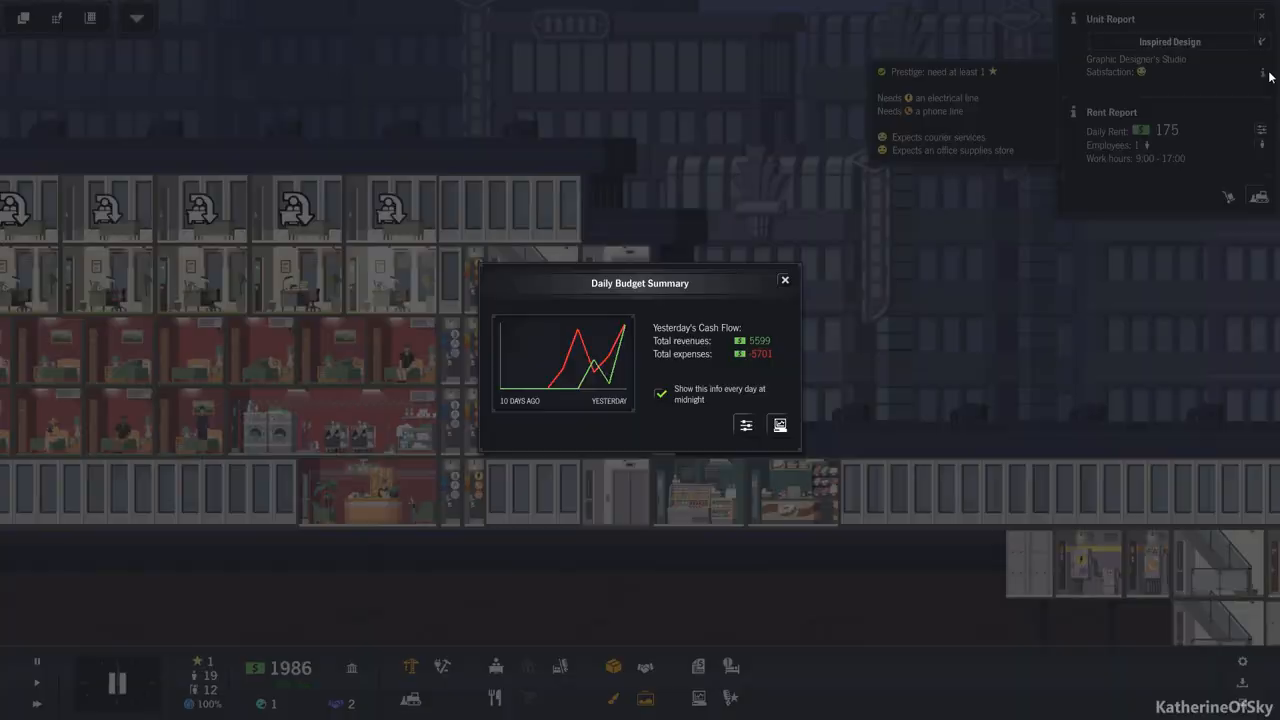
pyautogui.click(784, 280)
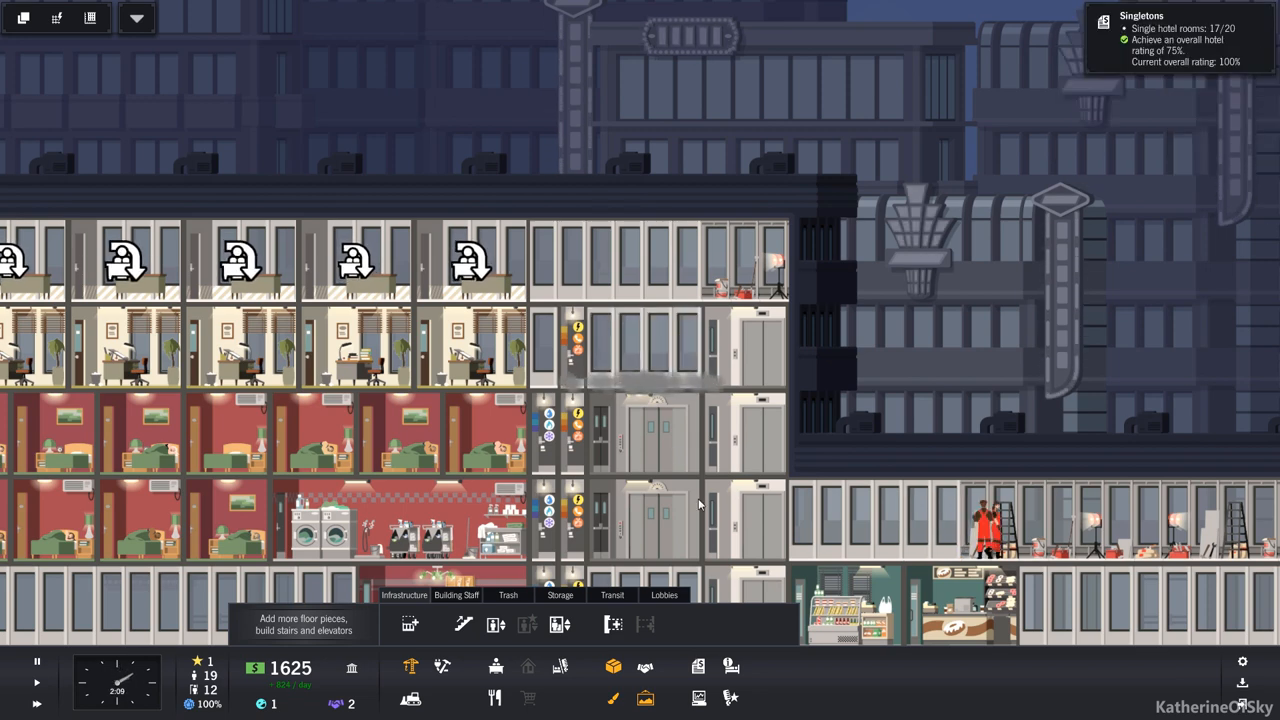
pyautogui.moveTo(496, 624)
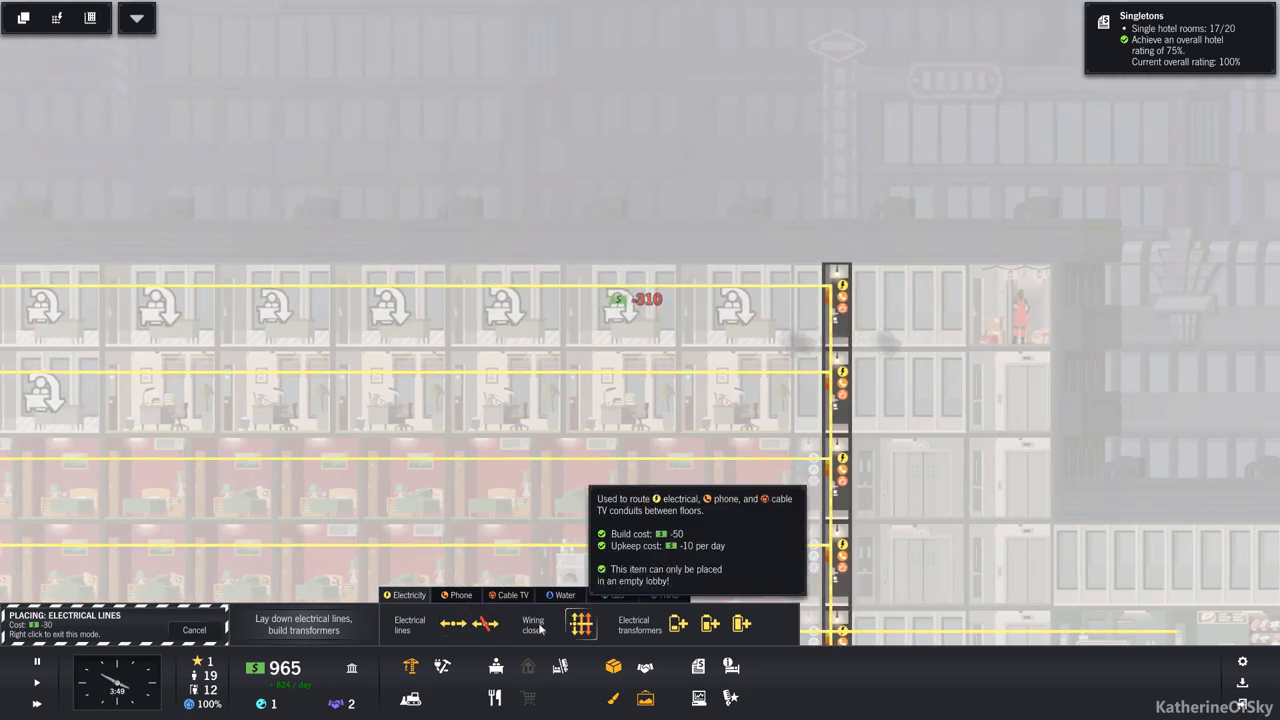
# Wire the upper floors with electrical lines and bring up the office services list
pyautogui.click(460, 596)
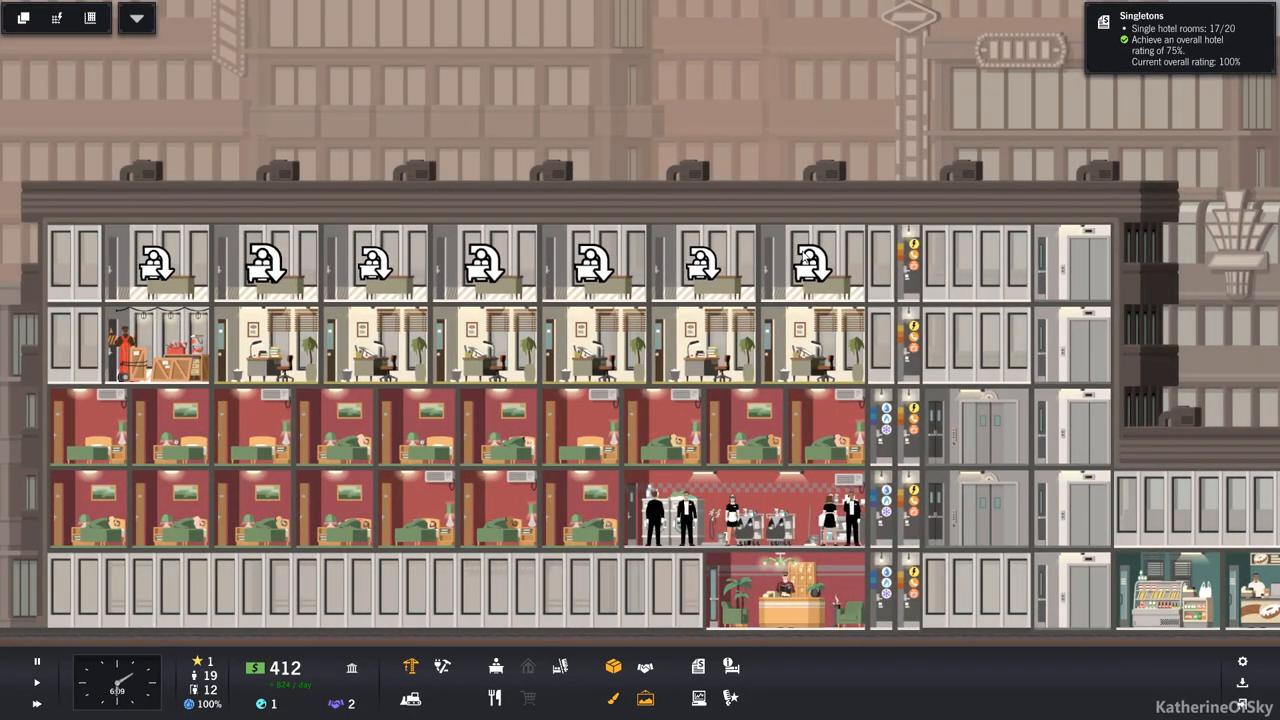
pyautogui.click(816, 260)
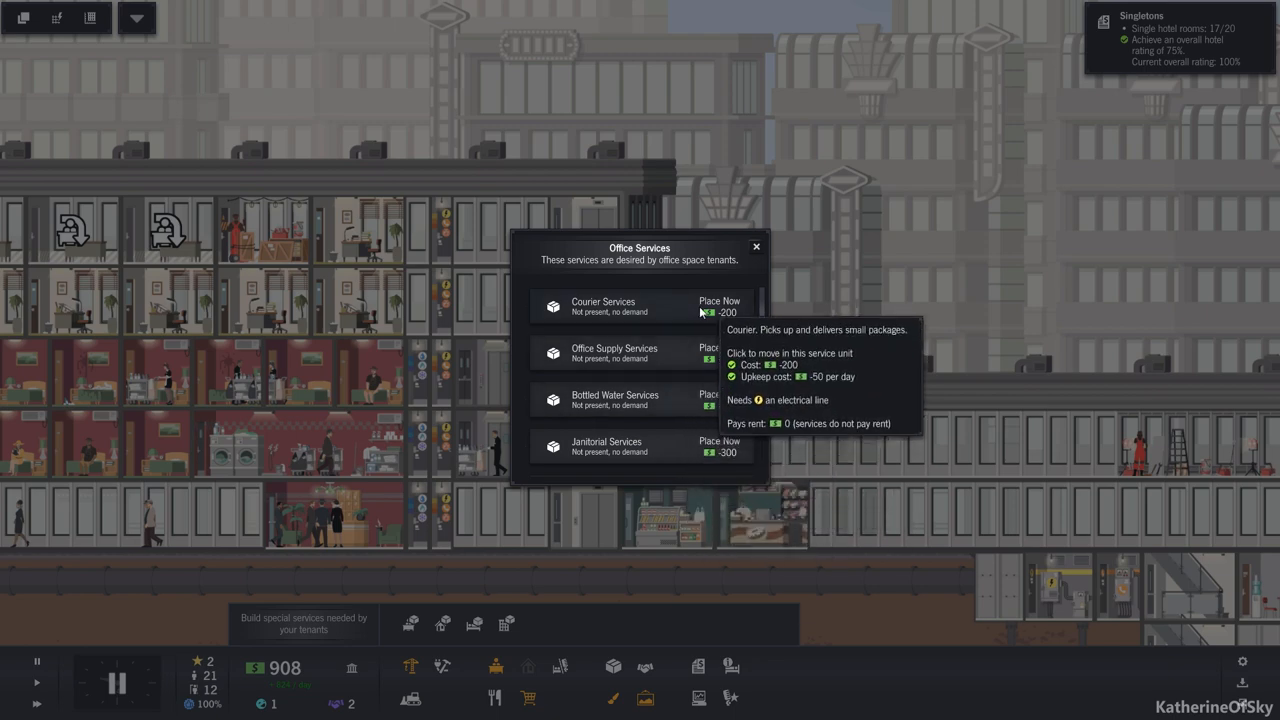
# Place courier and office supply service units in the right-hand section
pyautogui.click(720, 306)
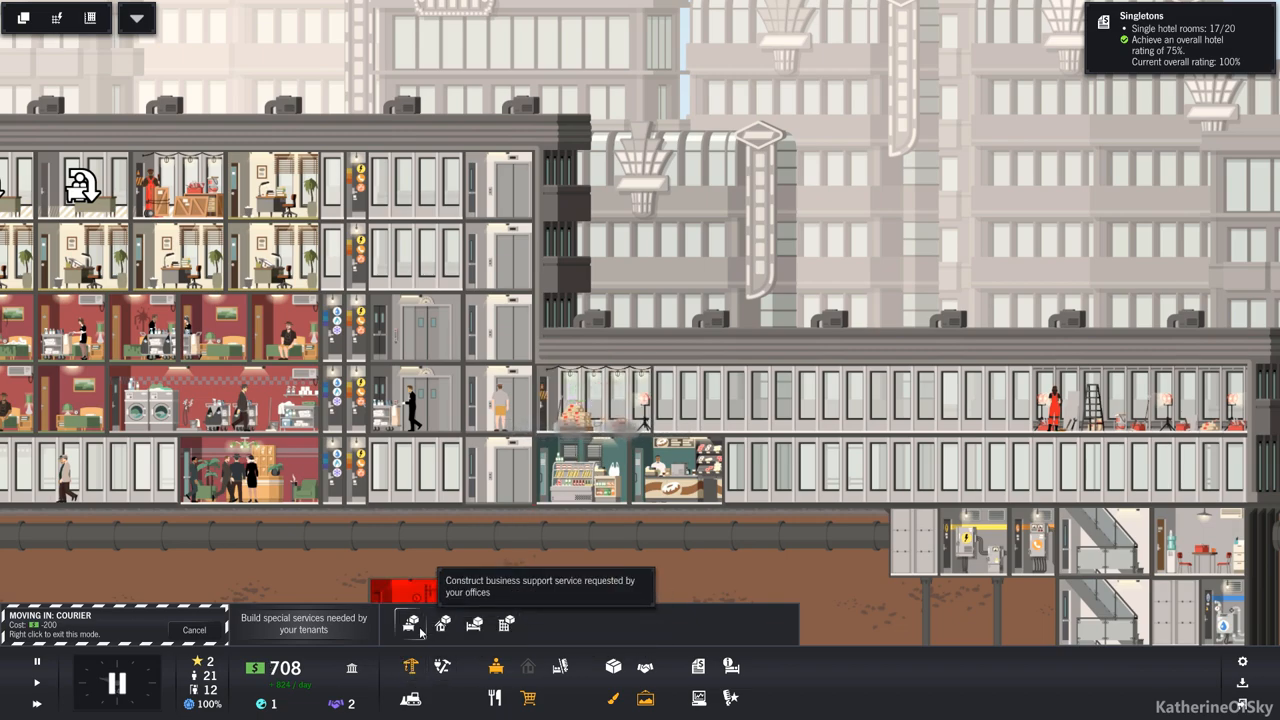
pyautogui.click(412, 624)
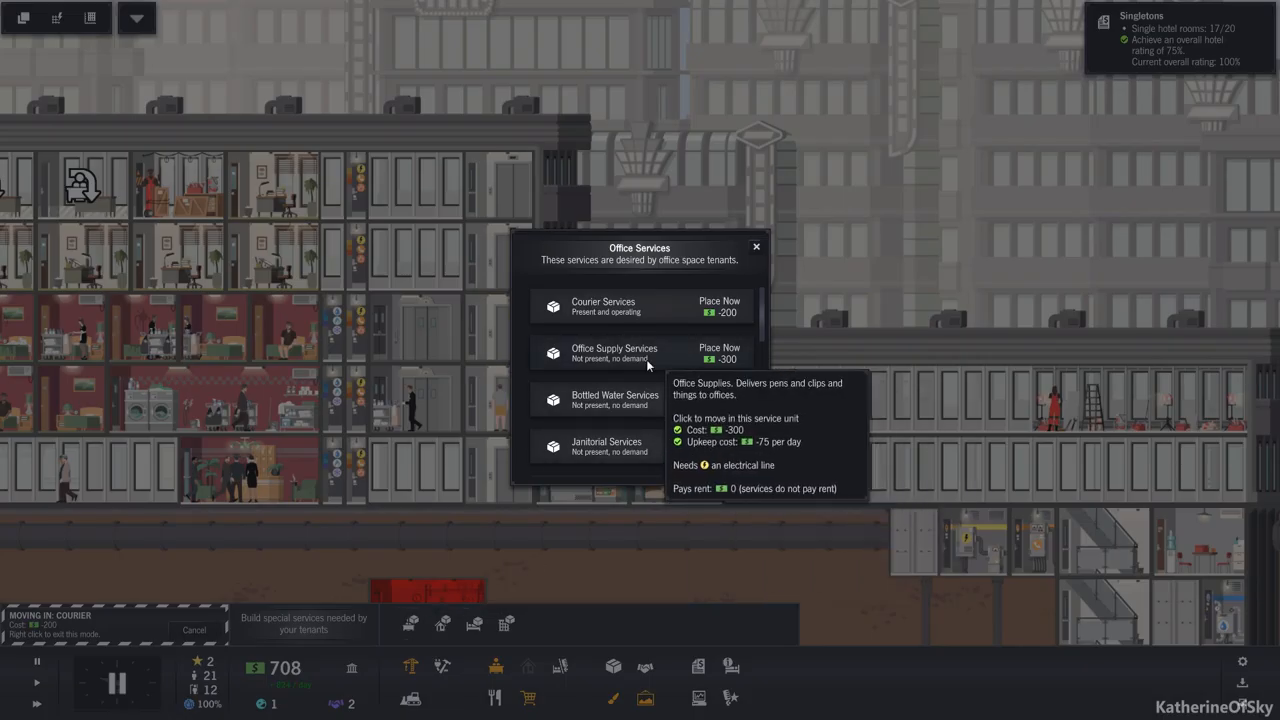
pyautogui.click(720, 352)
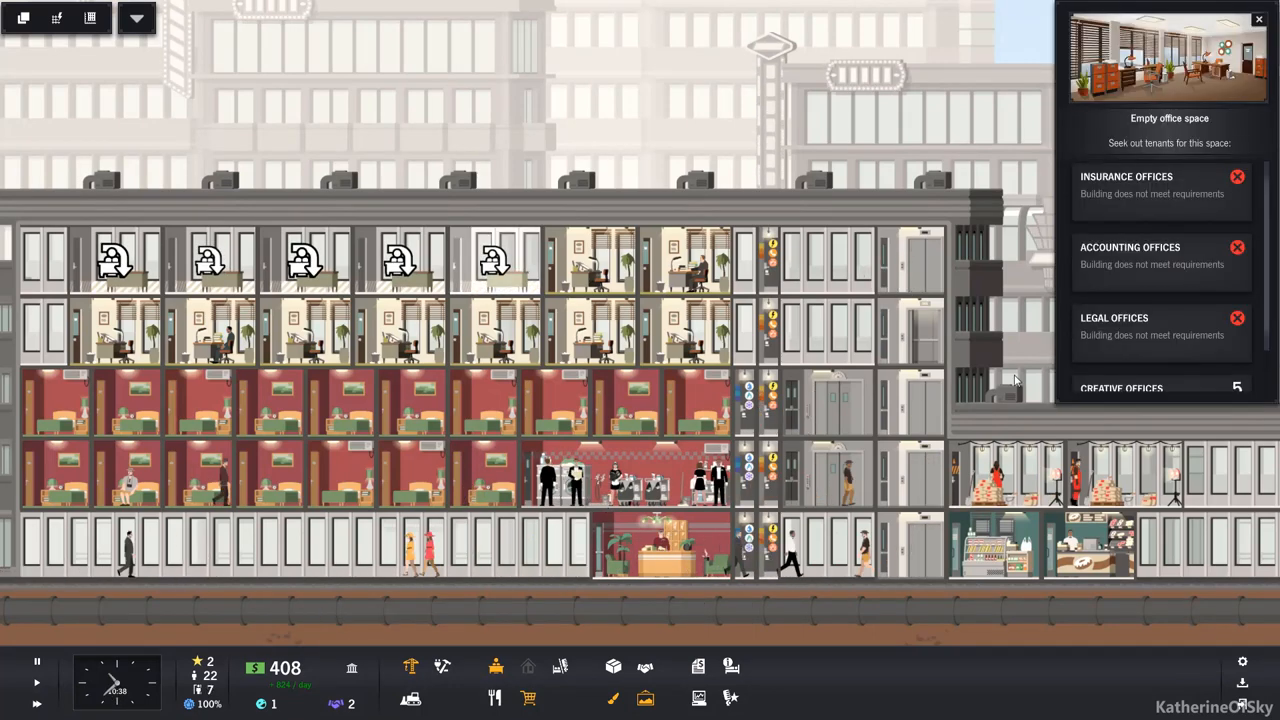
pyautogui.click(1120, 388)
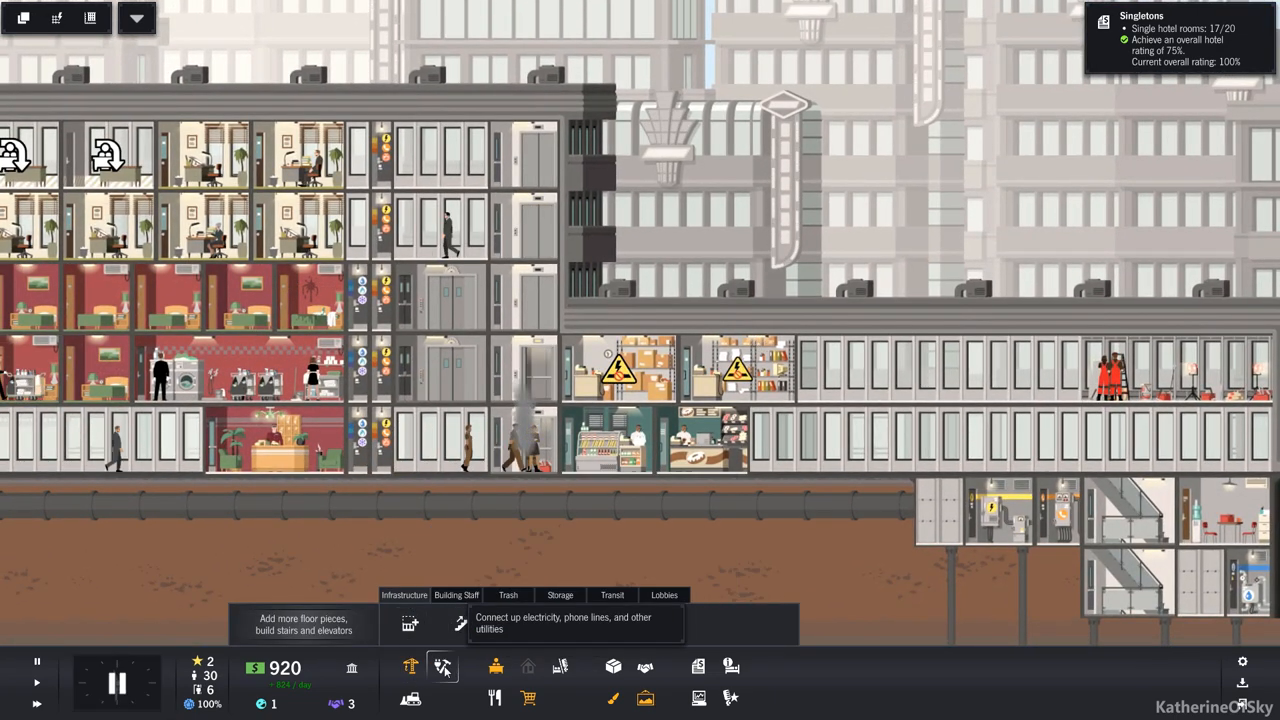
# Add new floor pieces to the basement level
pyautogui.click(442, 668)
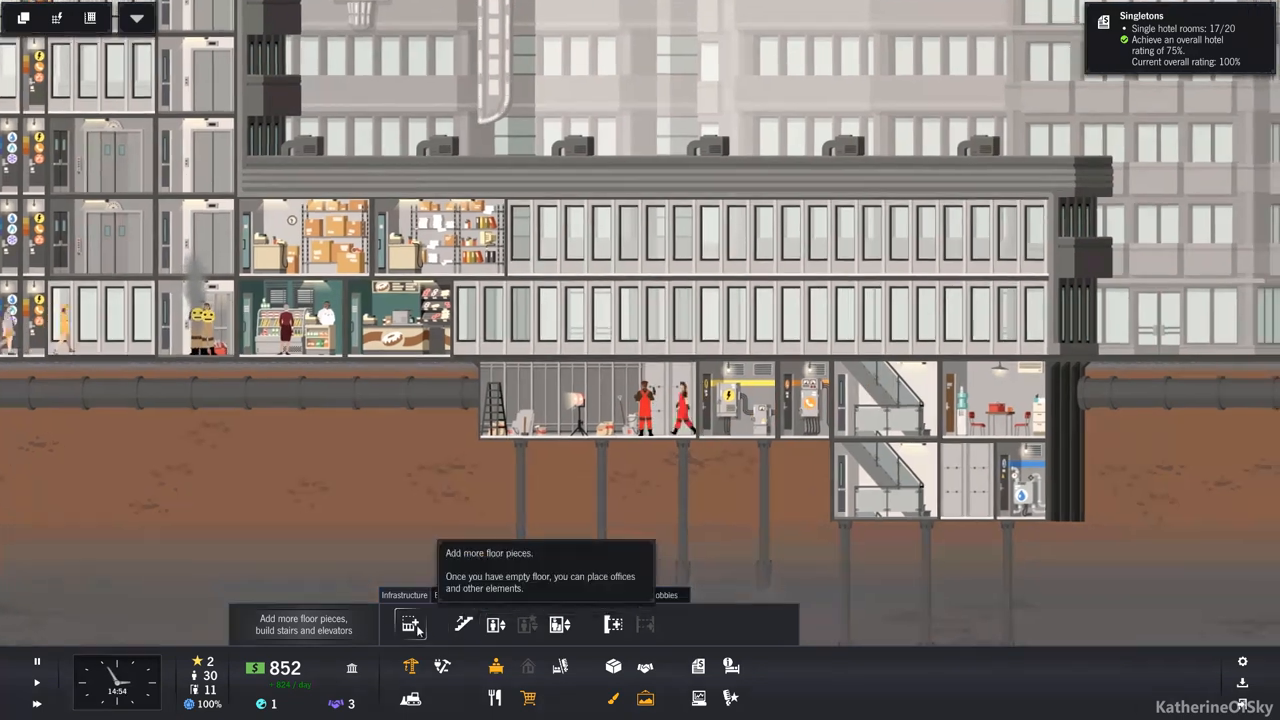
# Place a small phone switchboard underground and check the Modern Model Agency office renting for 175 daily
pyautogui.click(410, 624)
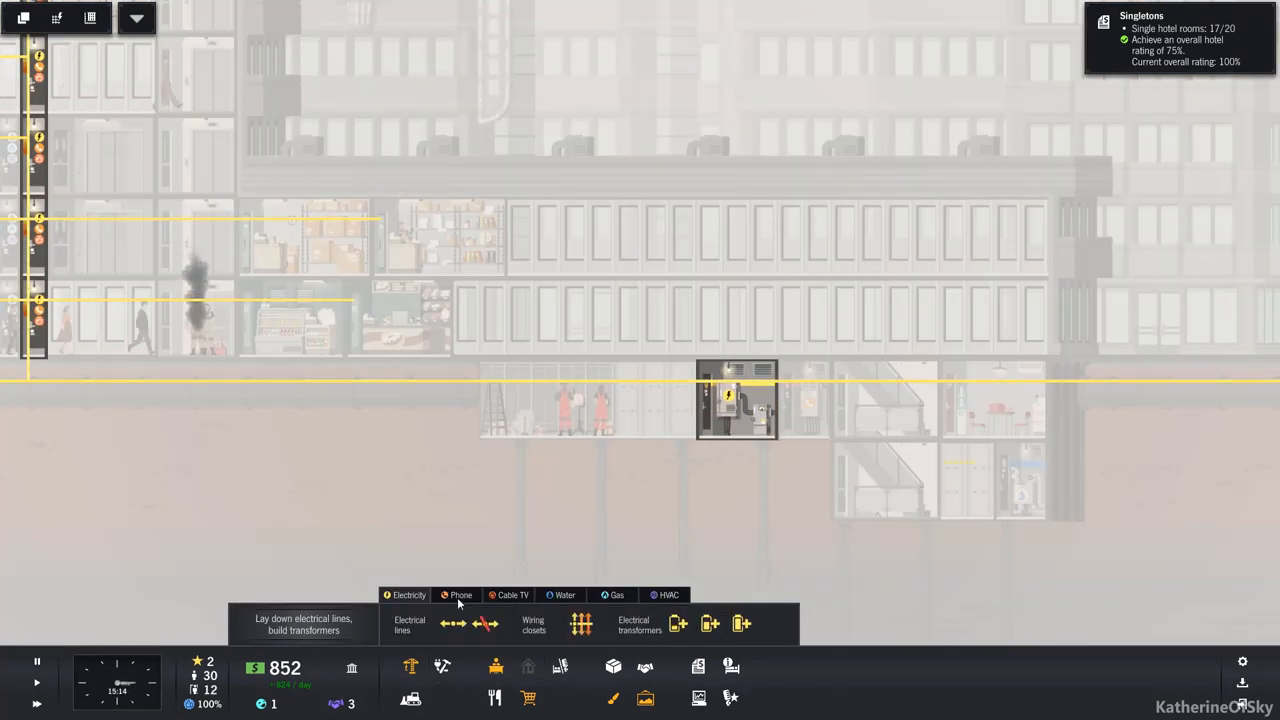
pyautogui.click(460, 596)
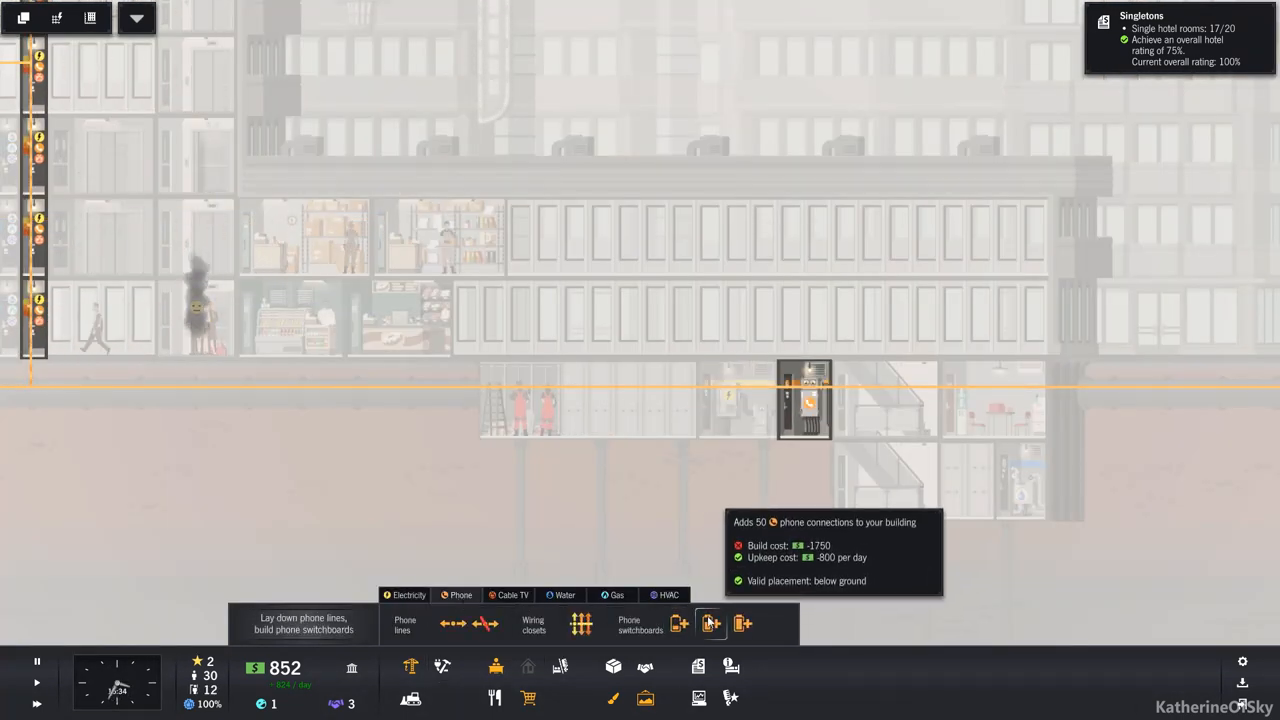
pyautogui.click(710, 624)
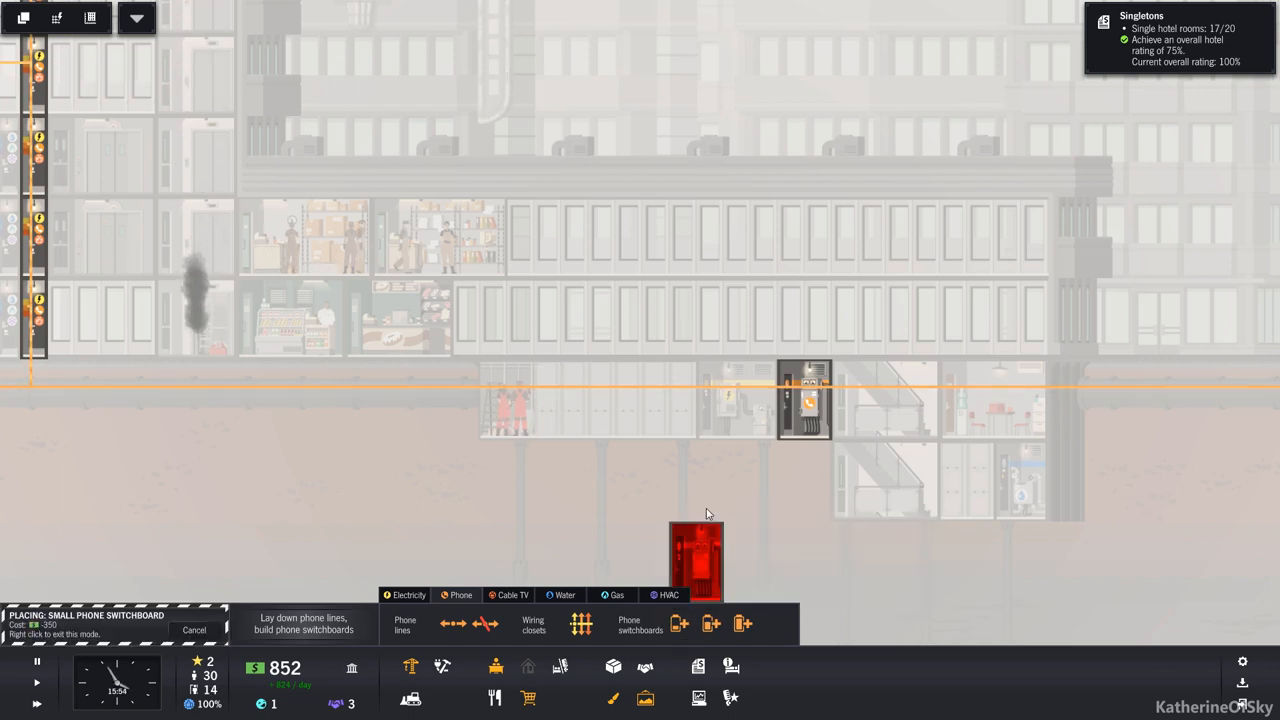
pyautogui.click(968, 480)
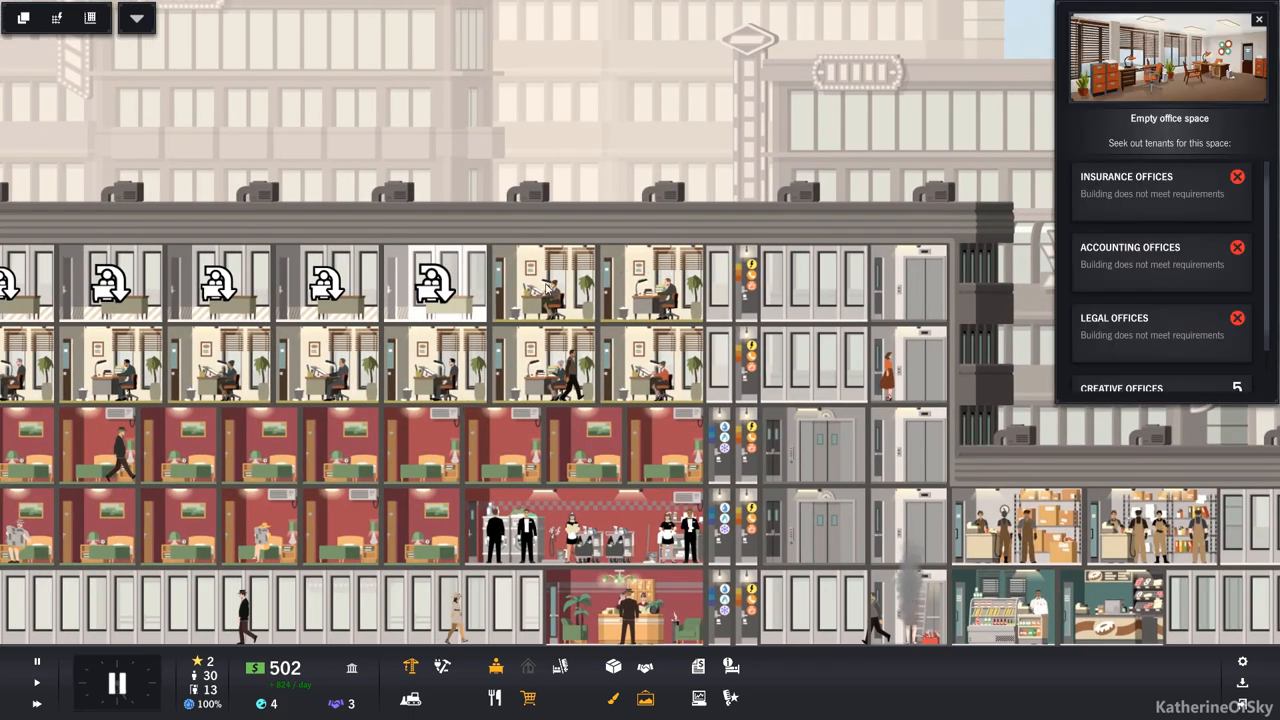
pyautogui.click(1120, 388)
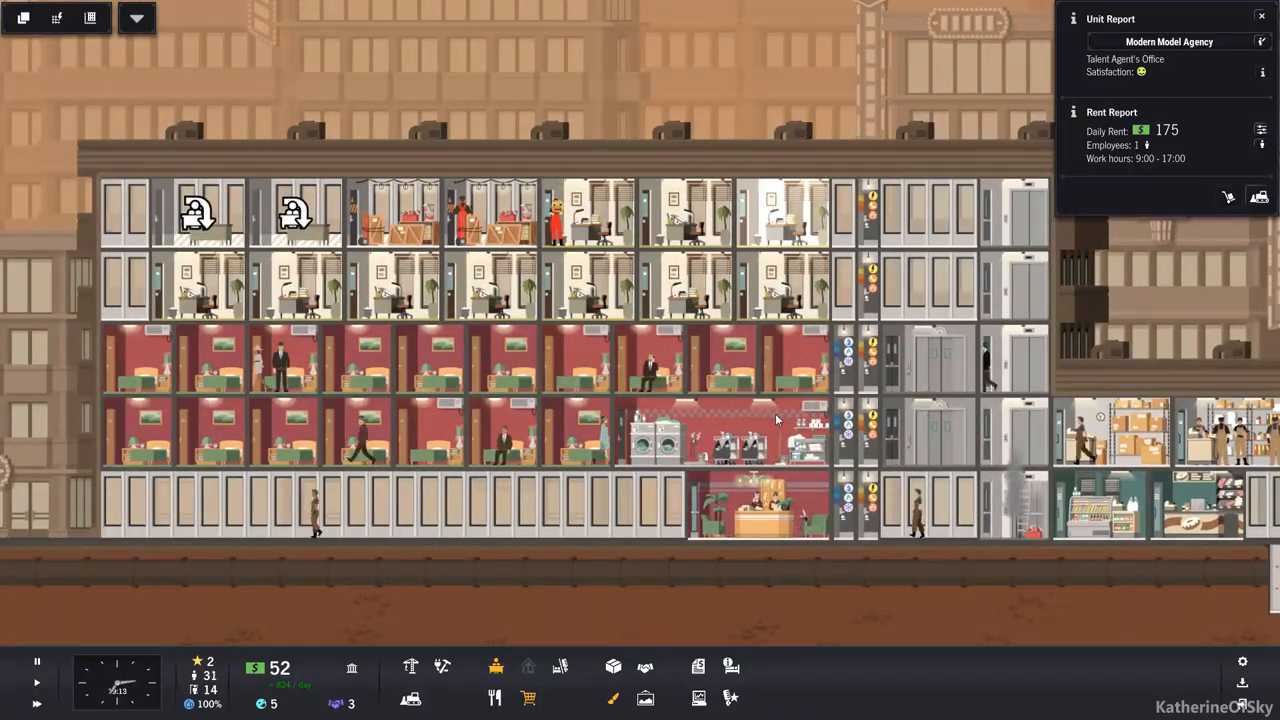
# Review the scenario goals, then browse event venues where the conference room needs a consultant upgrade
pyautogui.click(648, 360)
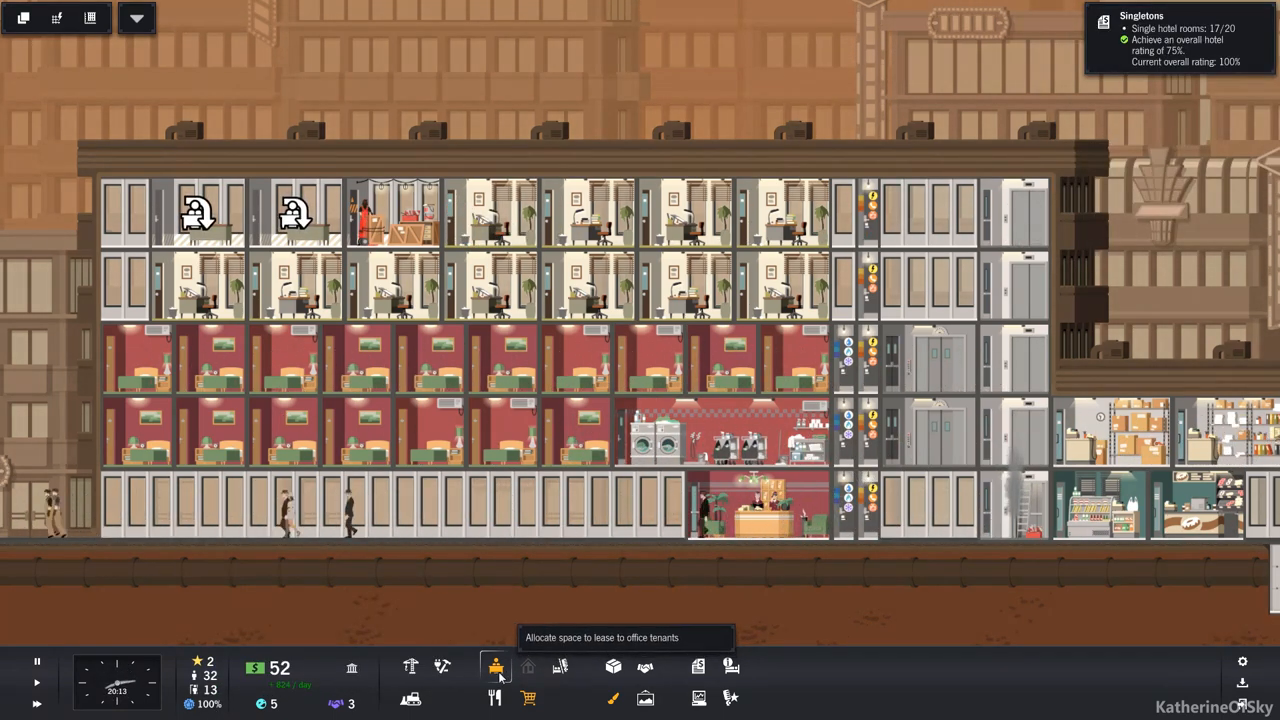
pyautogui.click(496, 668)
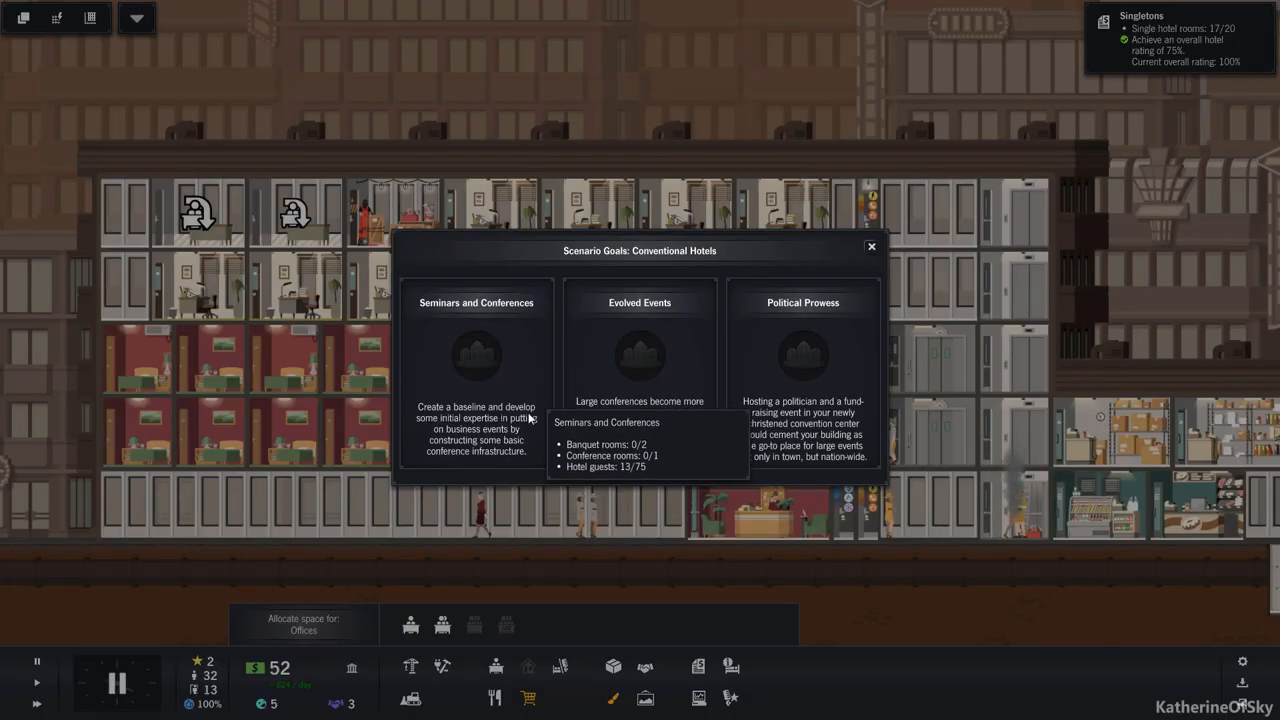
pyautogui.moveTo(1184, 672)
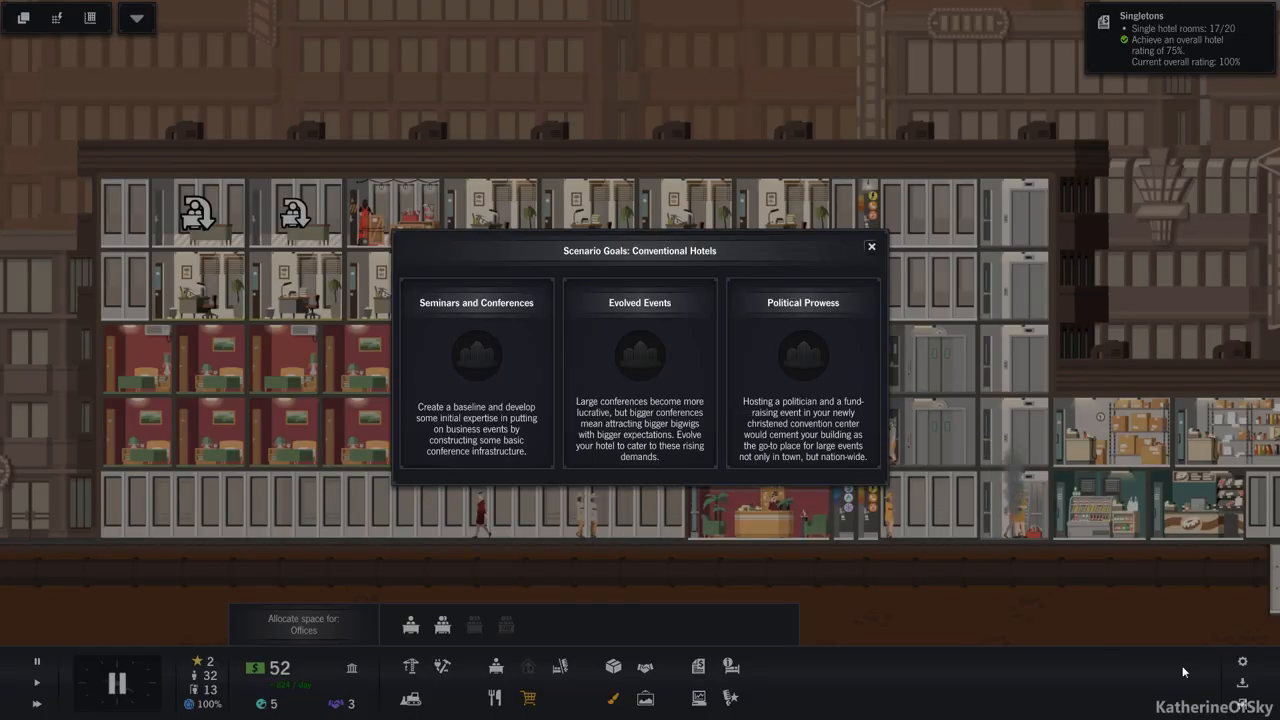
pyautogui.click(870, 246)
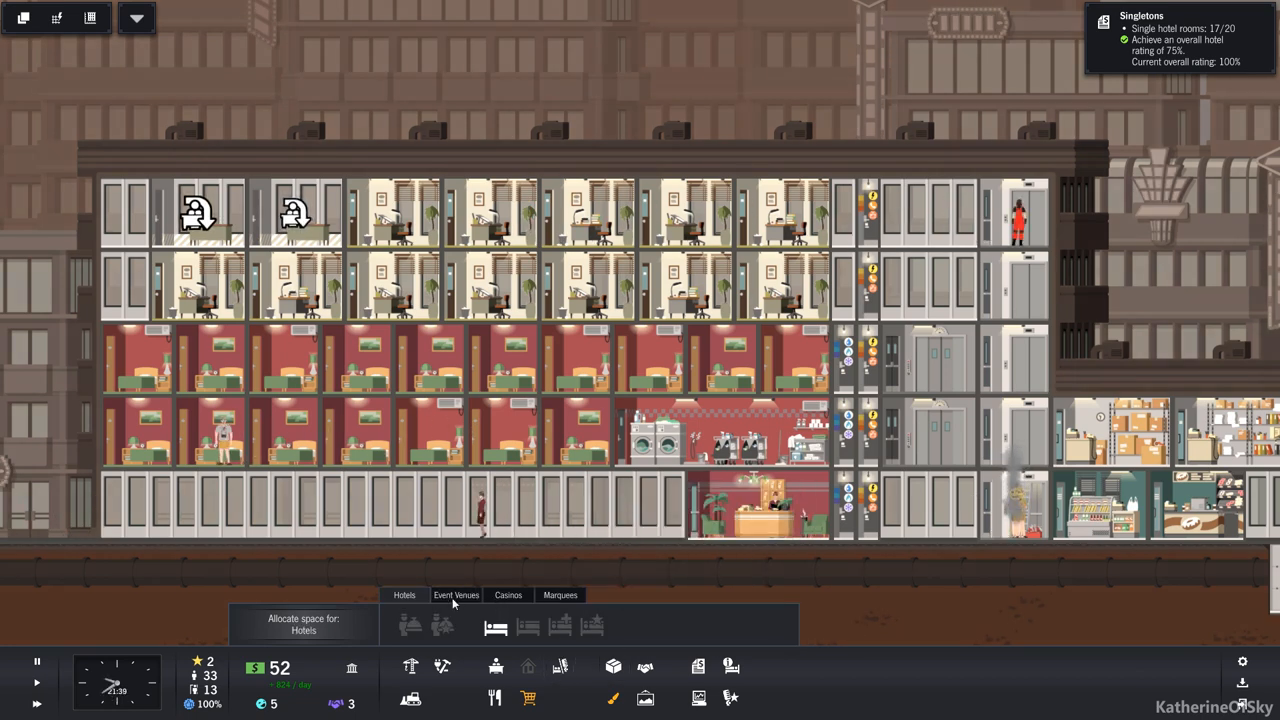
pyautogui.click(456, 596)
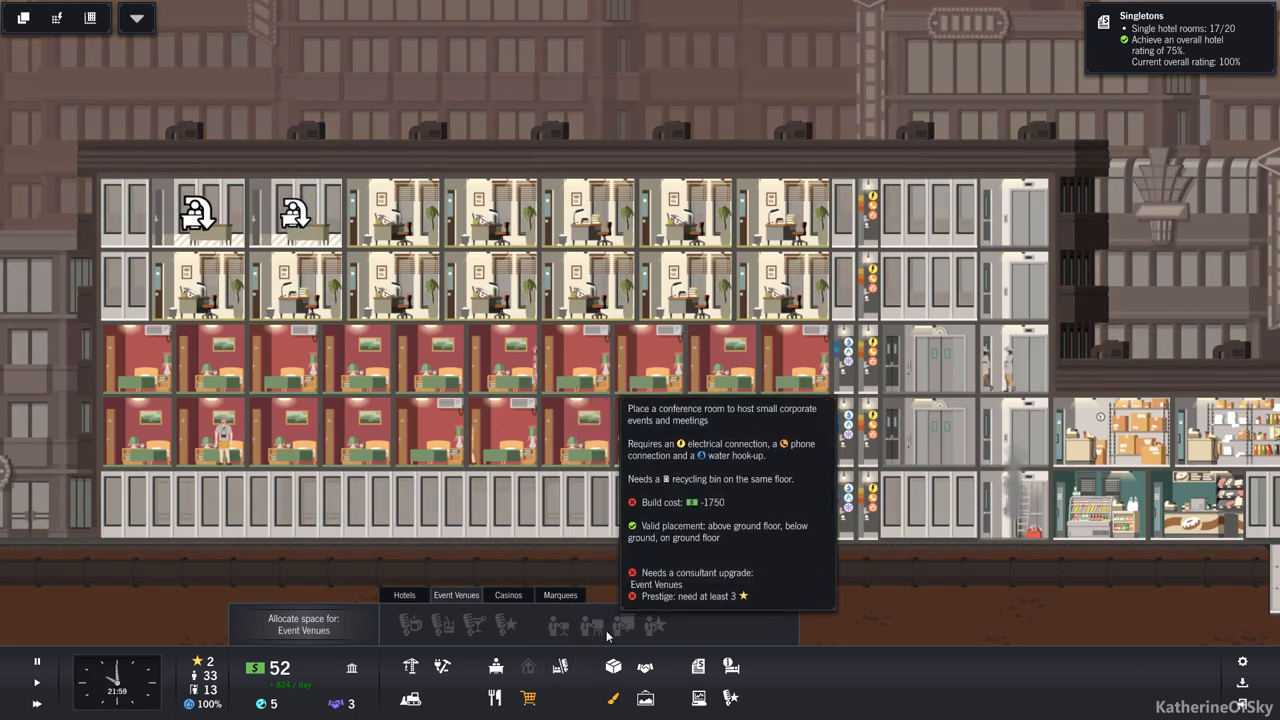
pyautogui.moveTo(444, 624)
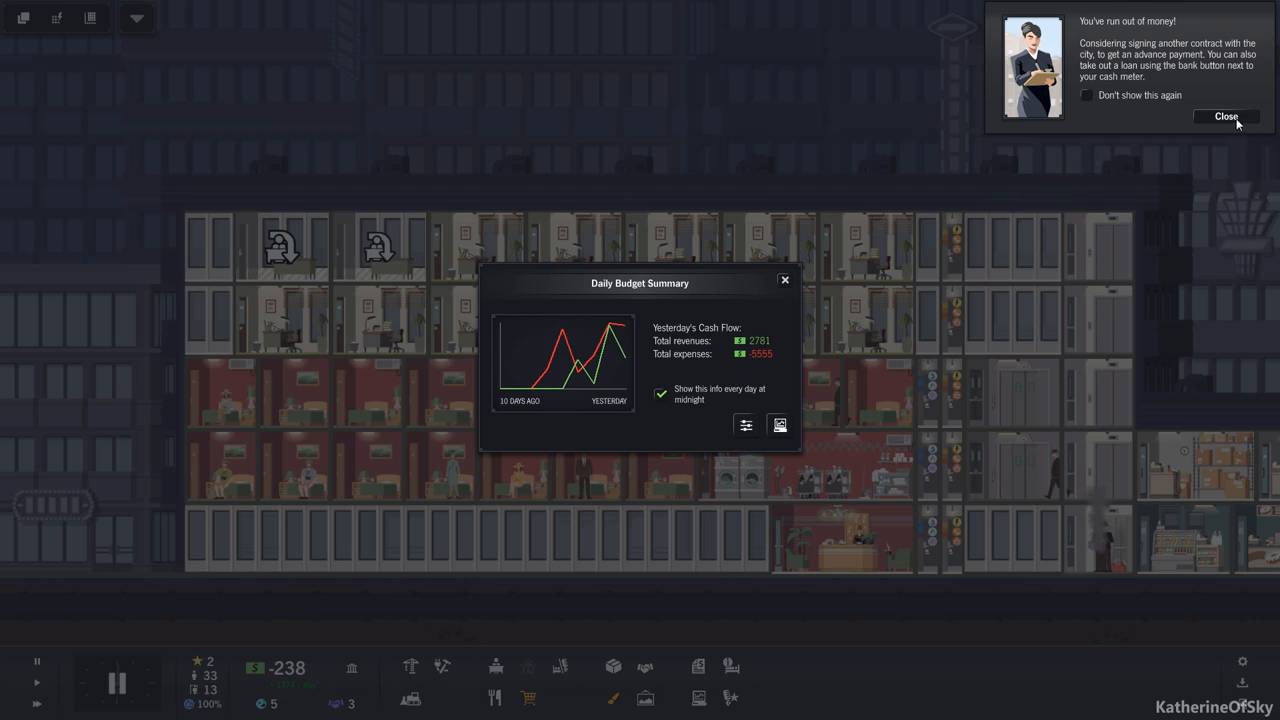
# Dismiss the out-of-money warning and budget reports, confirming cash at -238
pyautogui.click(1224, 116)
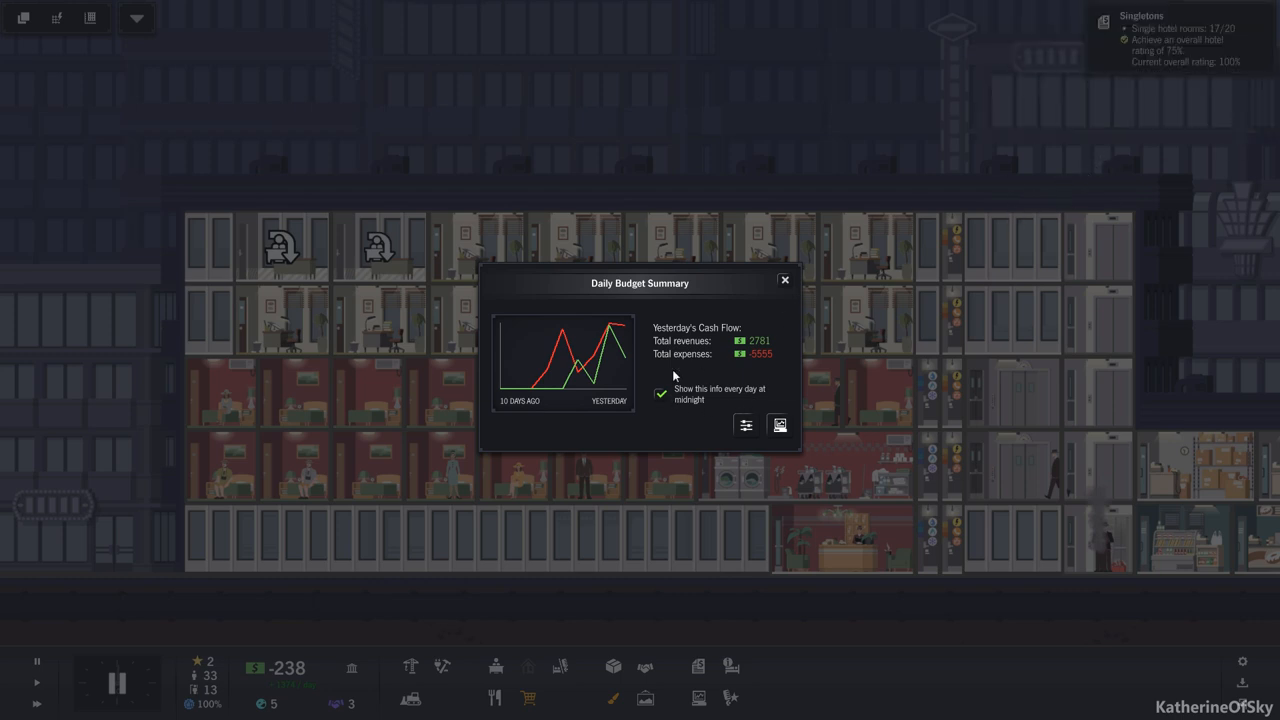
pyautogui.click(784, 280)
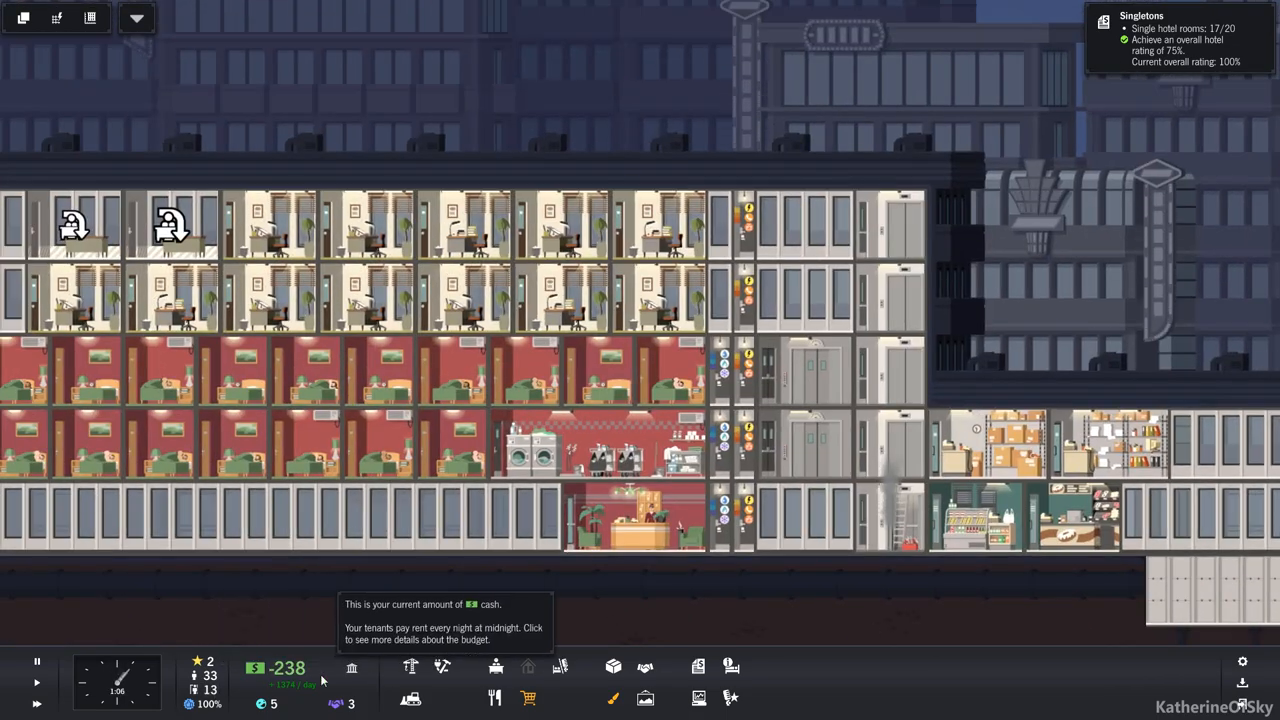
pyautogui.click(288, 668)
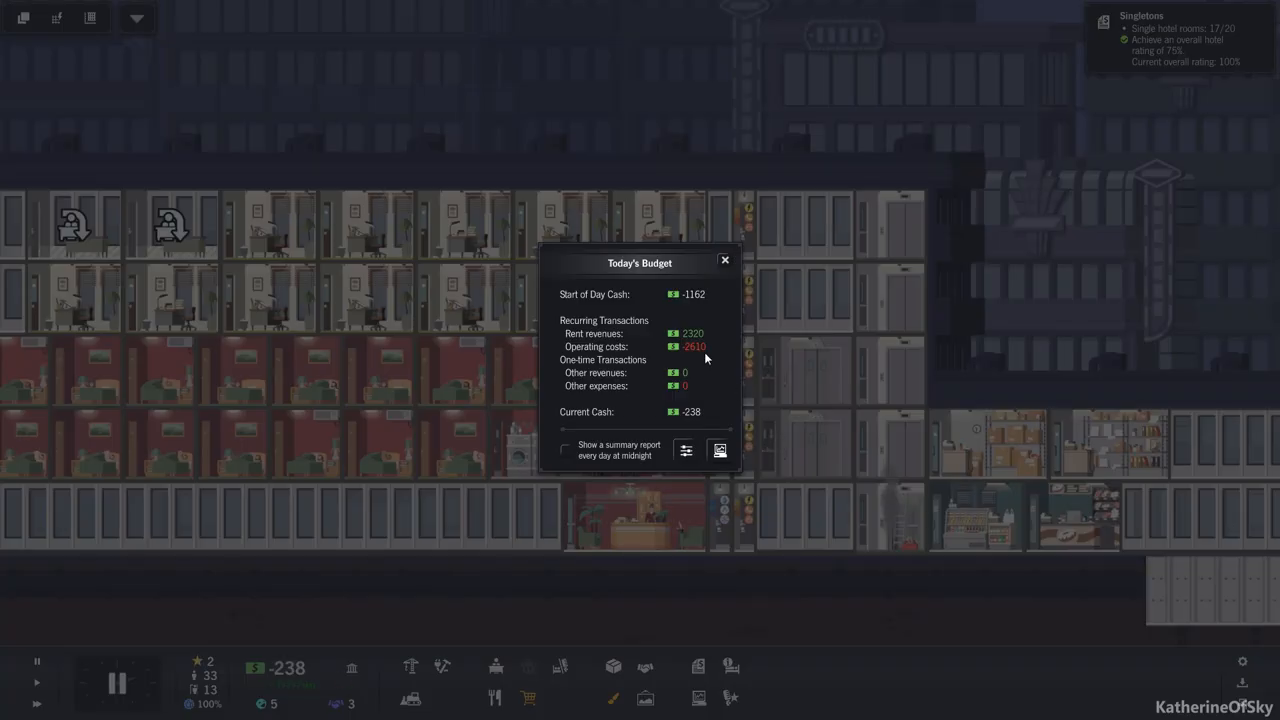
pyautogui.click(724, 260)
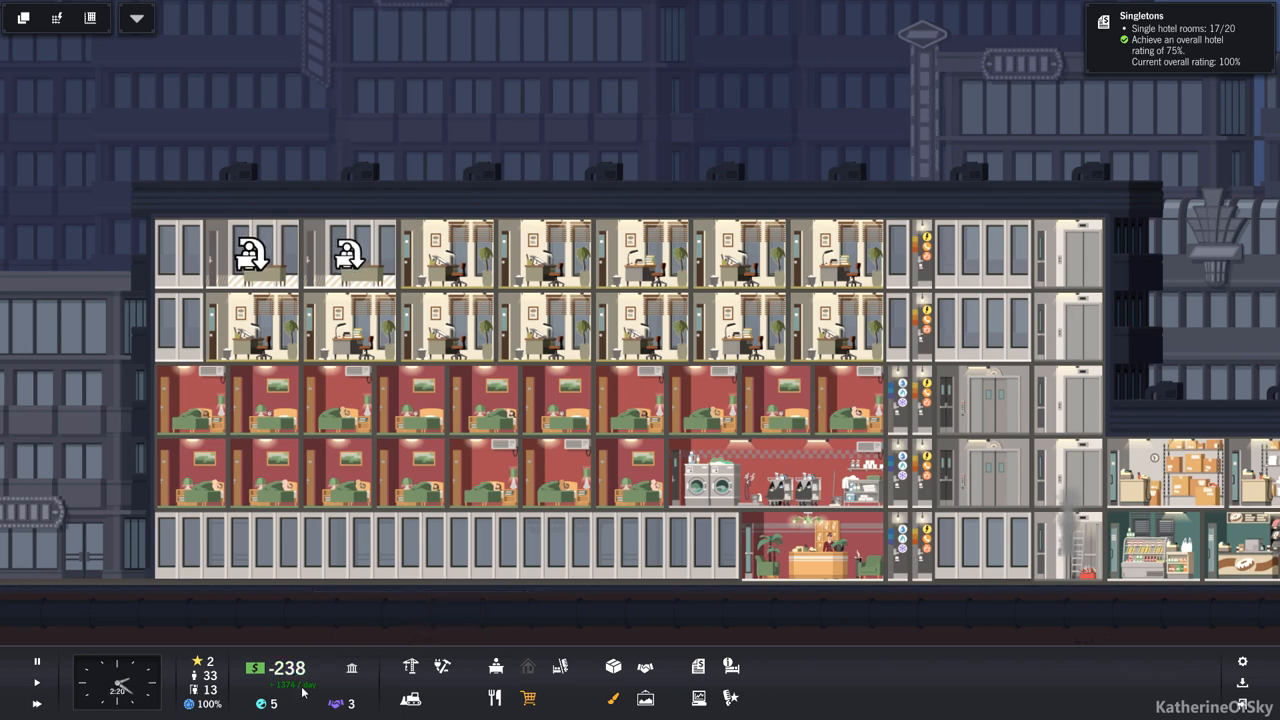
pyautogui.moveTo(190, 704)
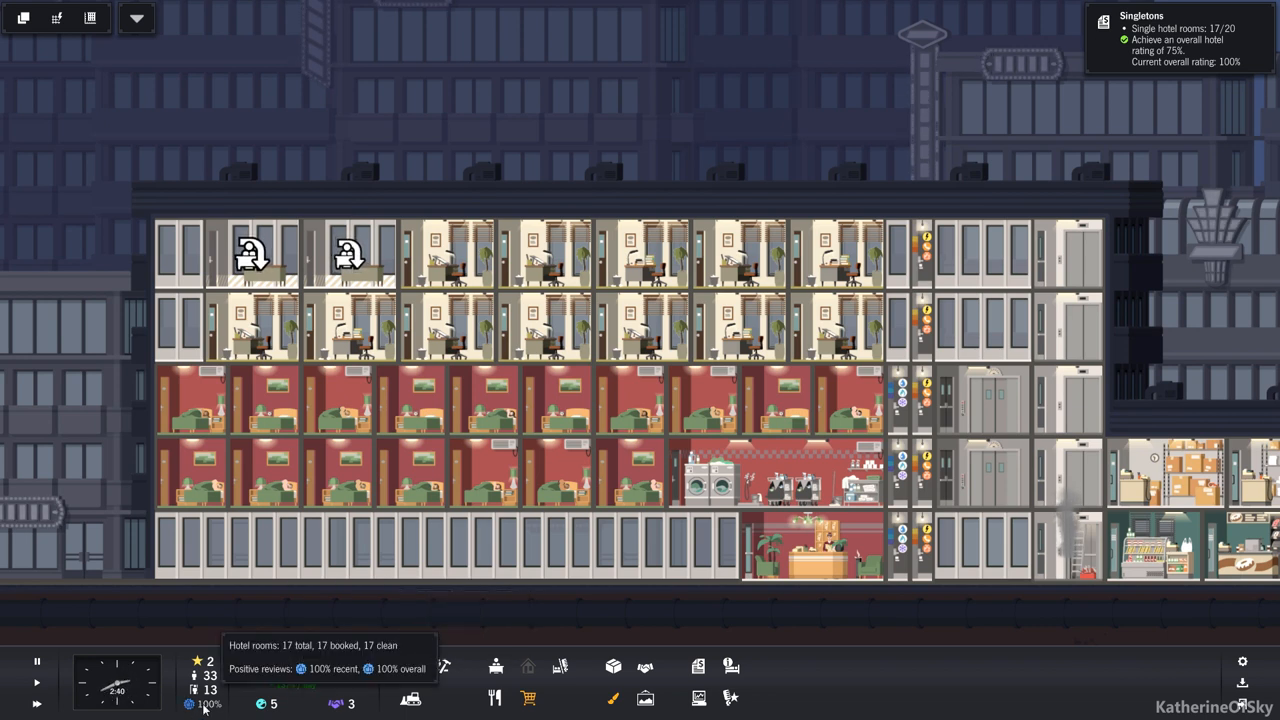